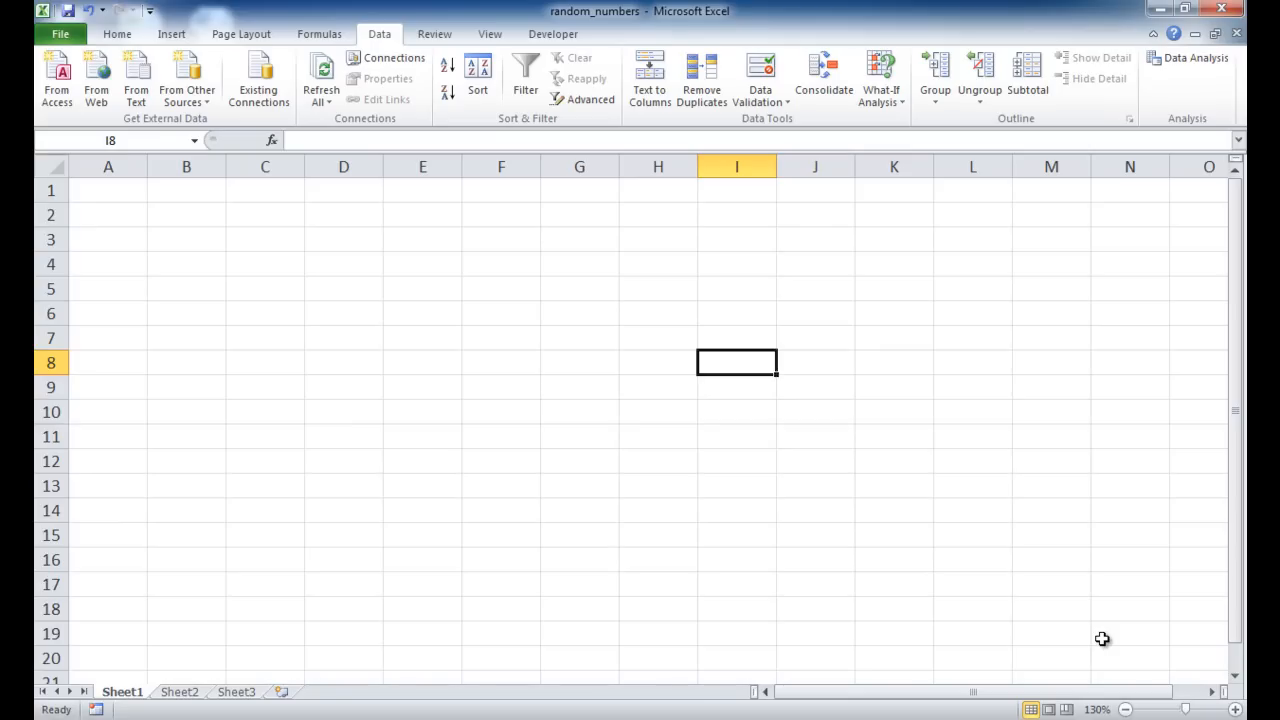
mouse_move(140, 202)
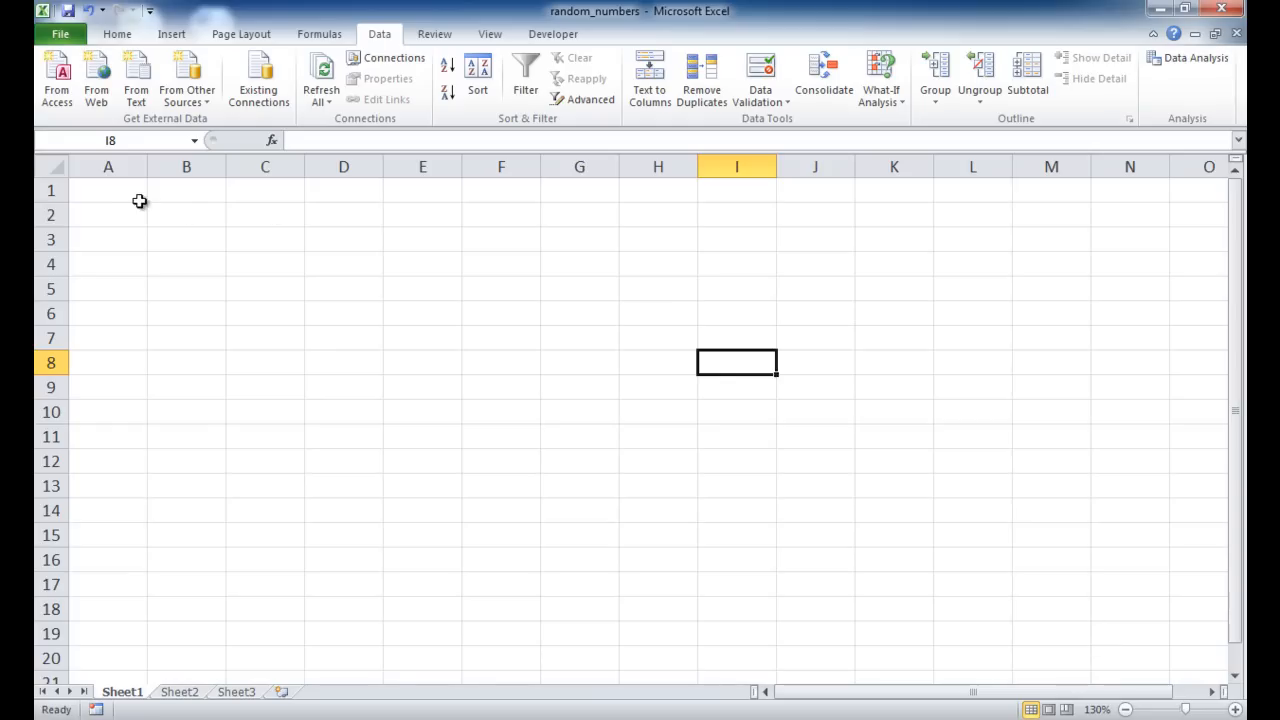
Enter =RAND() in A1 and fill it across A1:G15, then move to Sheet2.
left_click(108, 190)
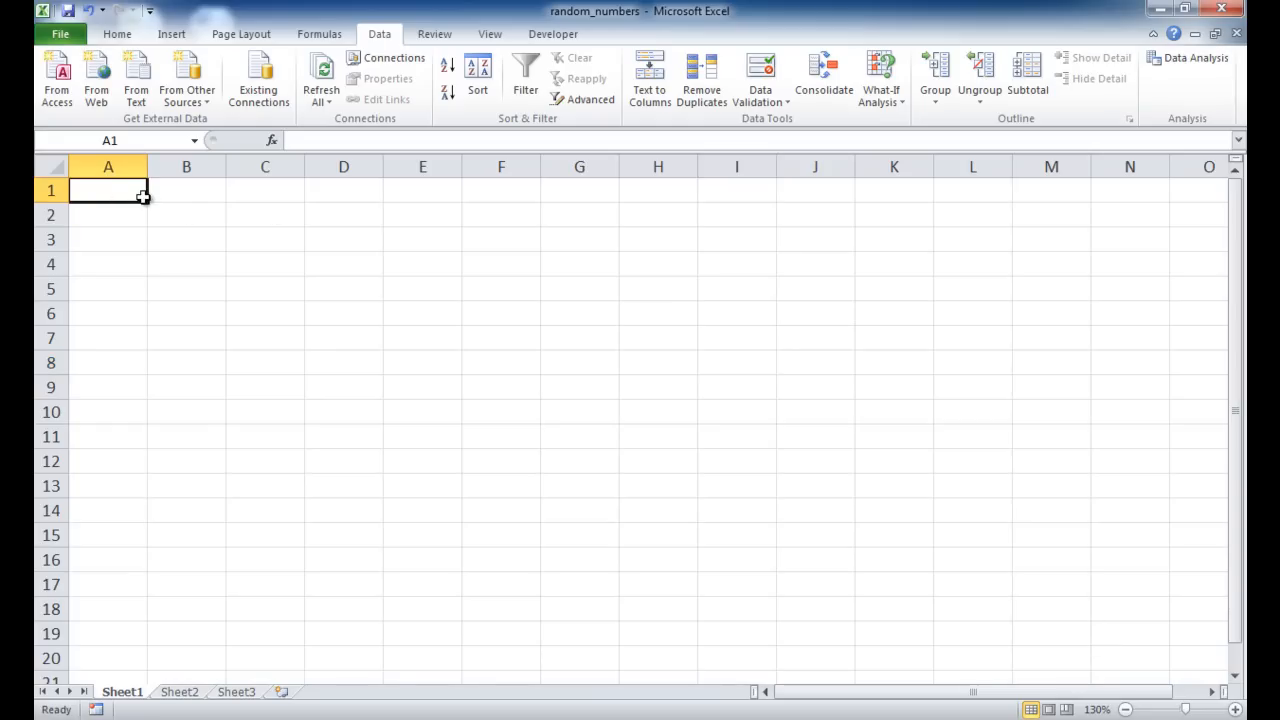
type("=ra")
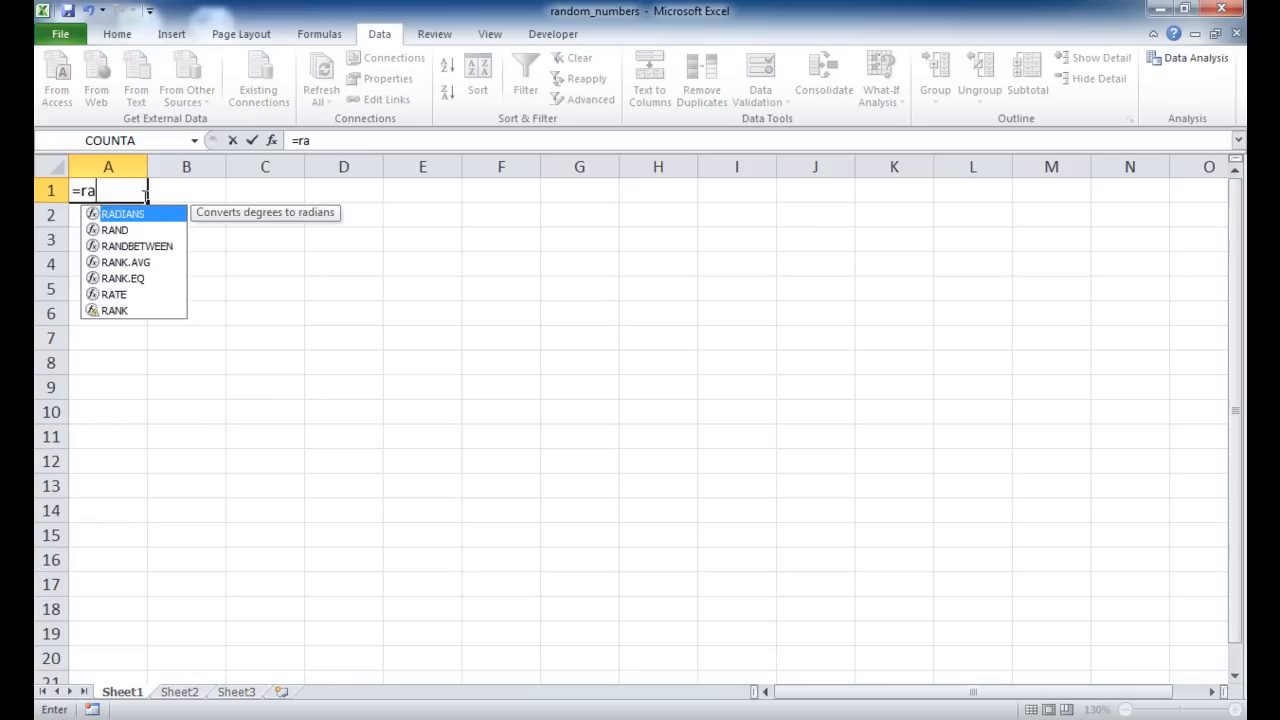
type("nd")
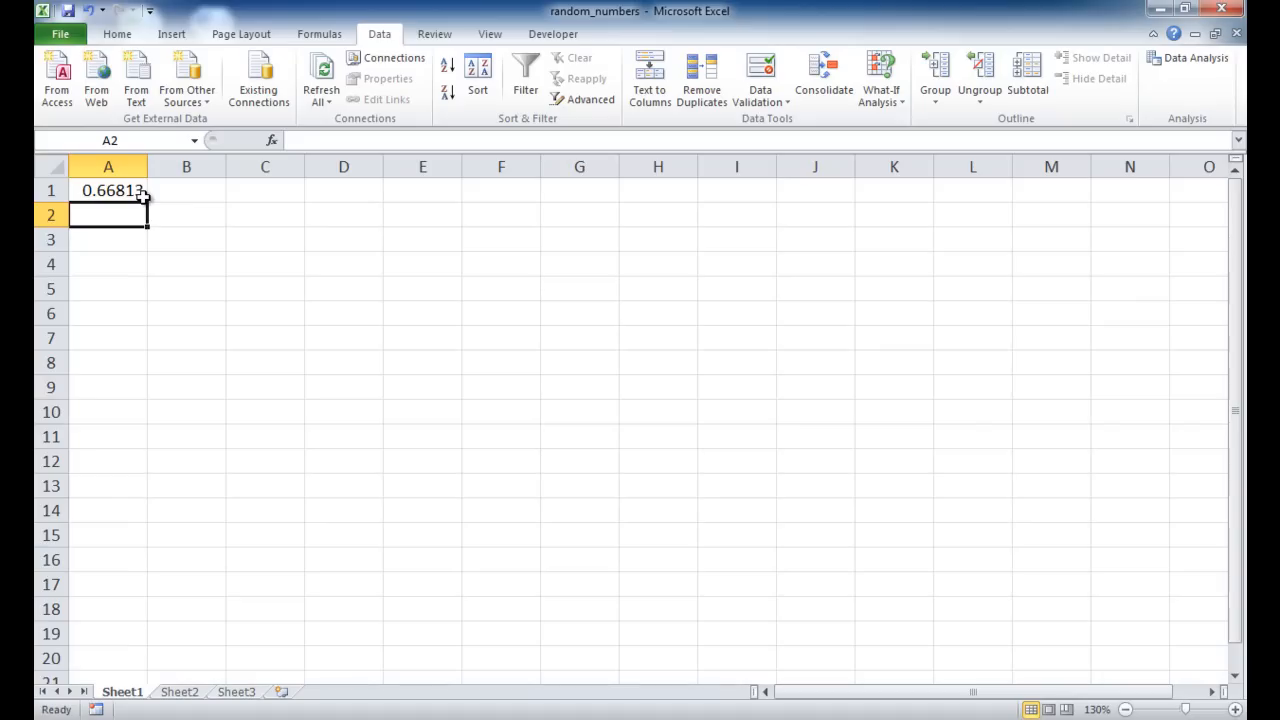
left_click(108, 190)
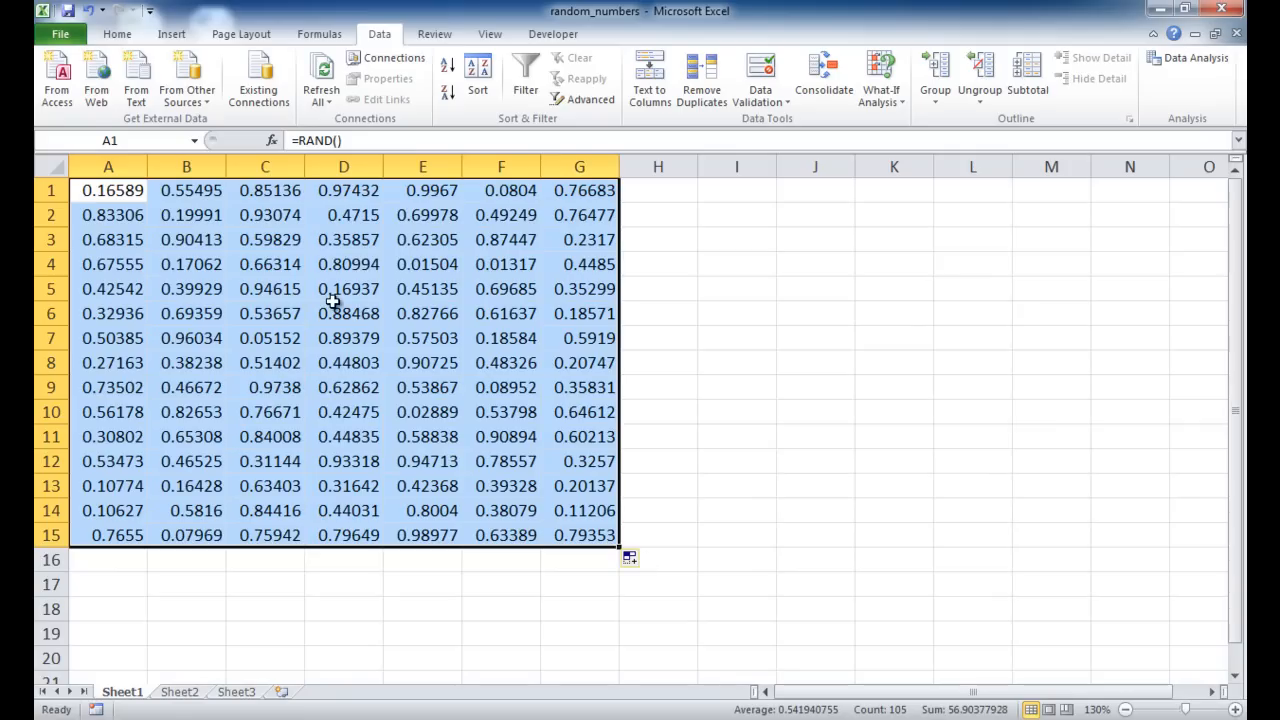
mouse_move(283, 413)
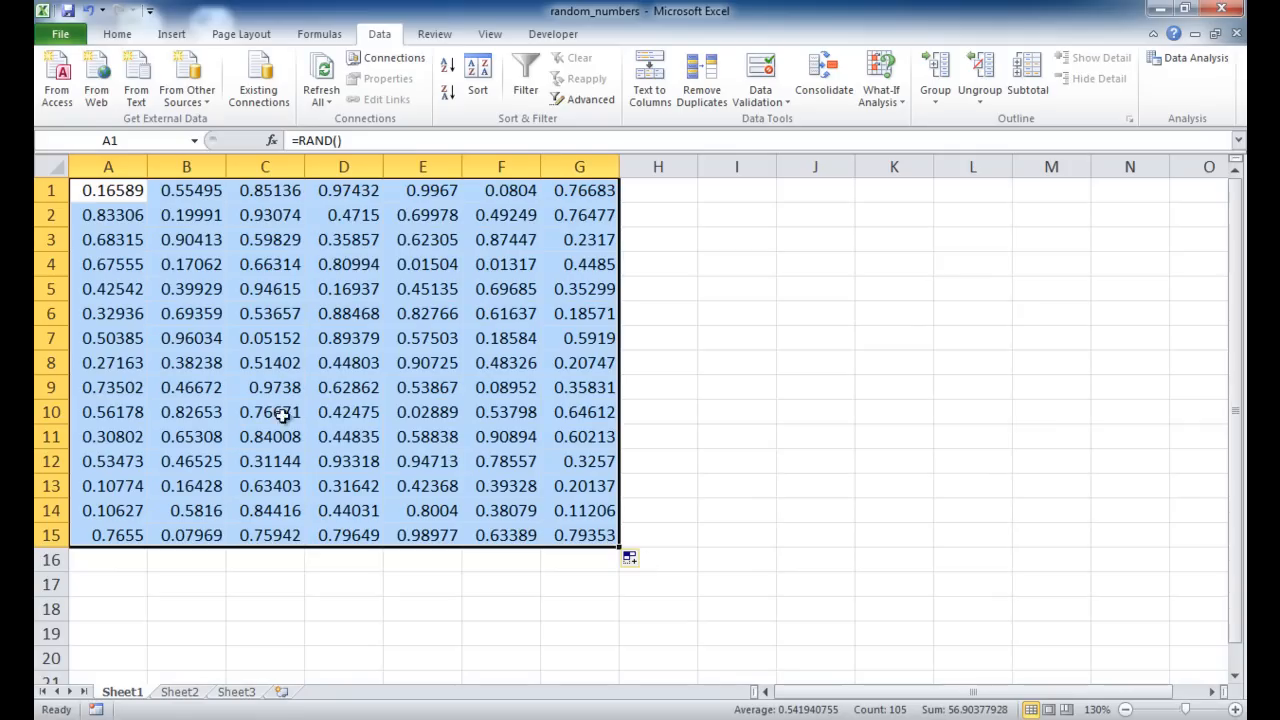
left_click(179, 691)
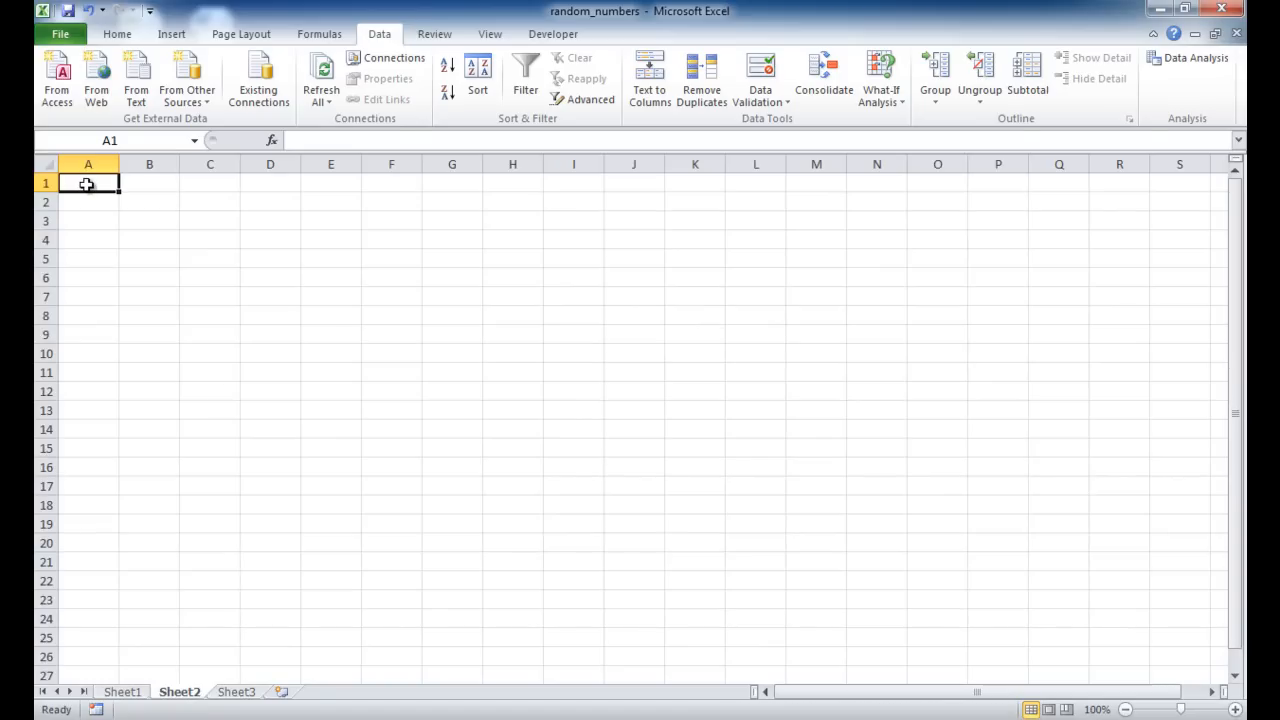
Enter =RANDBETWEEN(10,1000) in A1 of Sheet2, zoomed to 130%.
type("=rand")
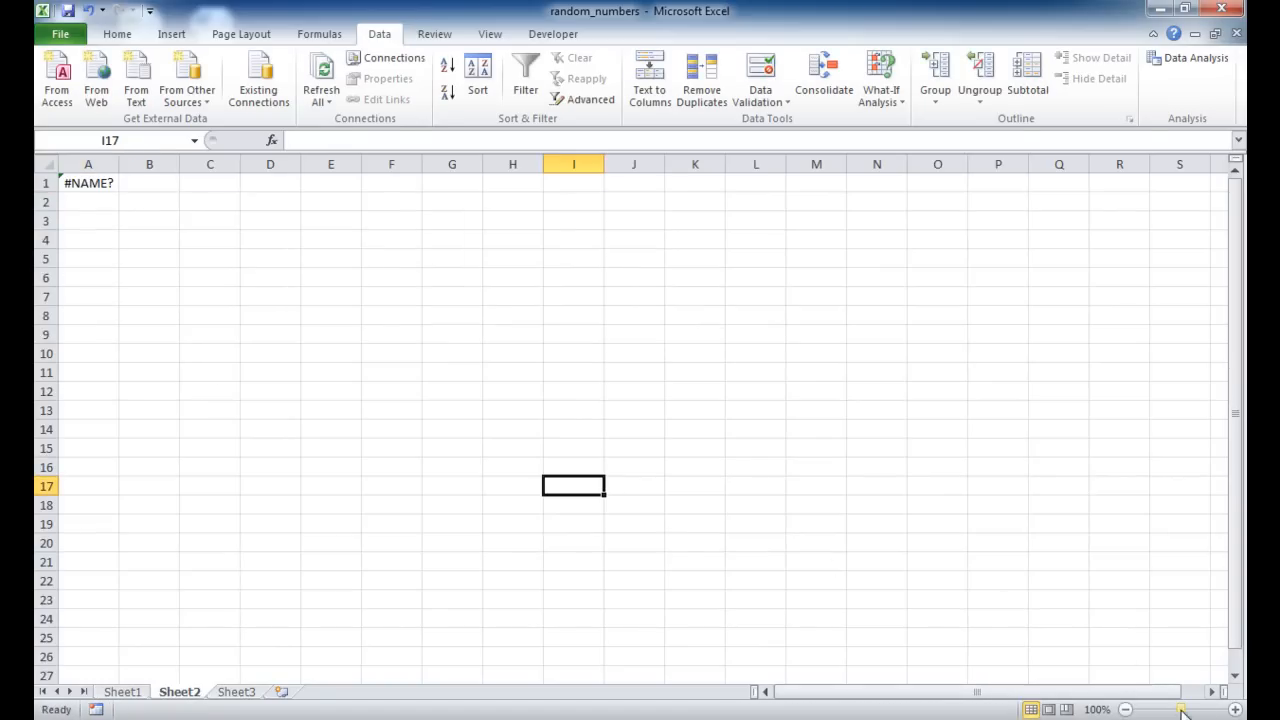
left_click(1236, 710)
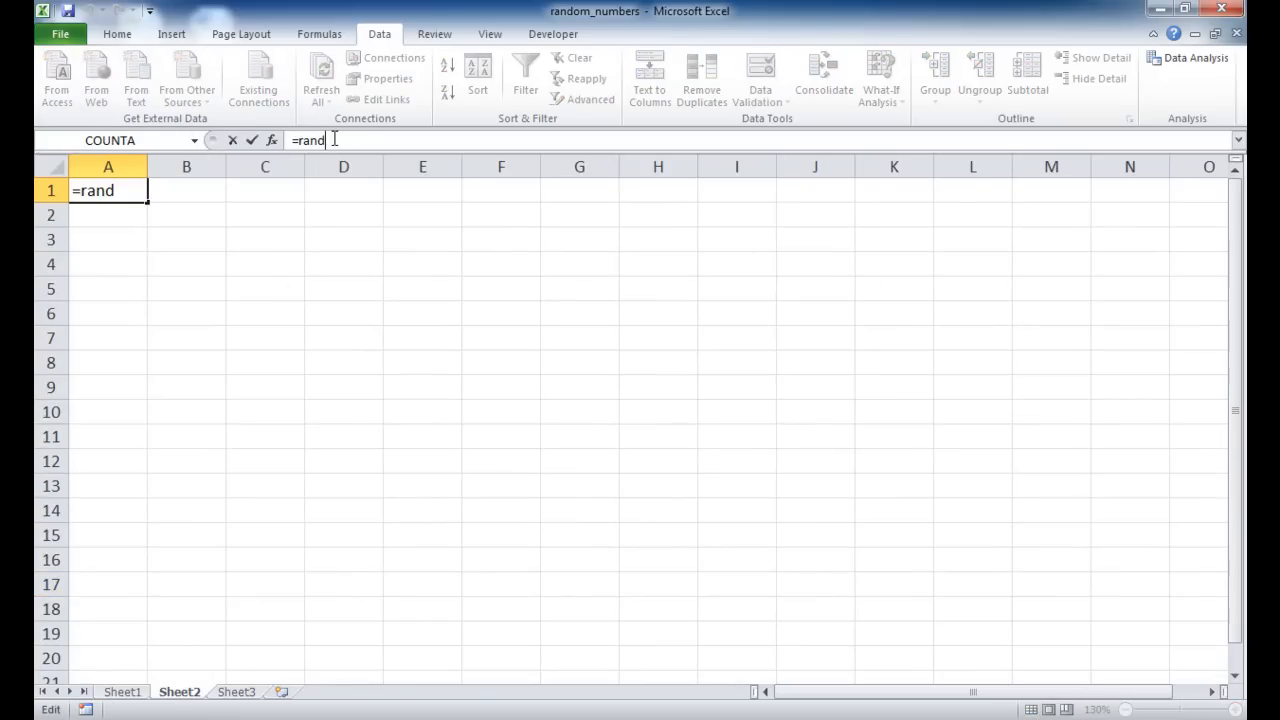
type("b")
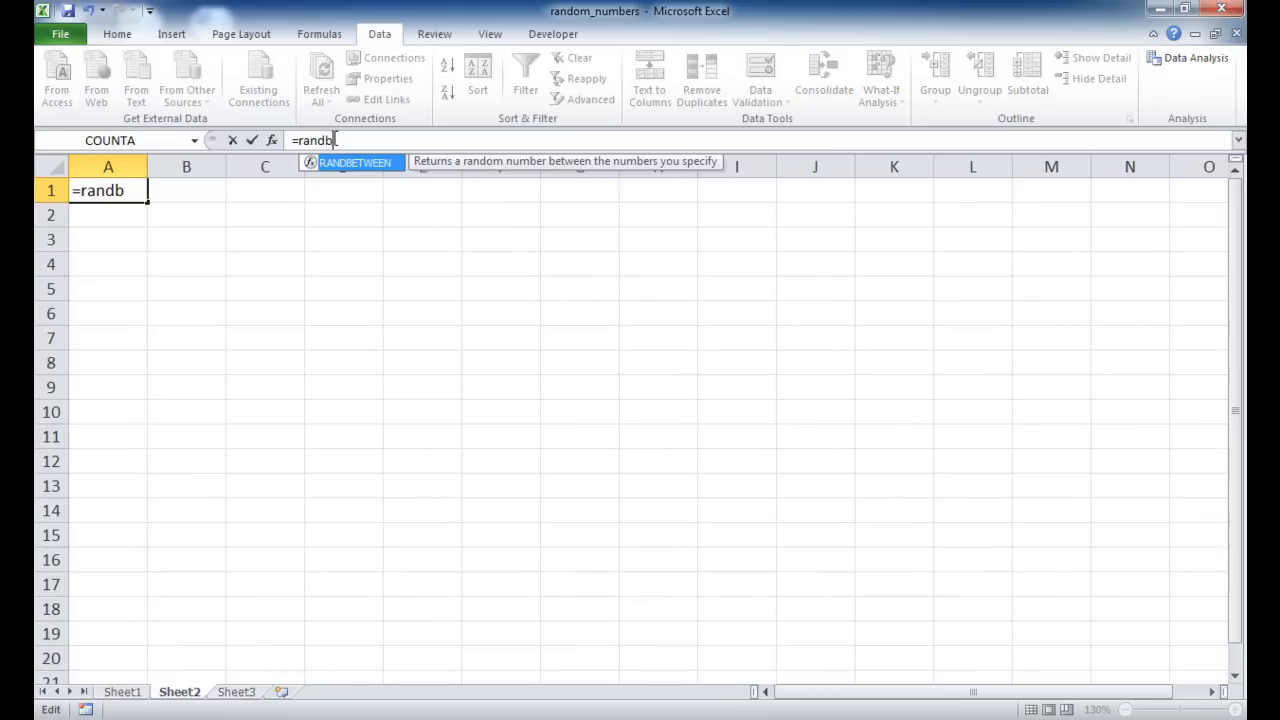
mouse_move(350, 173)
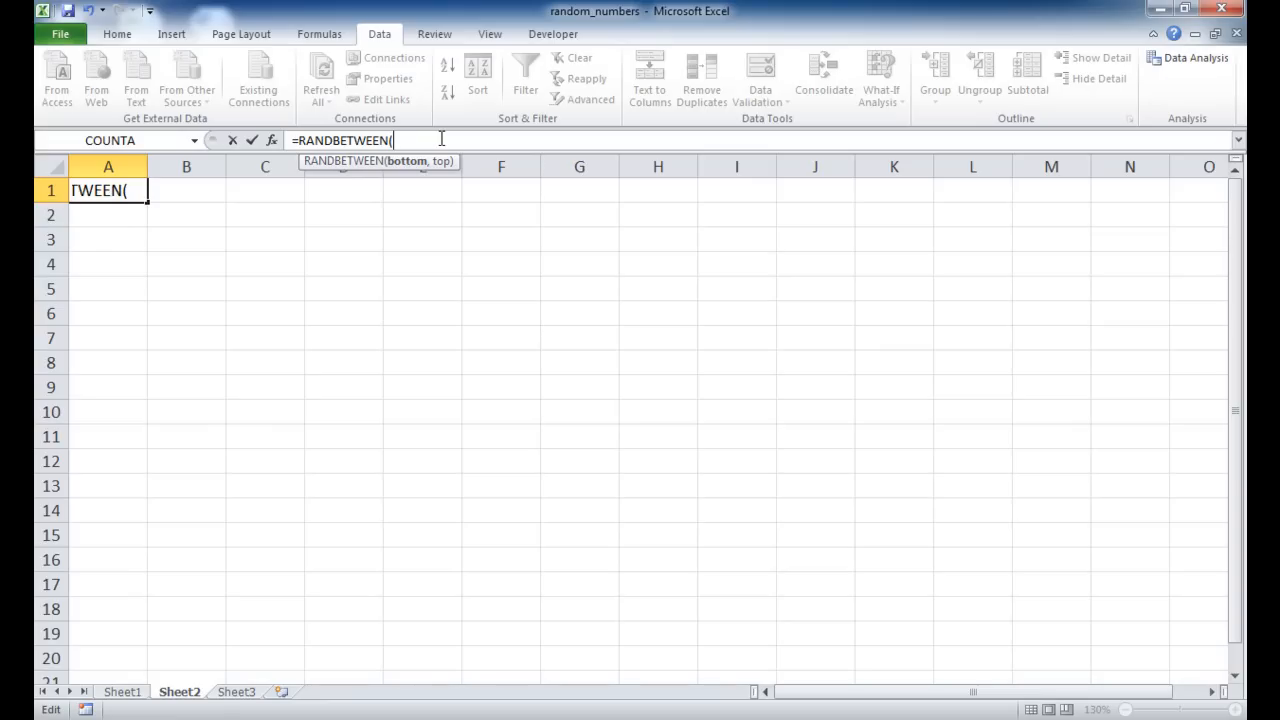
type("10,1")
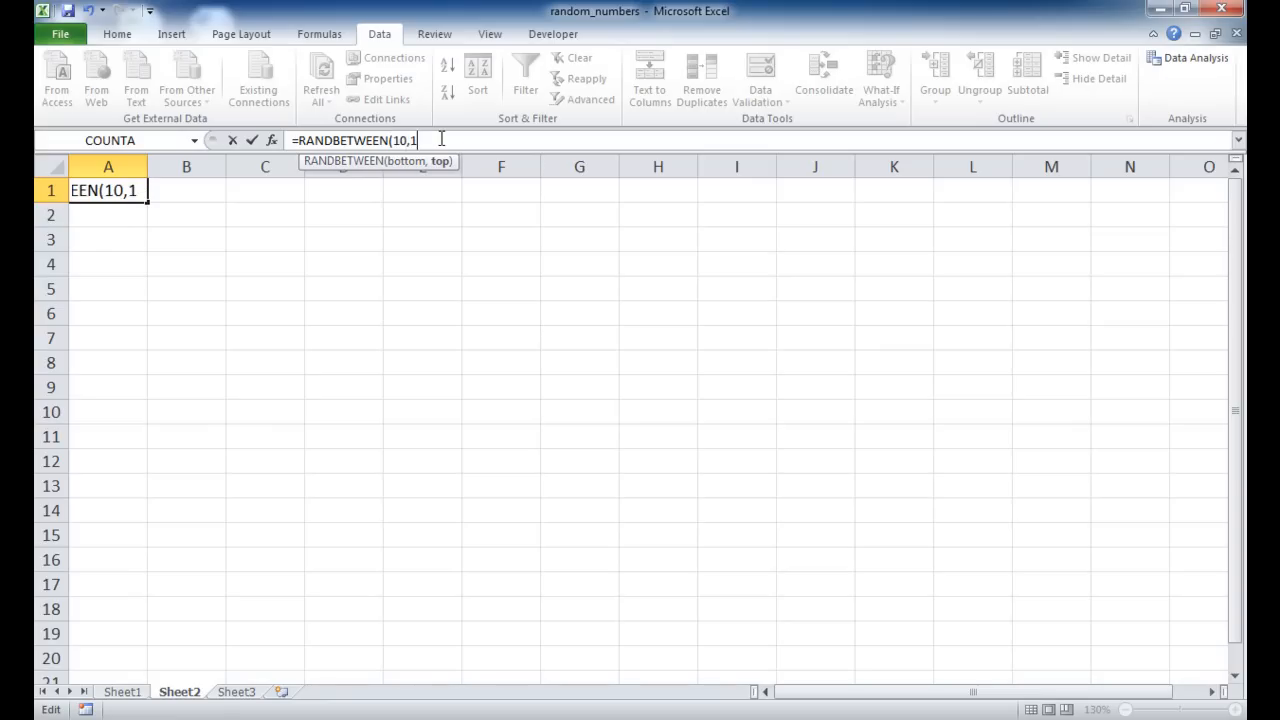
type("000)")
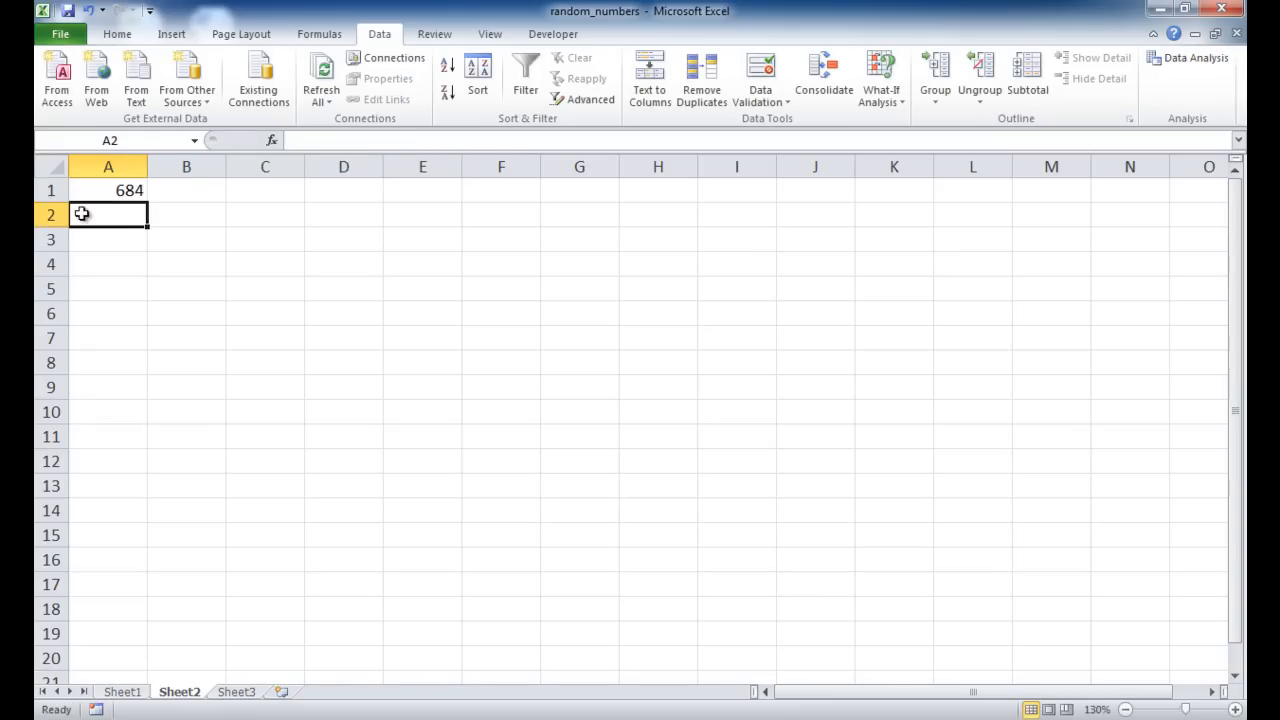
Copy the RANDBETWEEN formula from A1 across A1:G16.
left_click(108, 190)
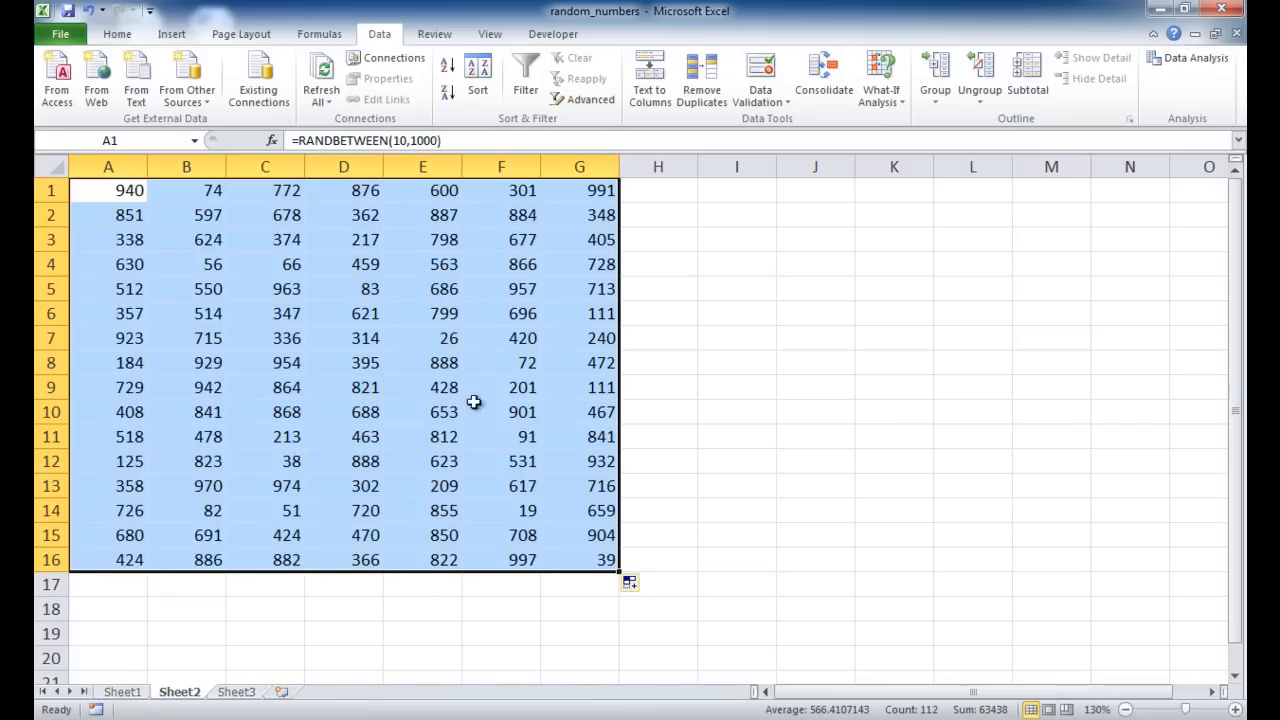
mouse_move(330, 388)
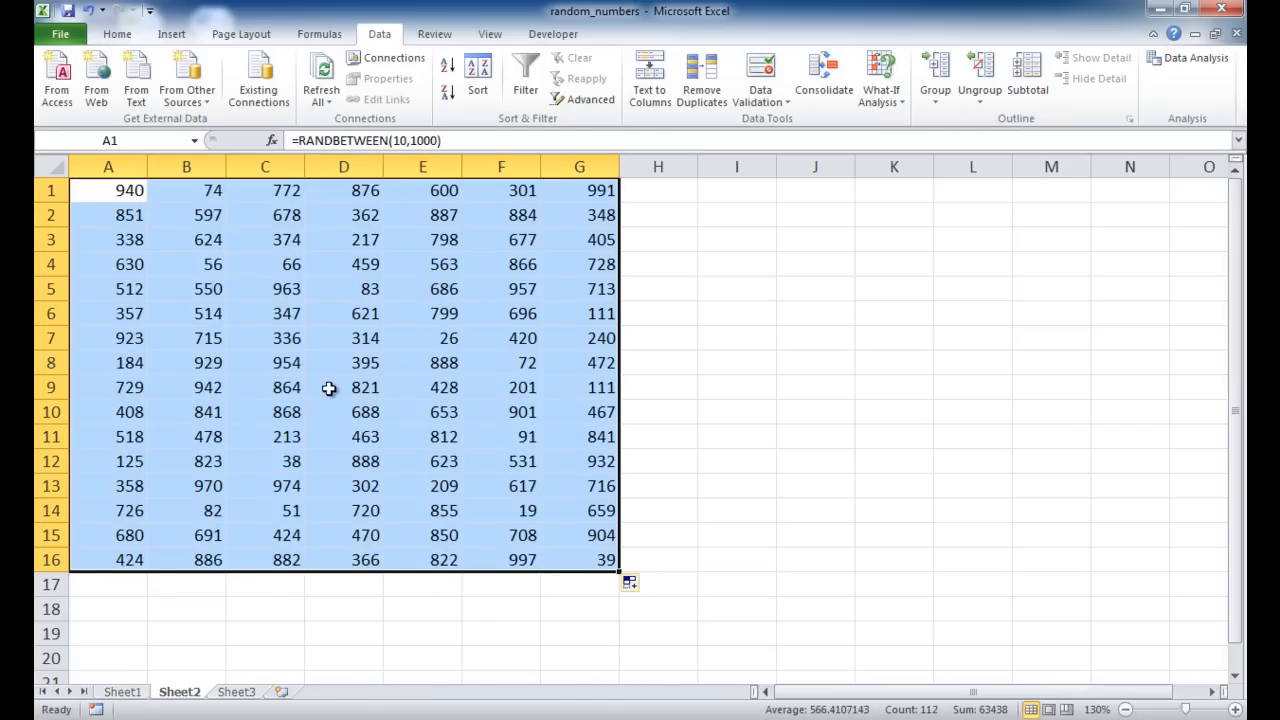
mouse_move(307, 362)
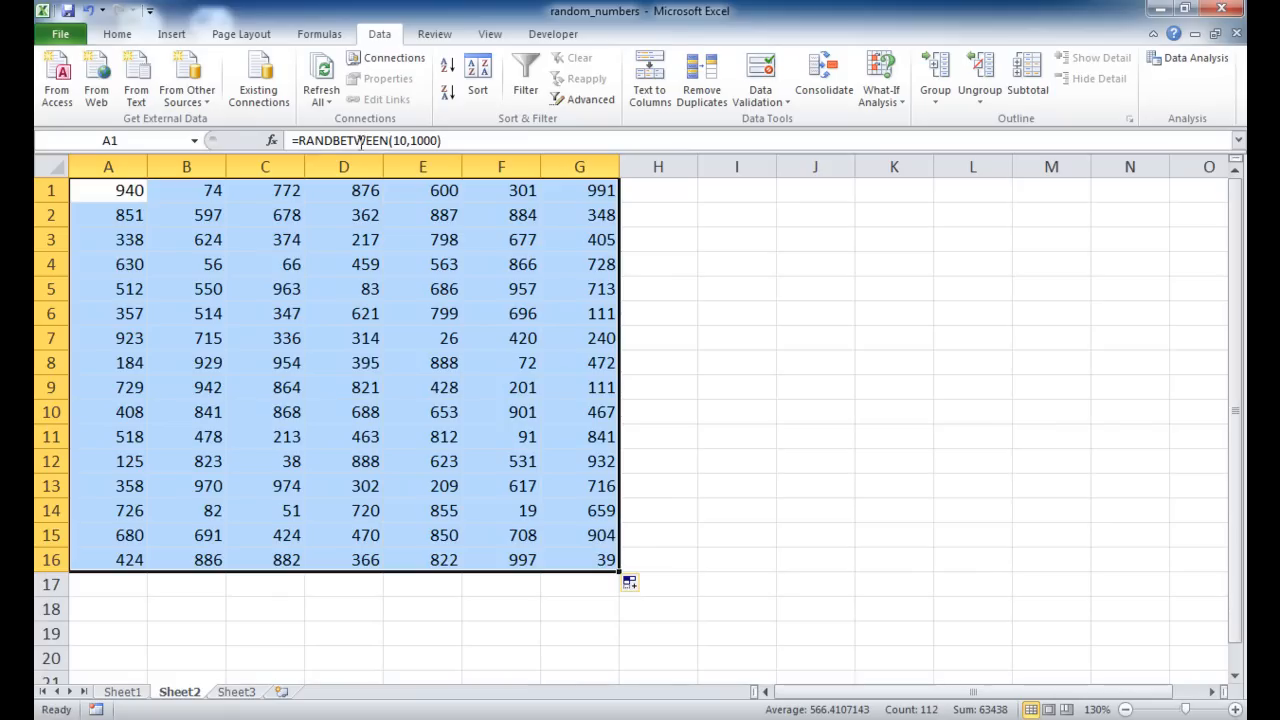
mouse_move(319, 33)
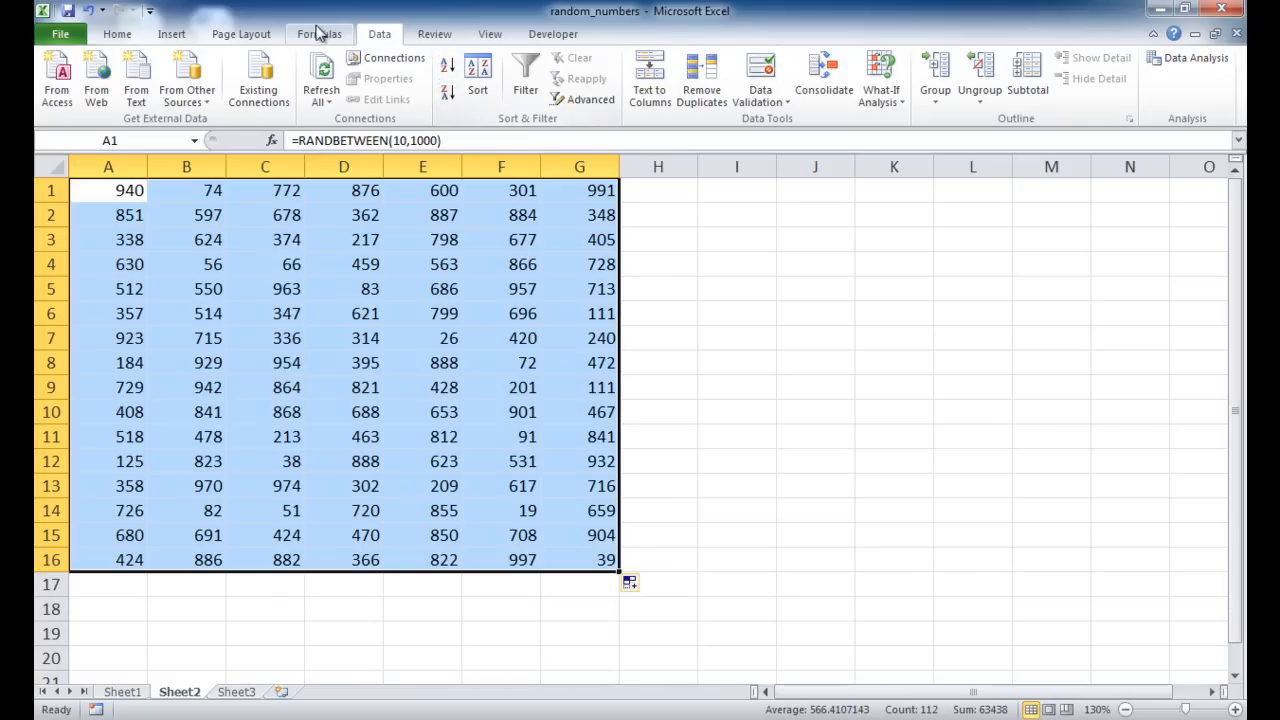
Use Calculate Now to regenerate Sheet2's integers and, repeatedly, Sheet1's decimals.
left_click(319, 33)
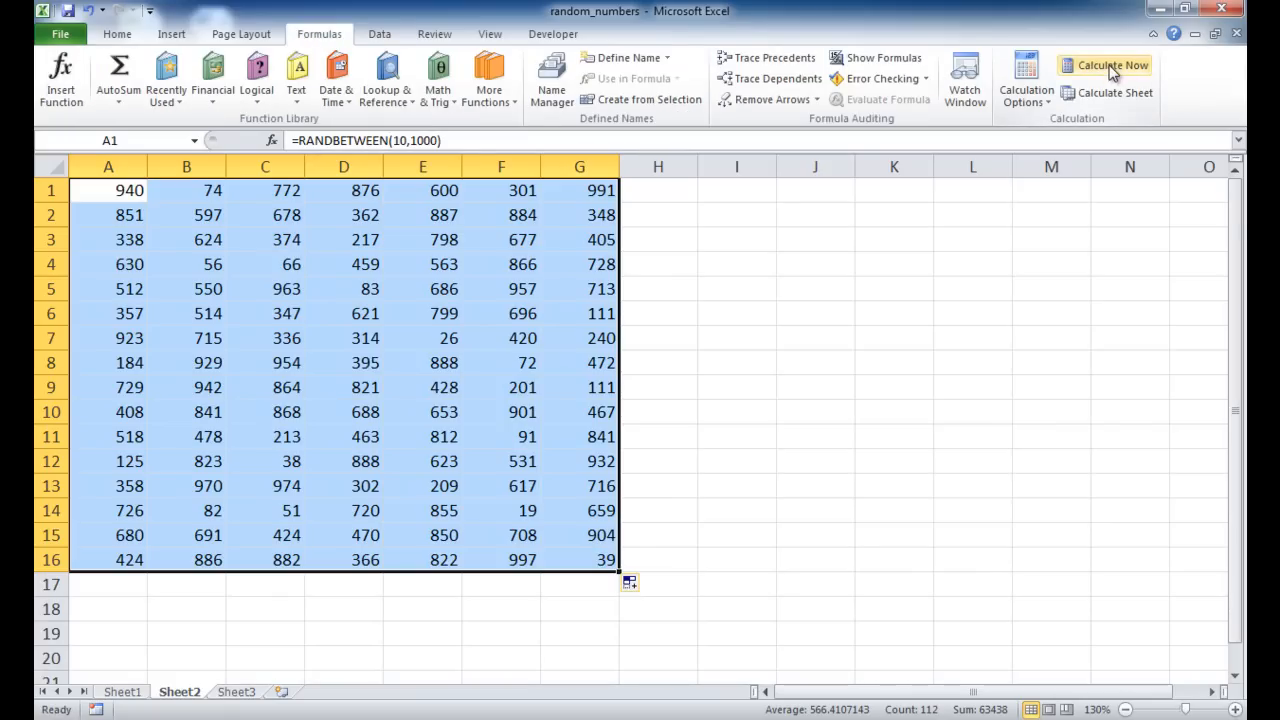
mouse_move(1112, 65)
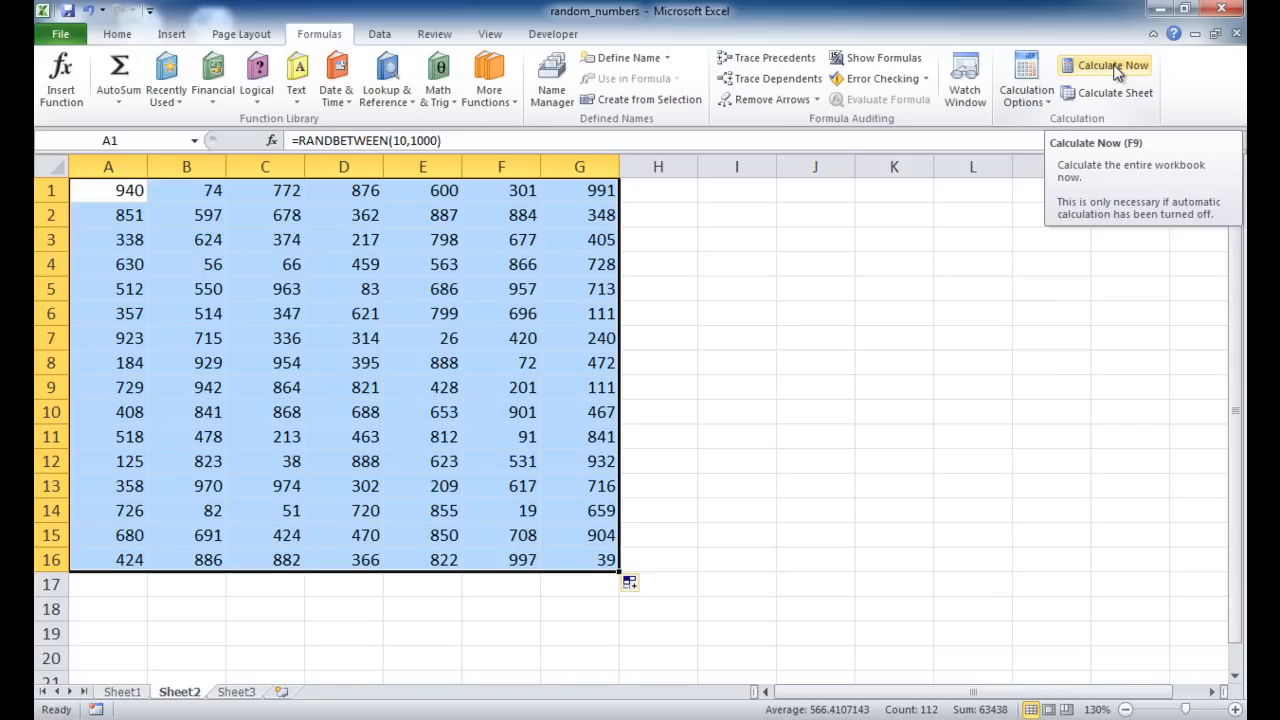
left_click(1104, 65)
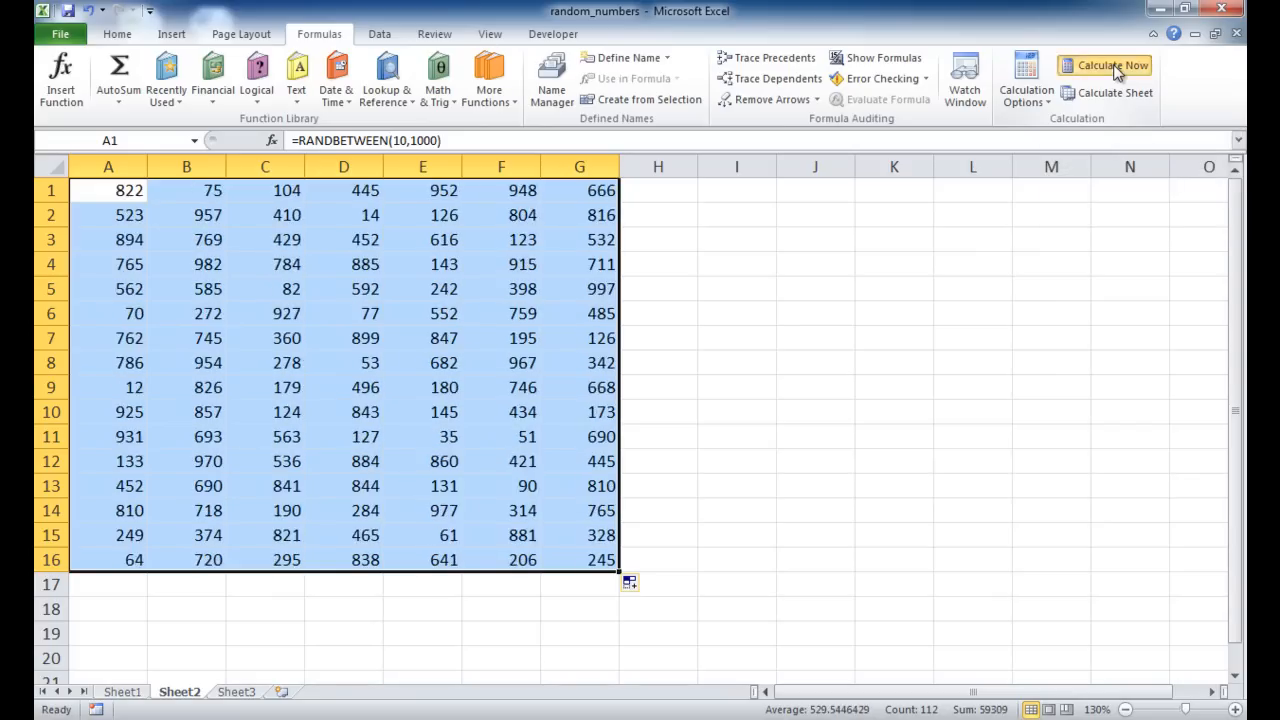
left_click(122, 691)
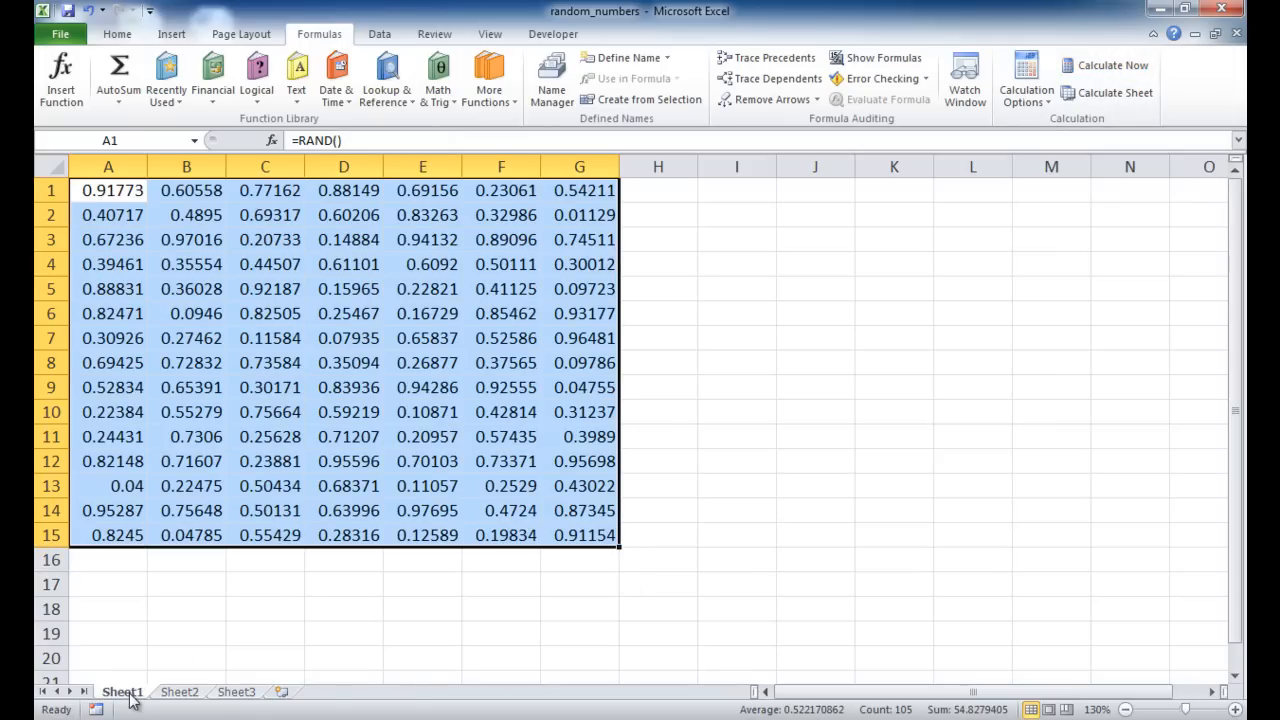
left_click(1105, 64)
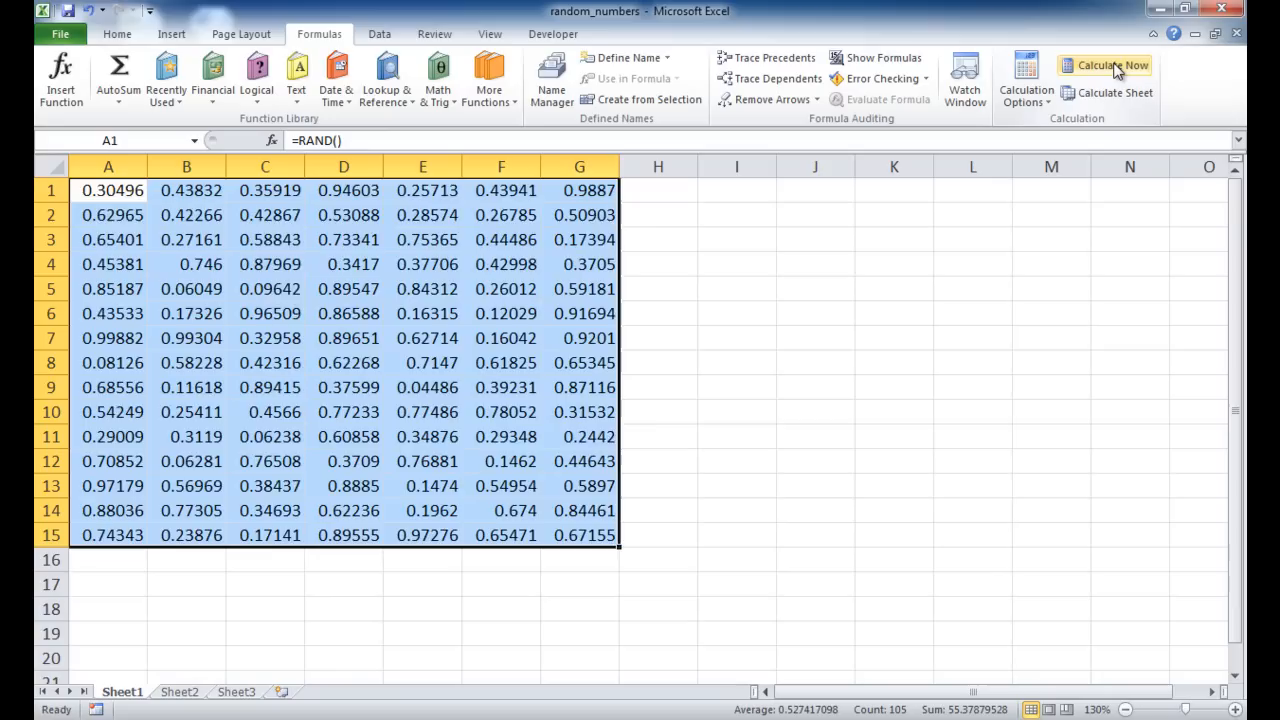
left_click(1104, 64)
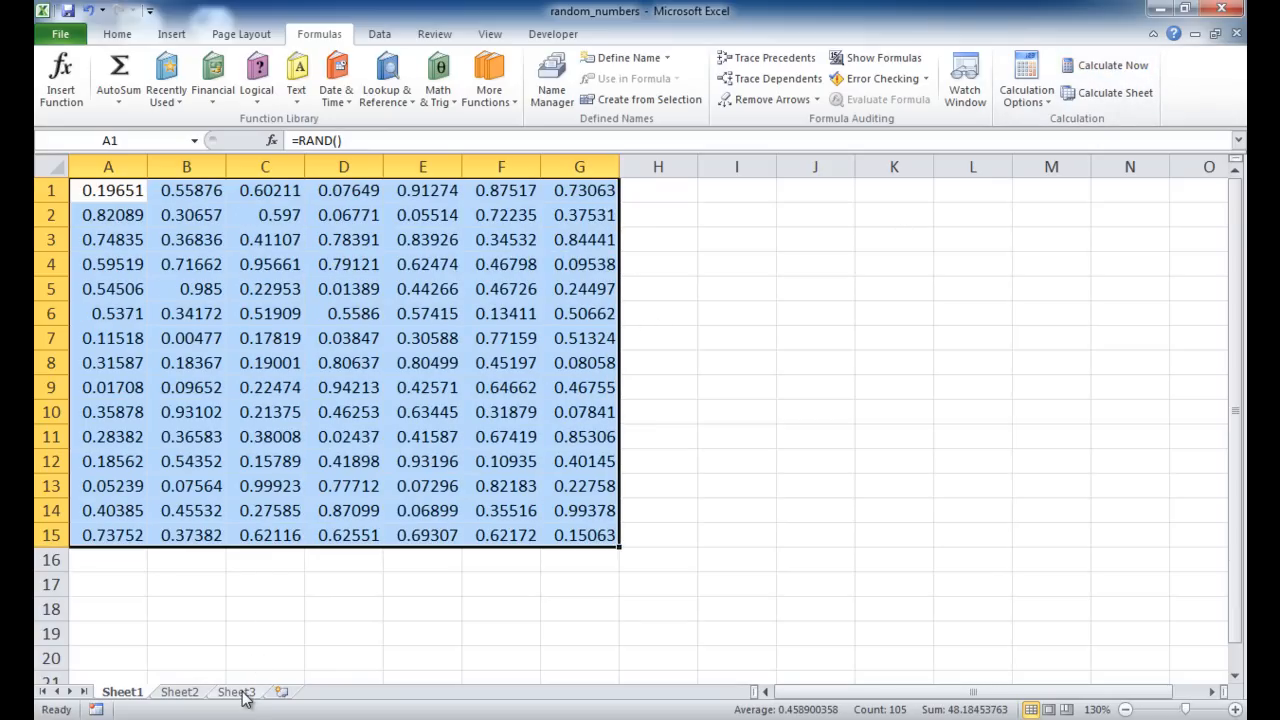
Go to Sheet3 and reach the Excel add-ins list via ribbon customization.
left_click(236, 691)
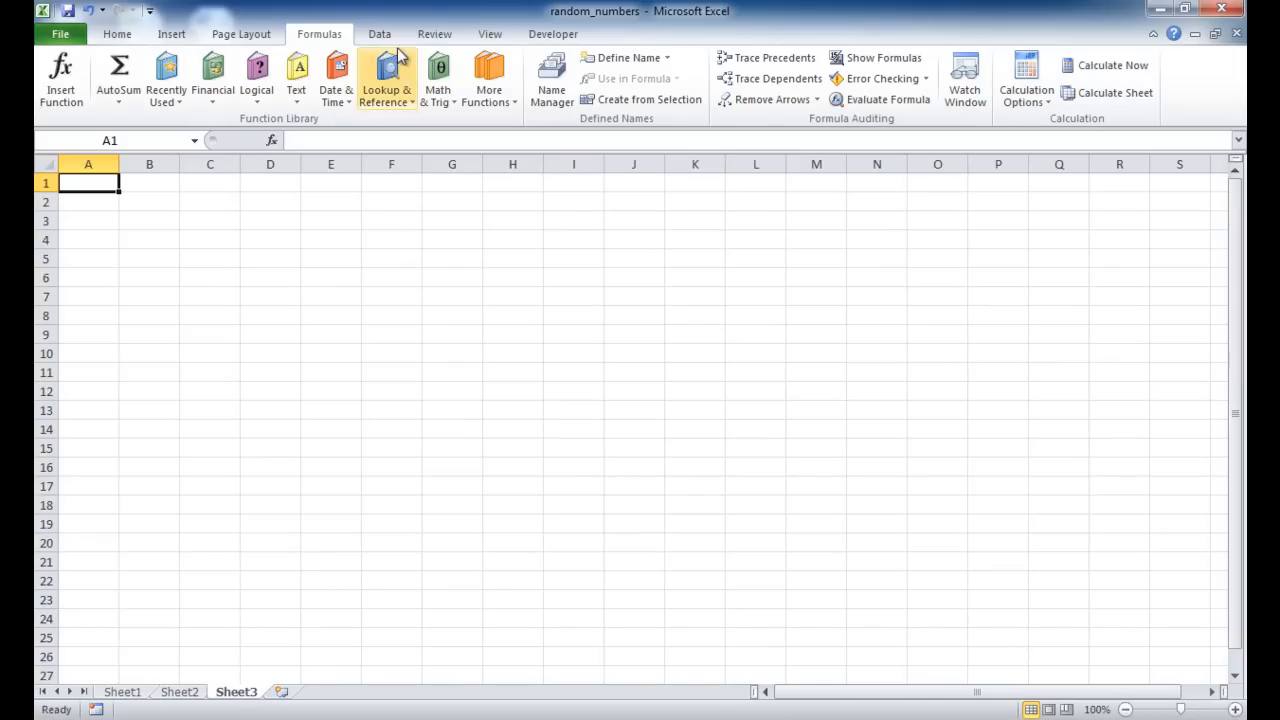
left_click(379, 33)
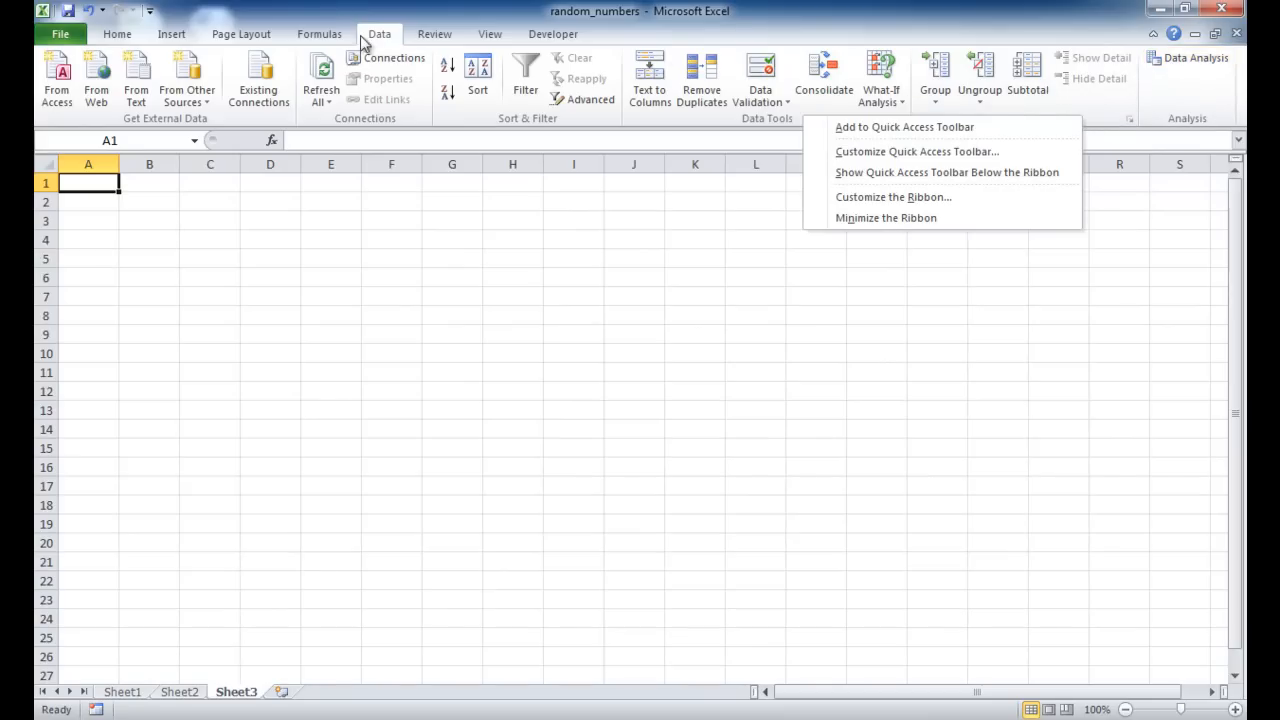
mouse_move(890, 196)
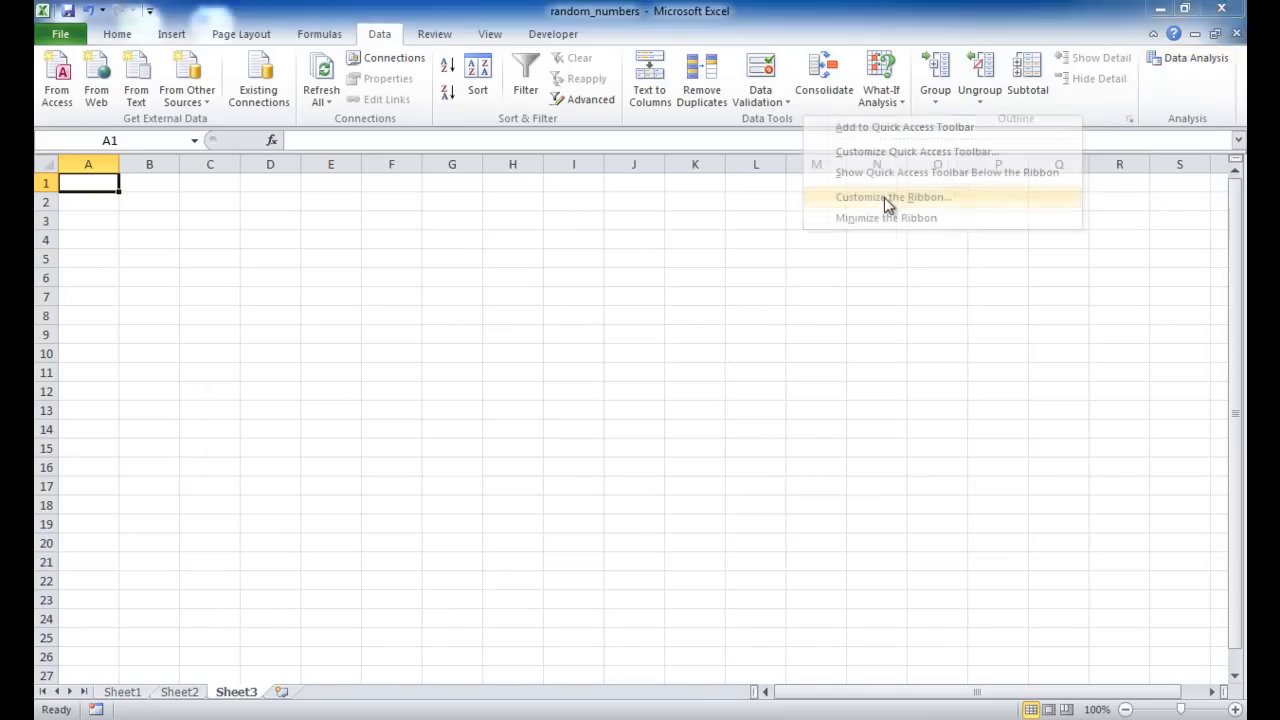
left_click(892, 196)
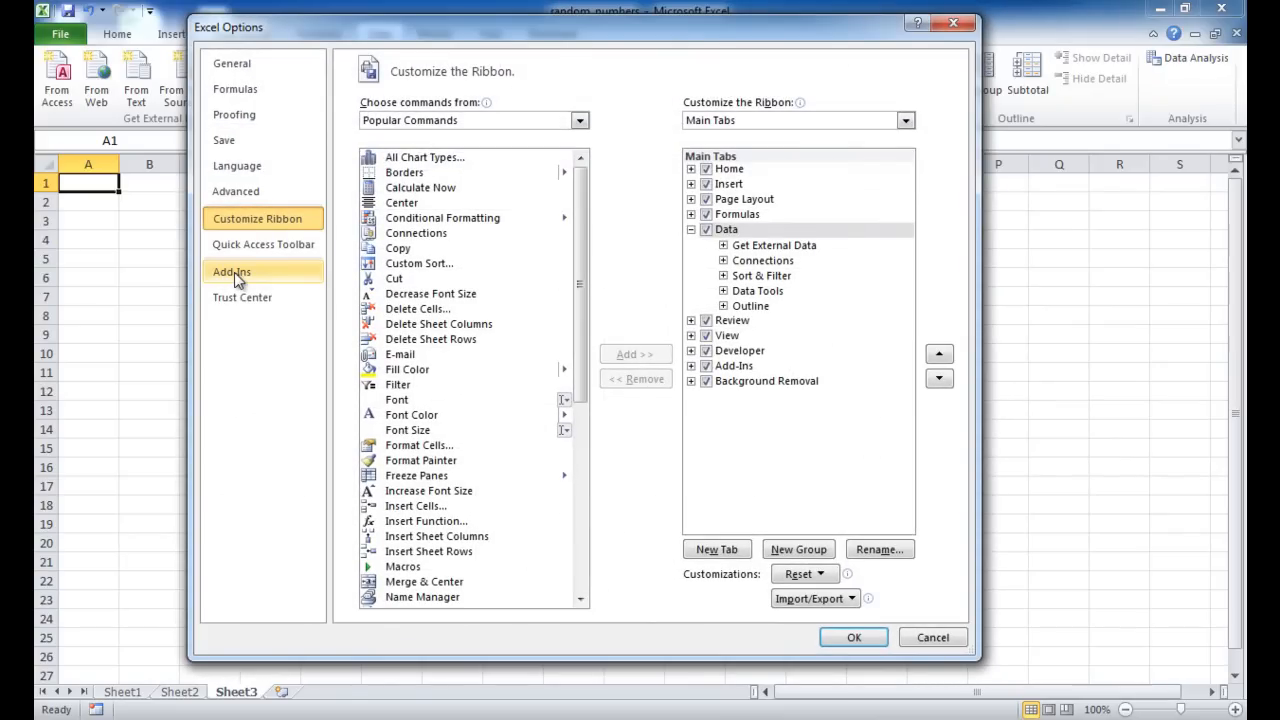
left_click(231, 271)
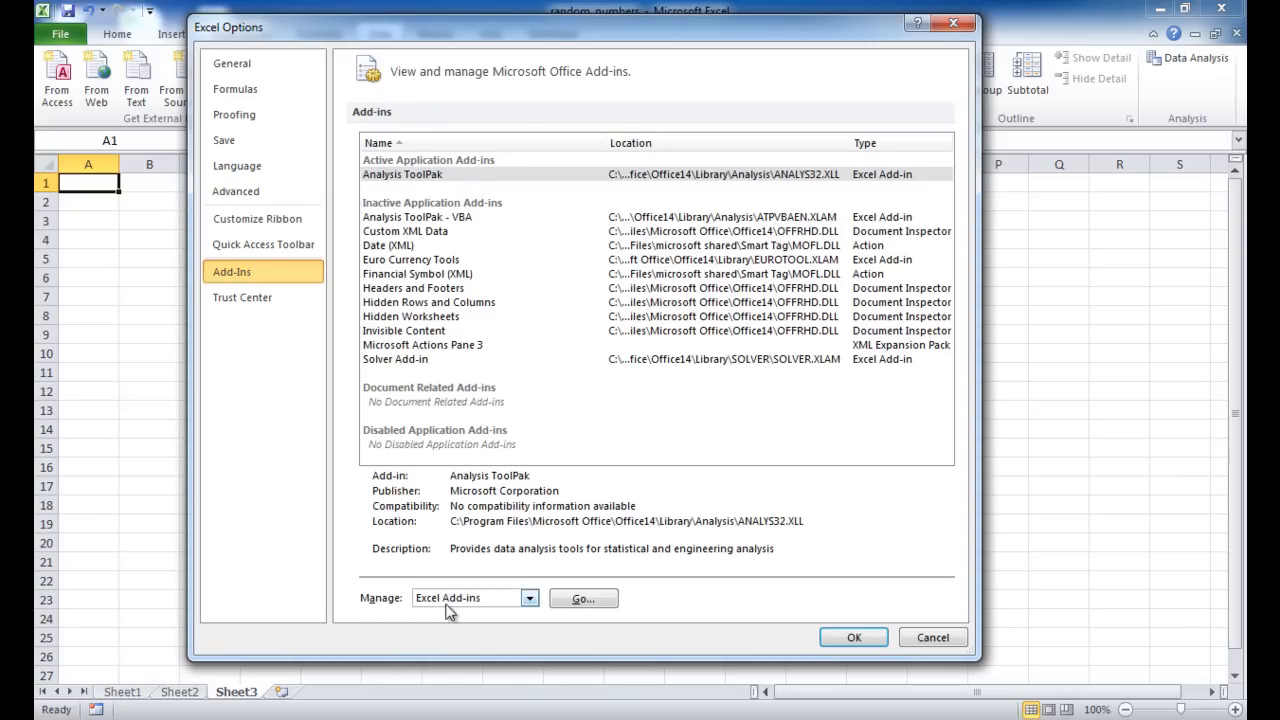
Uncheck Analysis ToolPak in the Add-Ins dialog and confirm with OK.
left_click(583, 598)
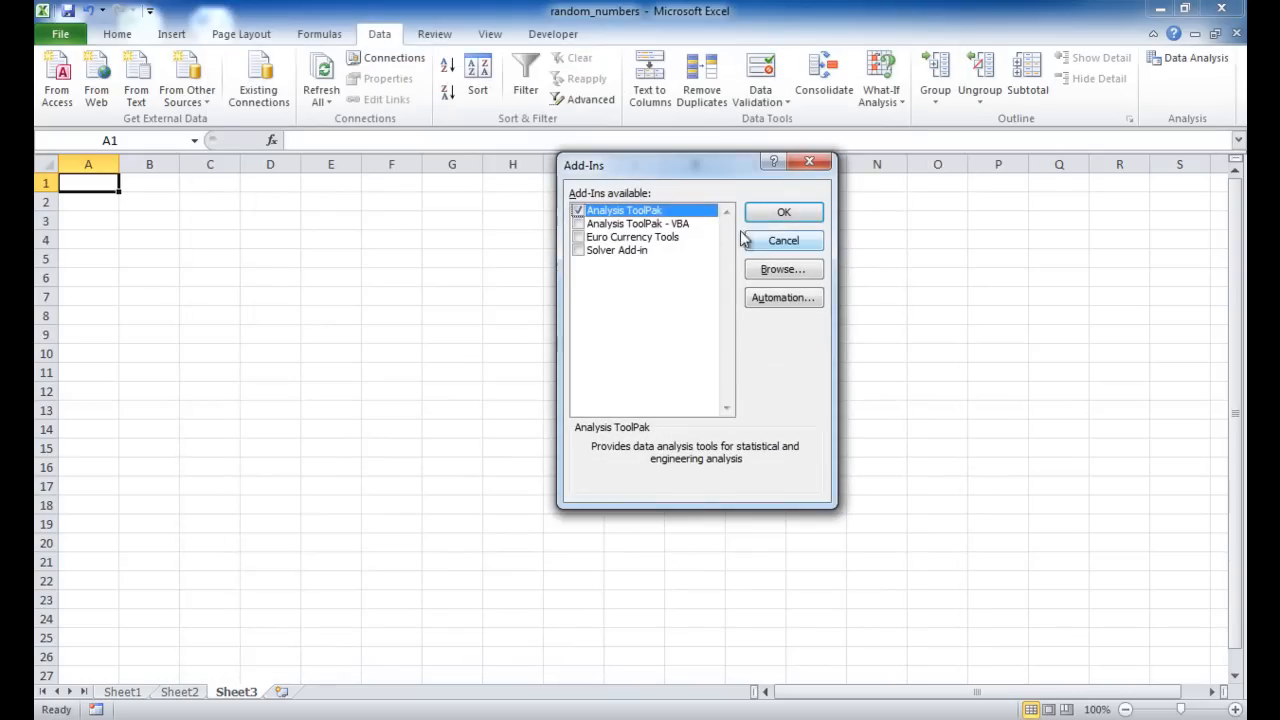
left_click(578, 210)
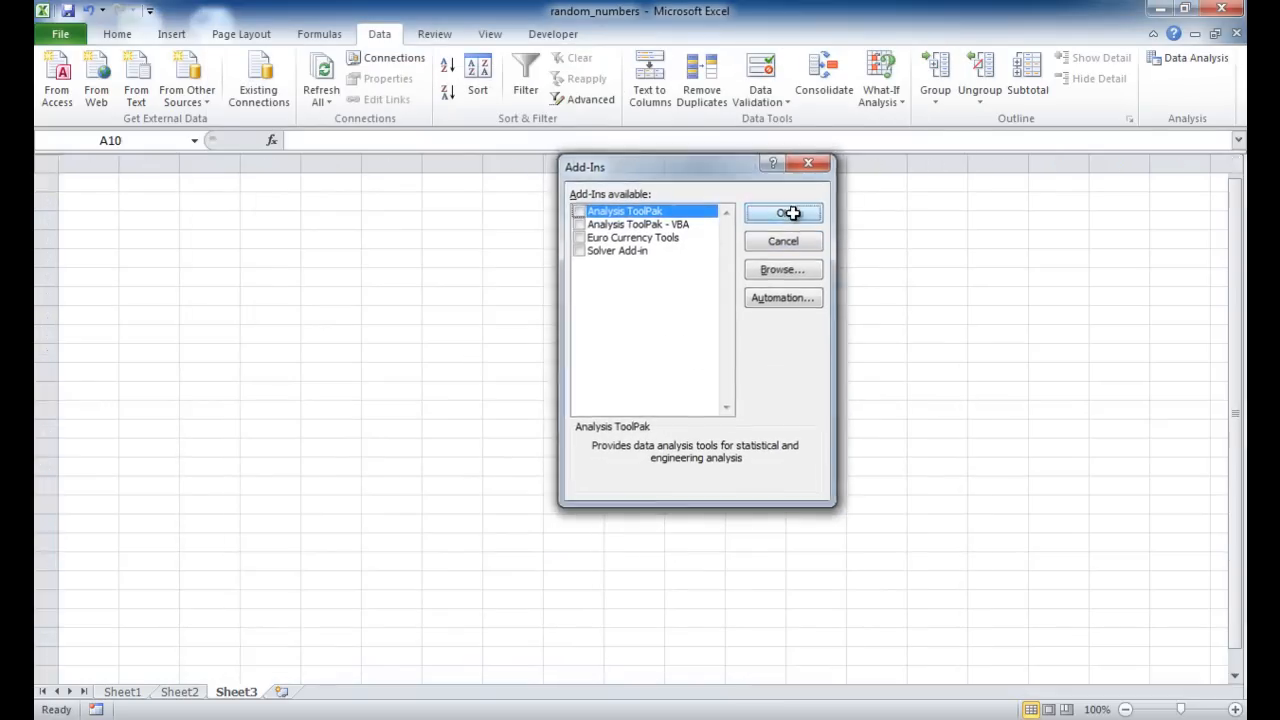
left_click(783, 212)
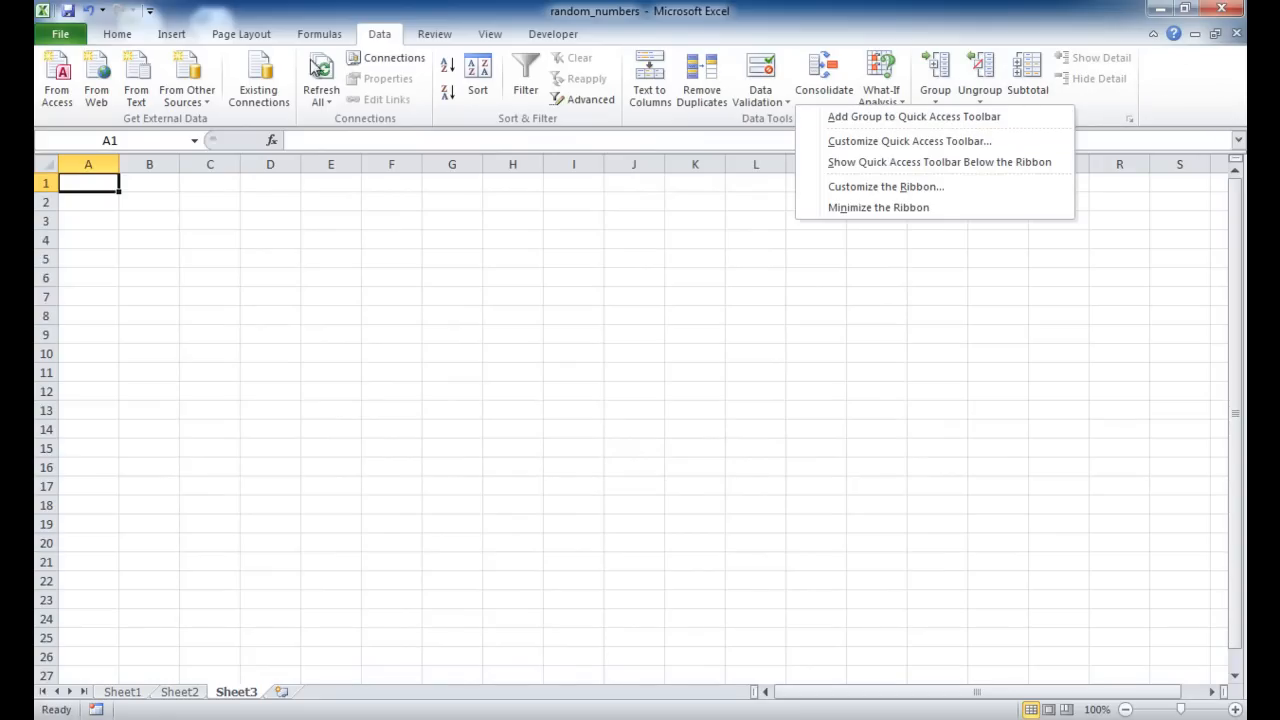
Re-enable the Analysis ToolPak from the Add-Ins manager and confirm with OK.
left_click(886, 186)
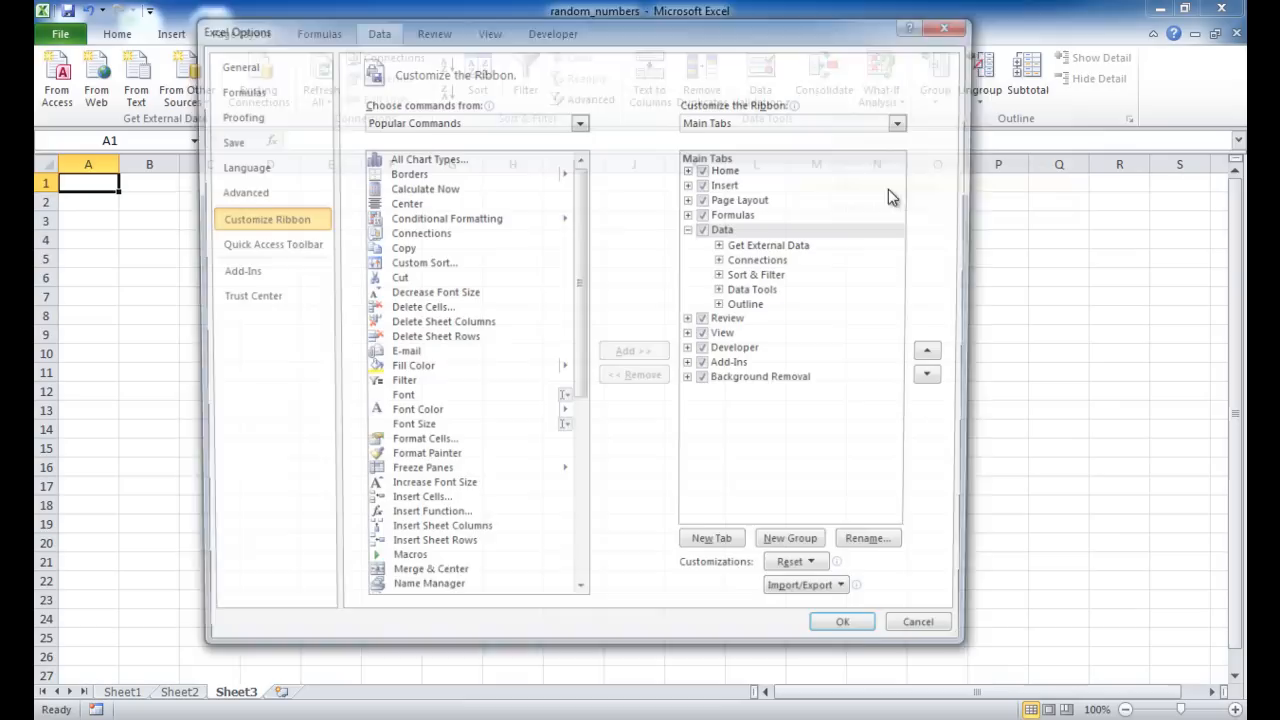
left_click(231, 271)
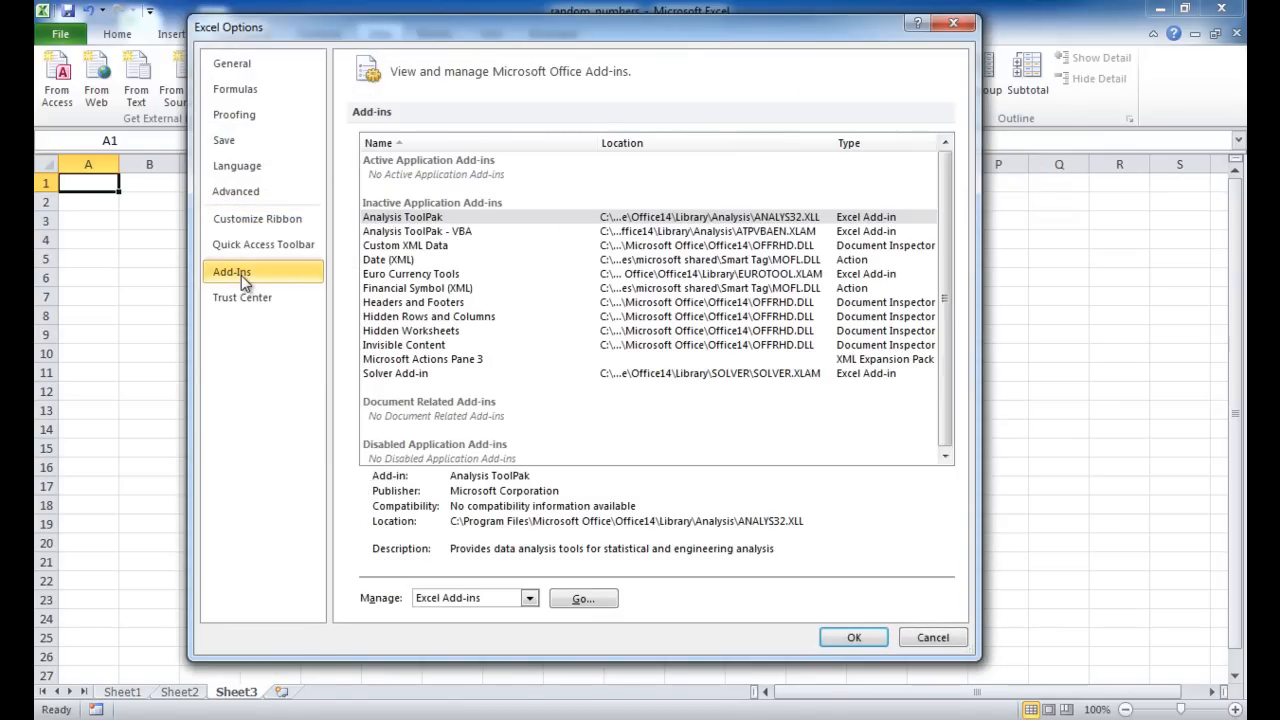
left_click(402, 216)
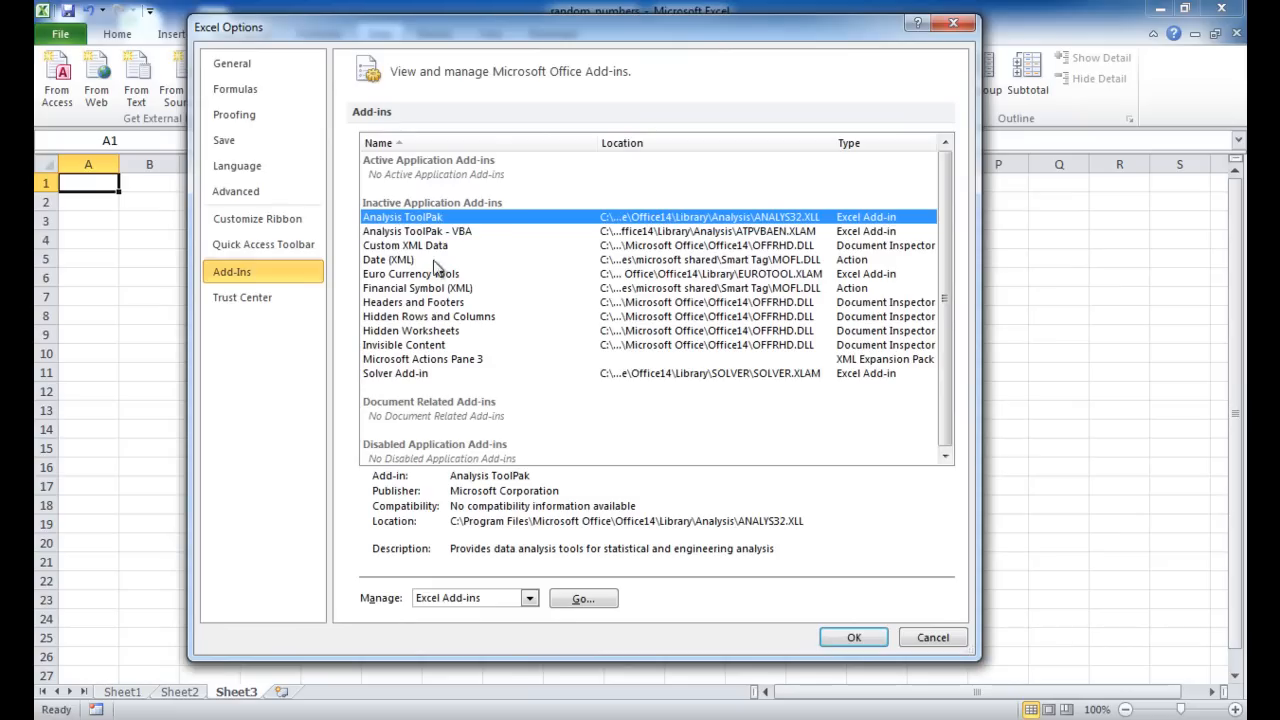
mouse_move(480, 605)
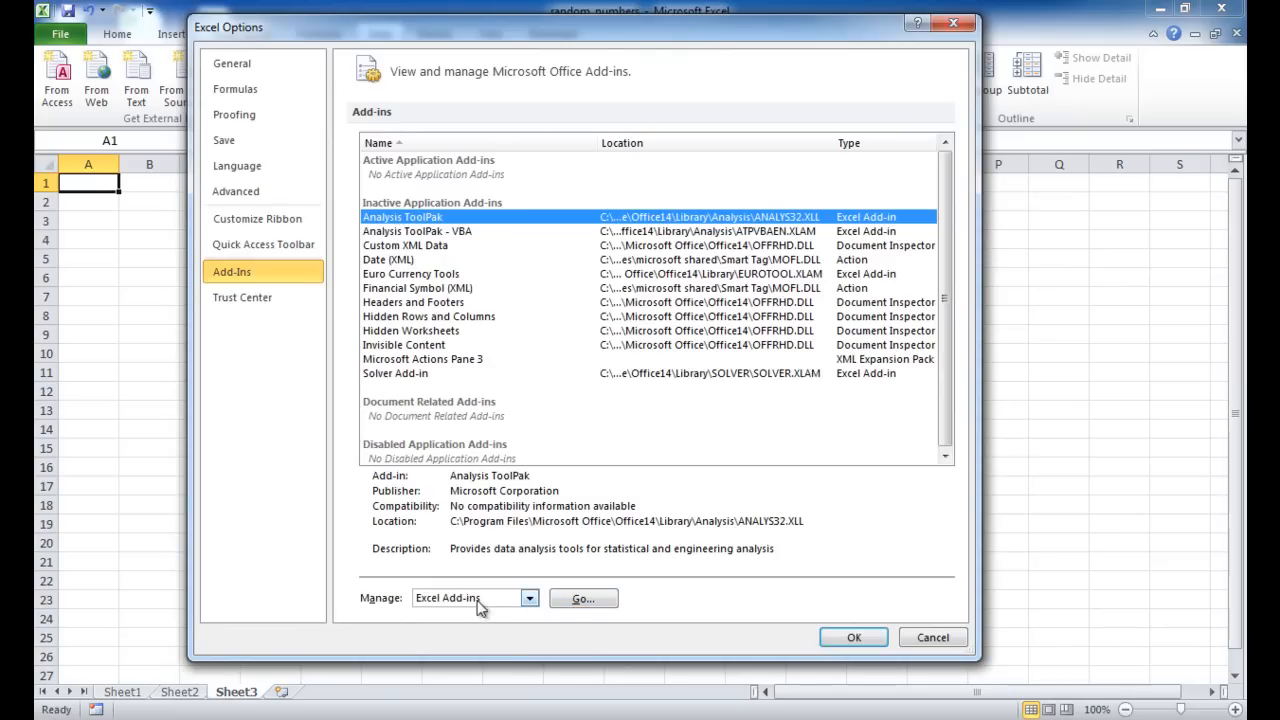
left_click(583, 598)
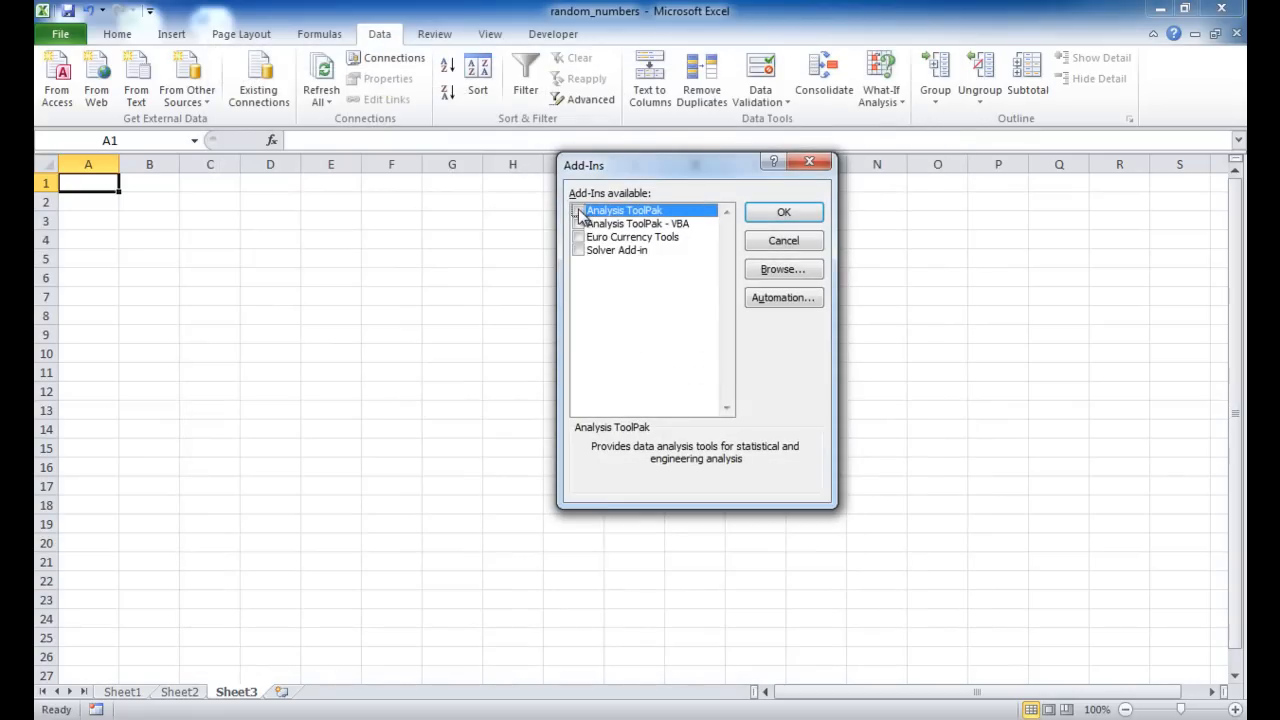
left_click(578, 210)
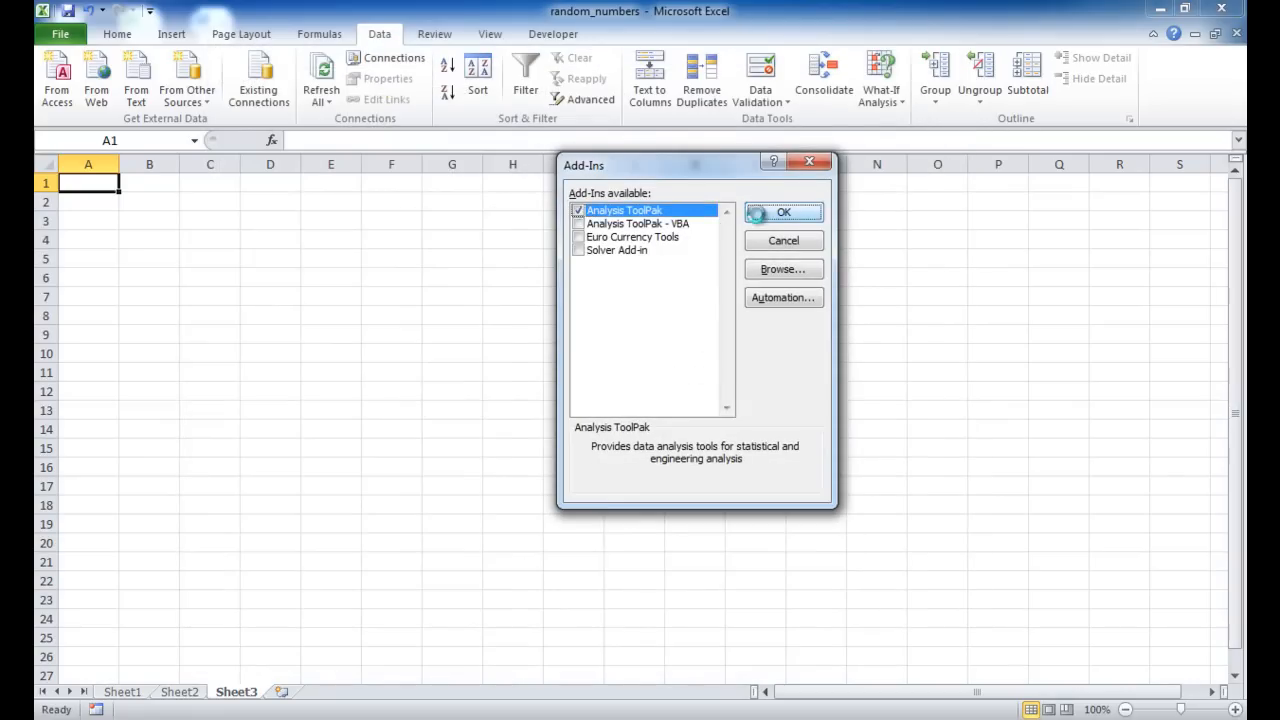
left_click(783, 212)
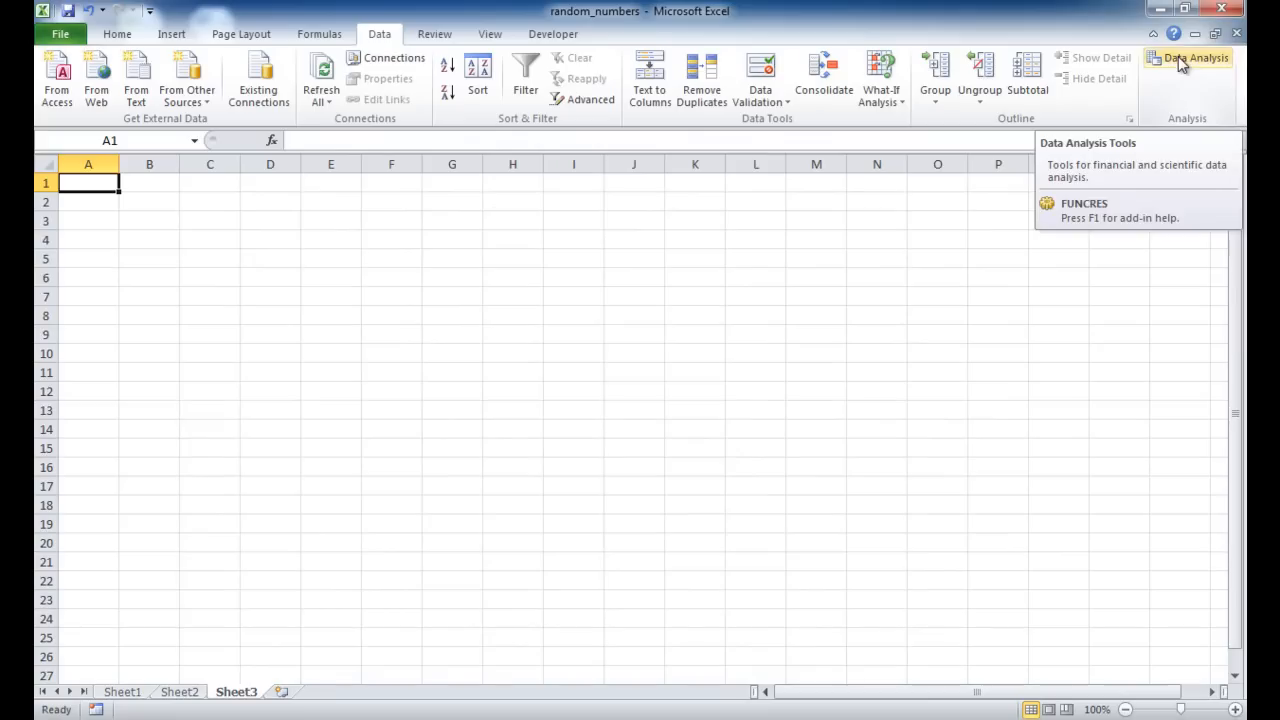
Choose Random Number Generation from the Data Analysis tools.
left_click(1196, 57)
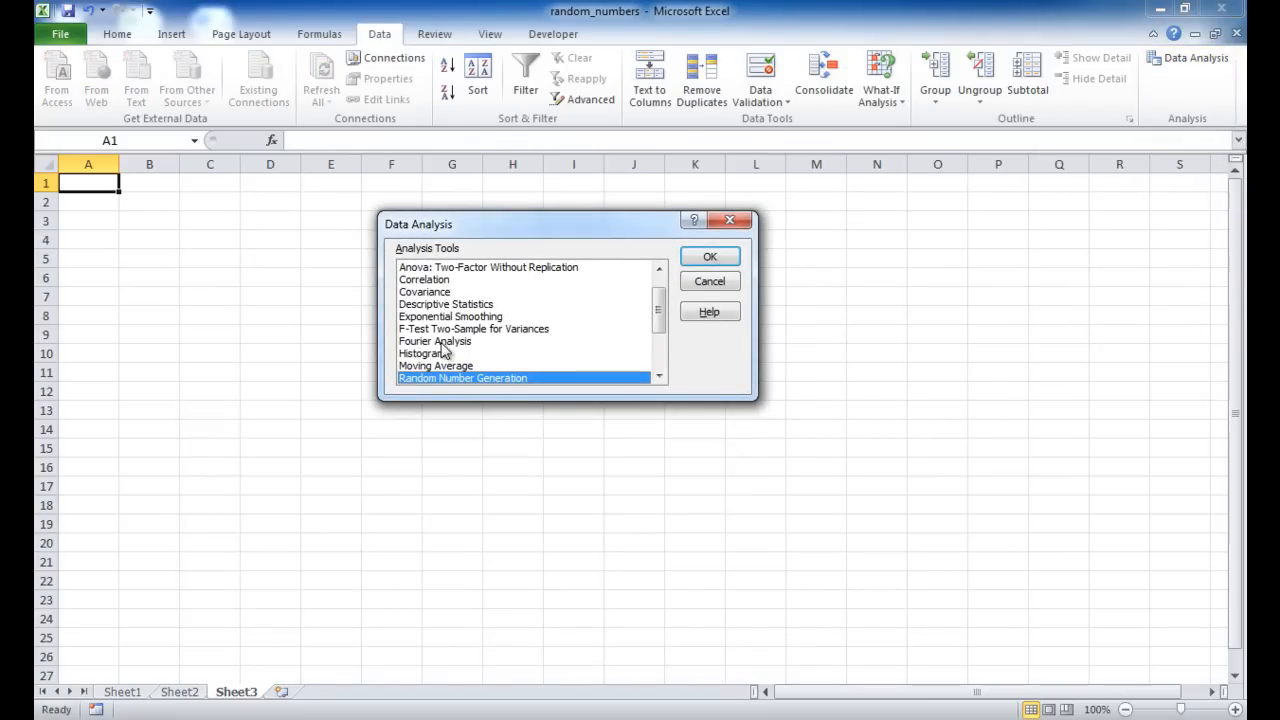
mouse_move(512, 388)
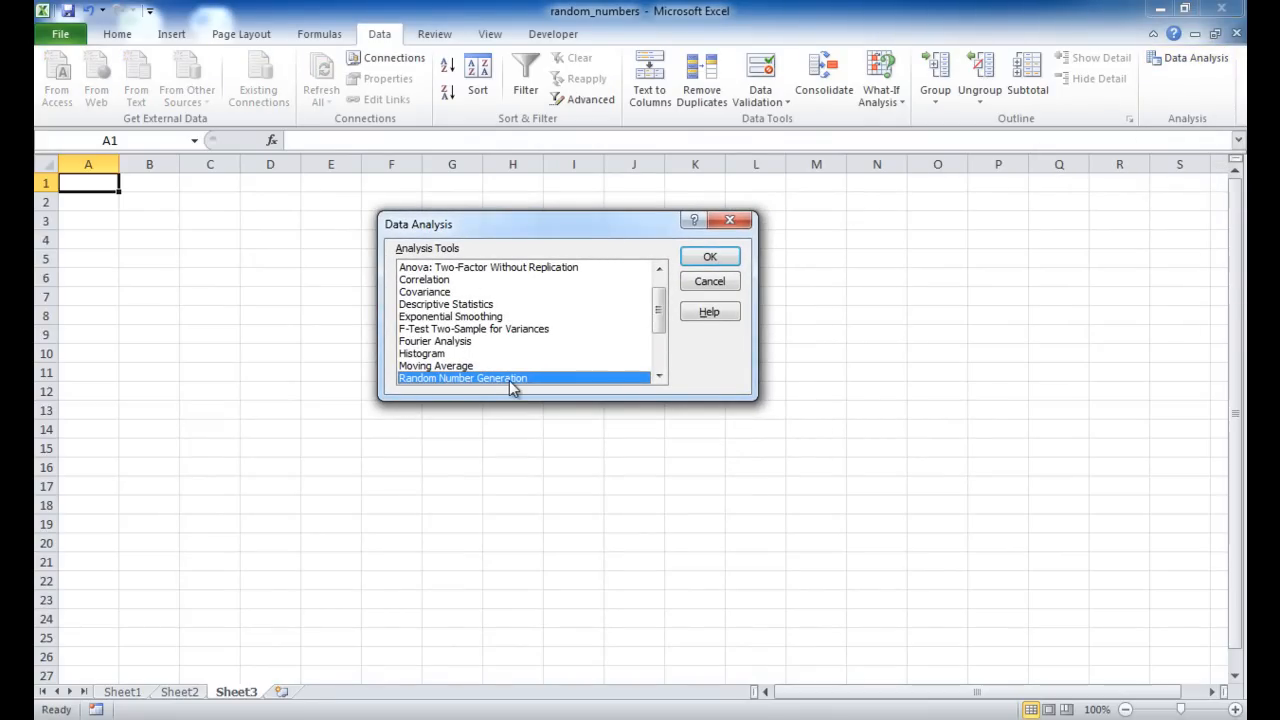
left_click(709, 256)
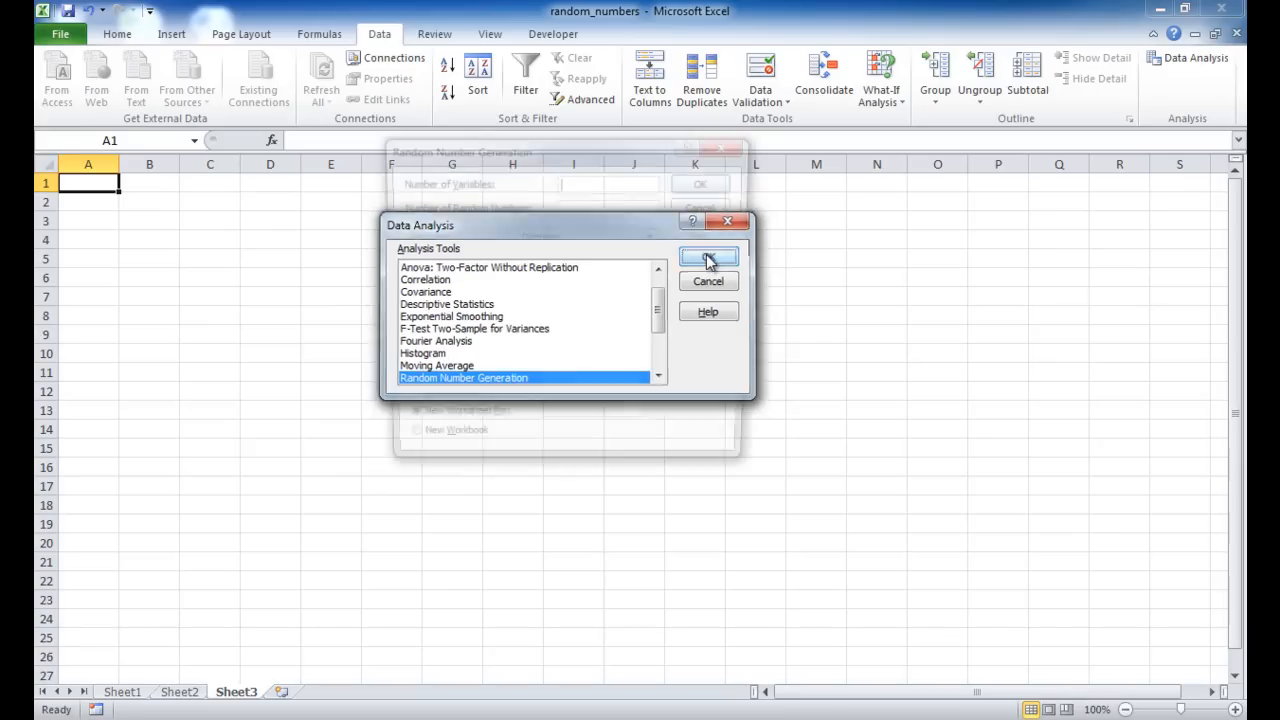
Set Number of Variables to 5 and Number of Random Numbers to 5.
left_click(707, 256)
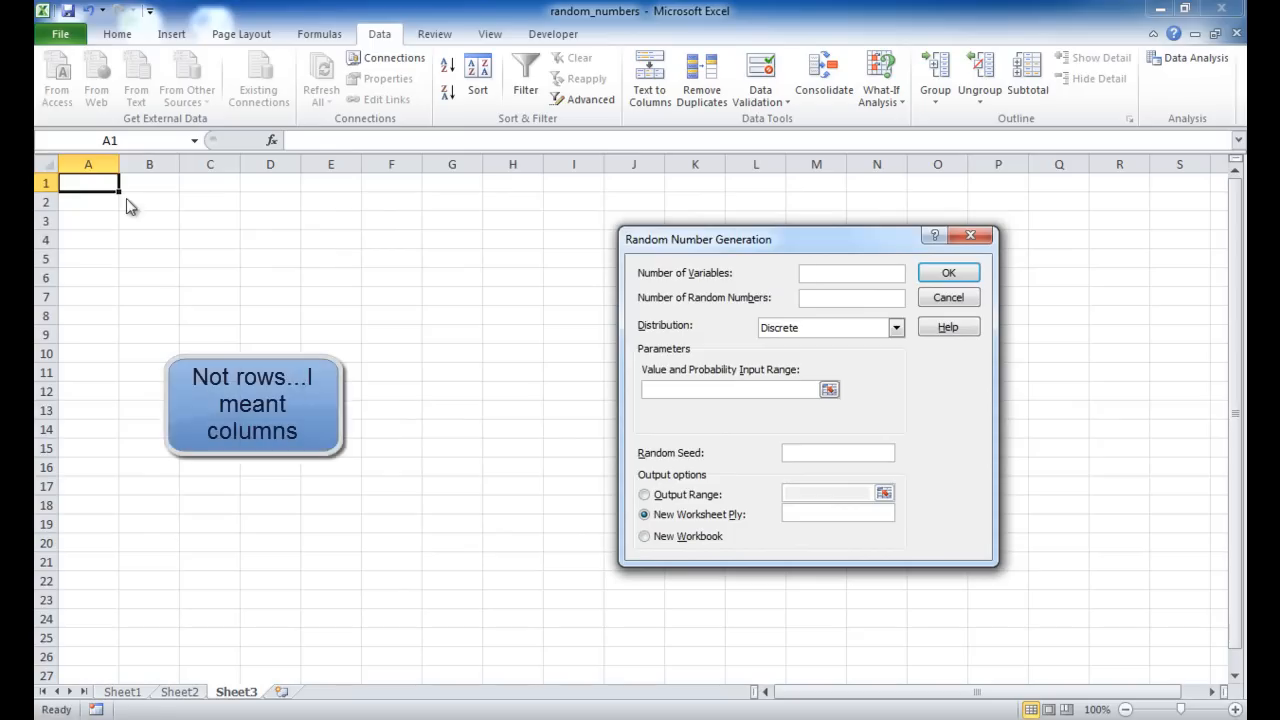
mouse_move(295, 190)
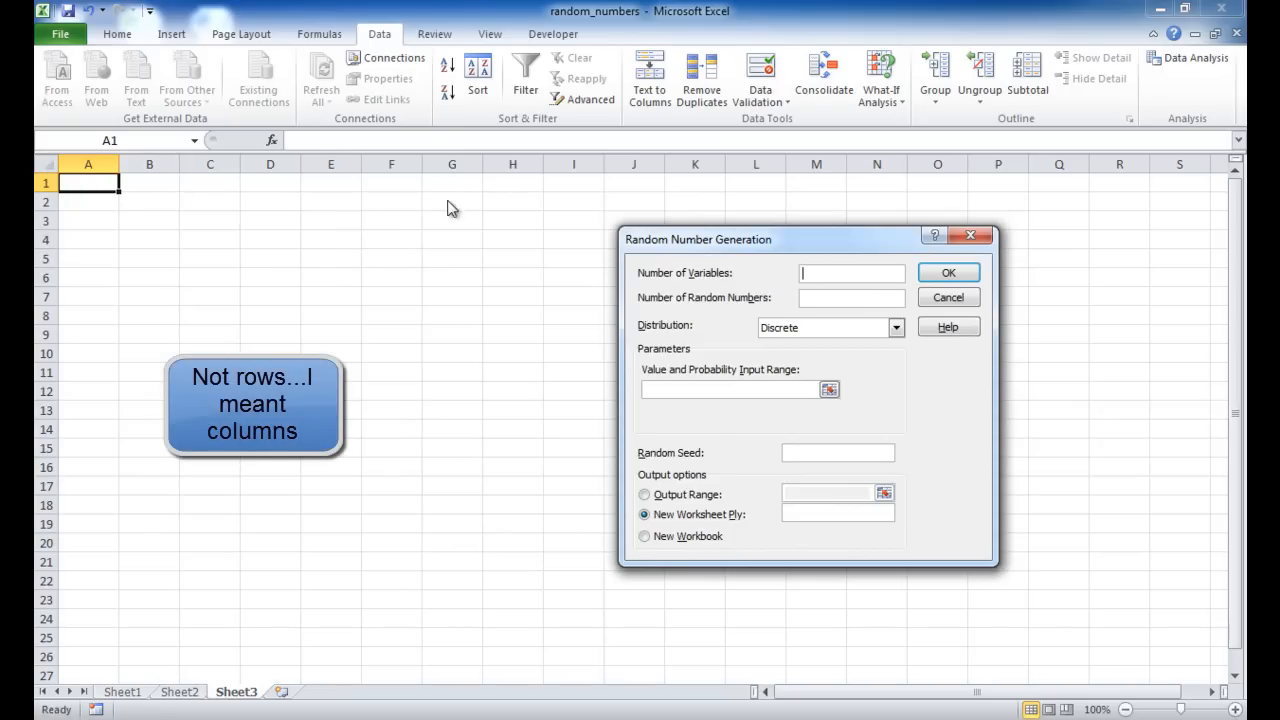
type("5")
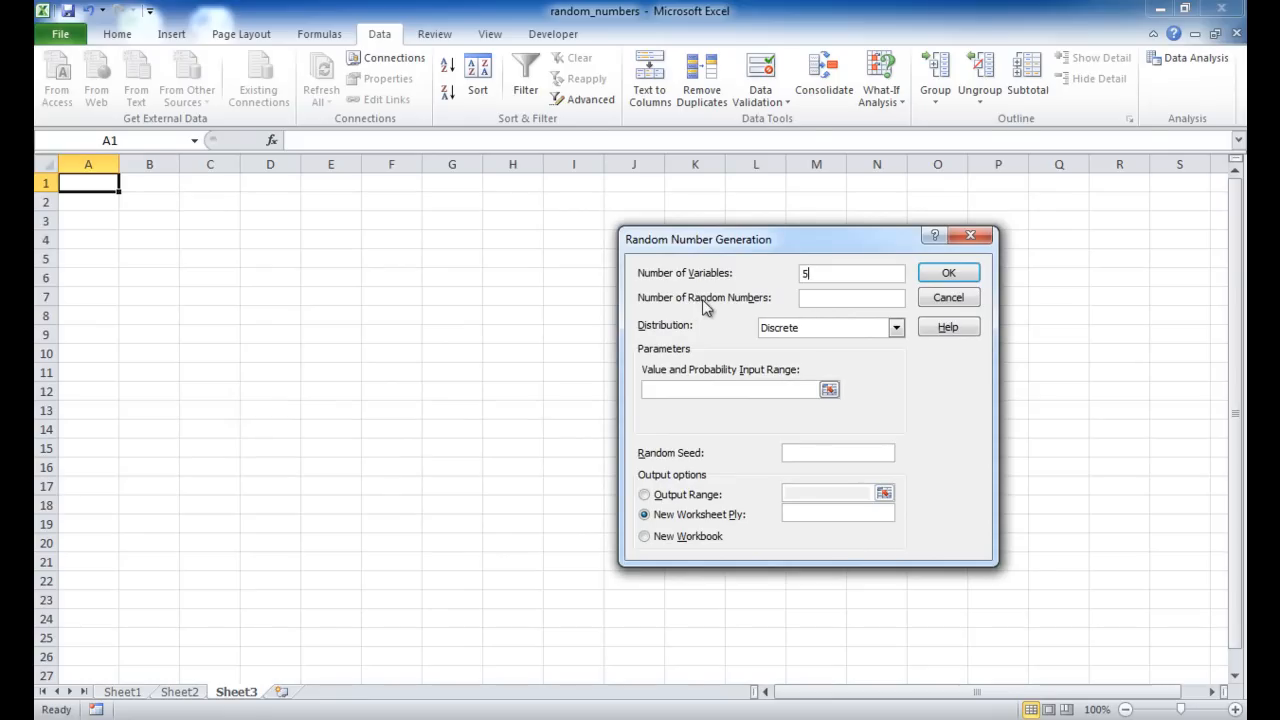
mouse_move(99, 239)
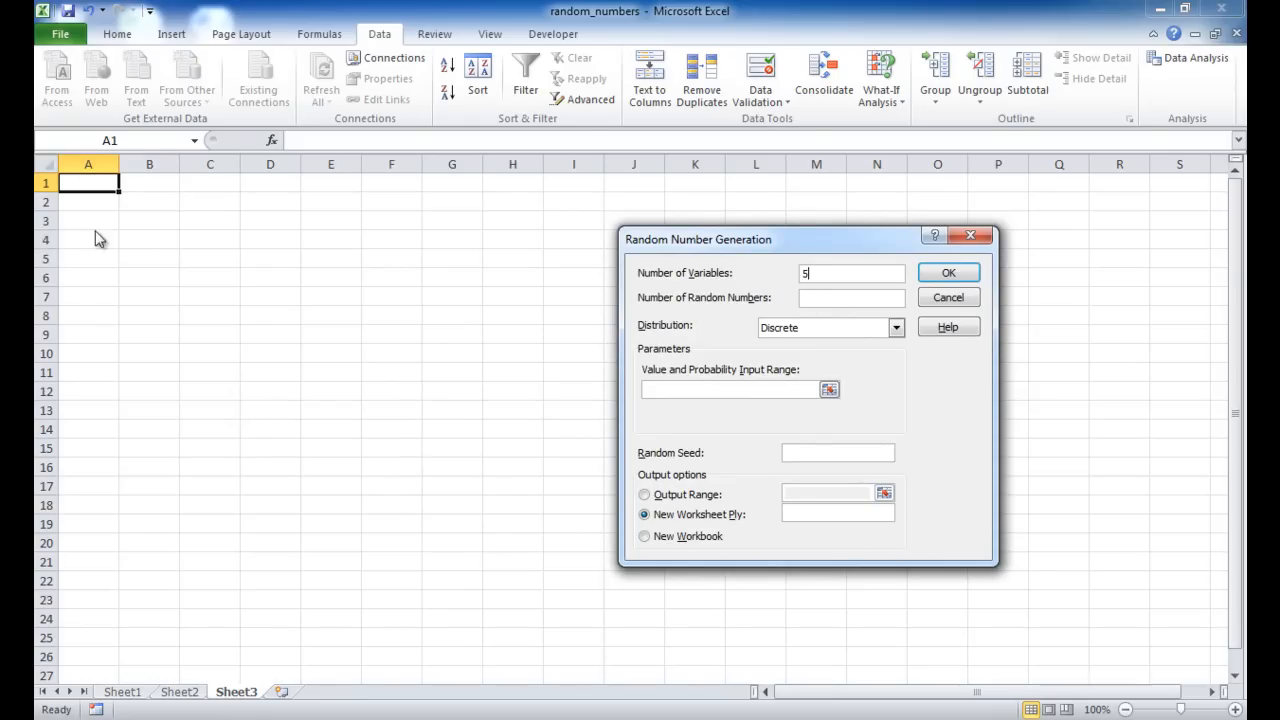
mouse_move(220, 172)
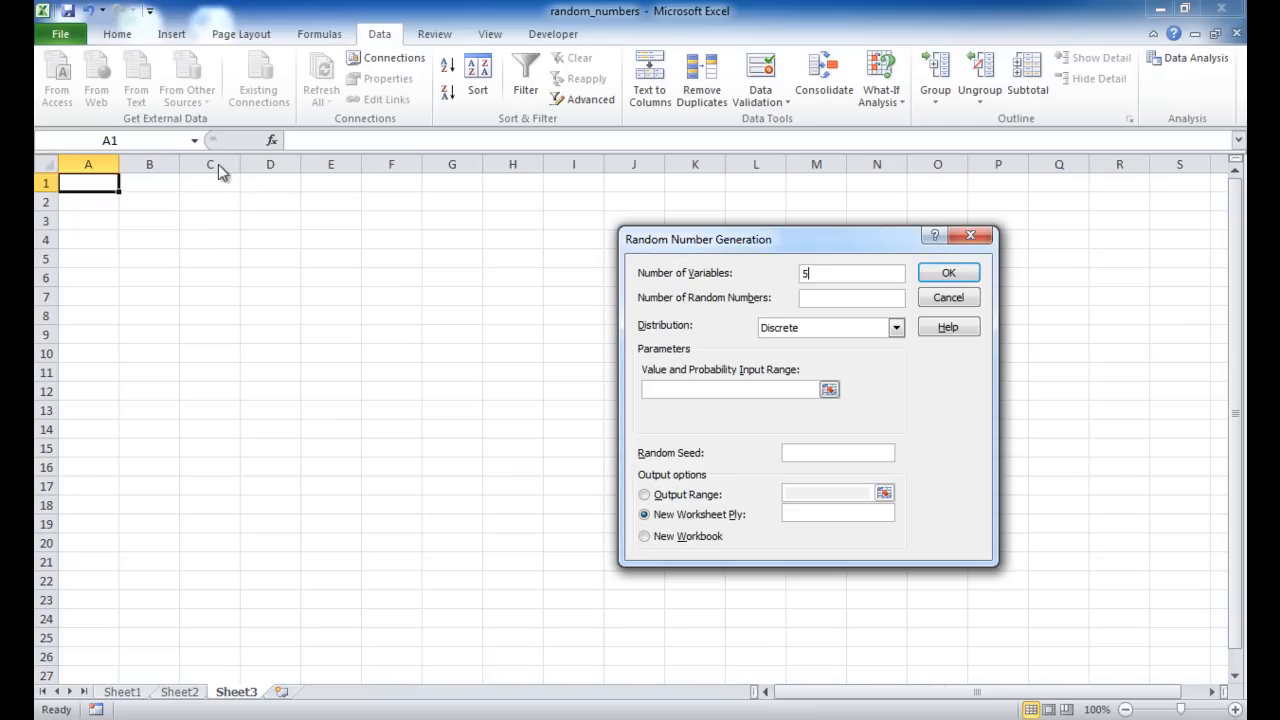
mouse_move(155, 183)
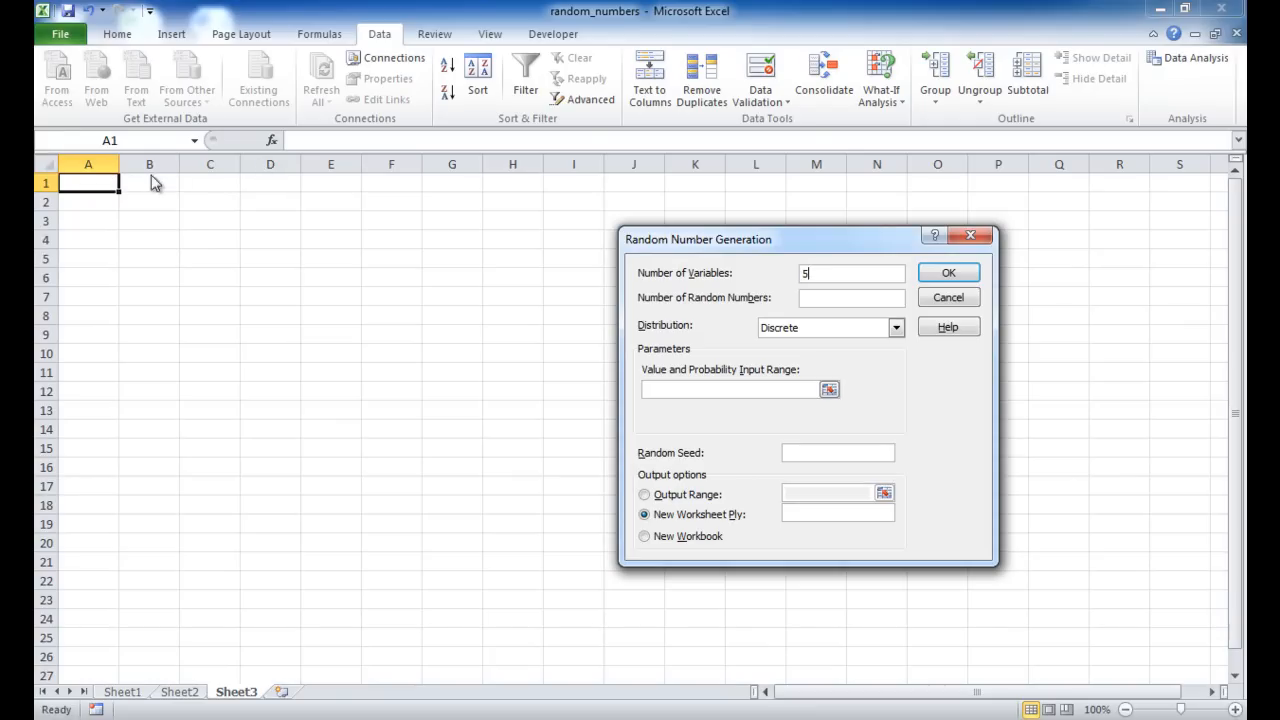
mouse_move(38, 298)
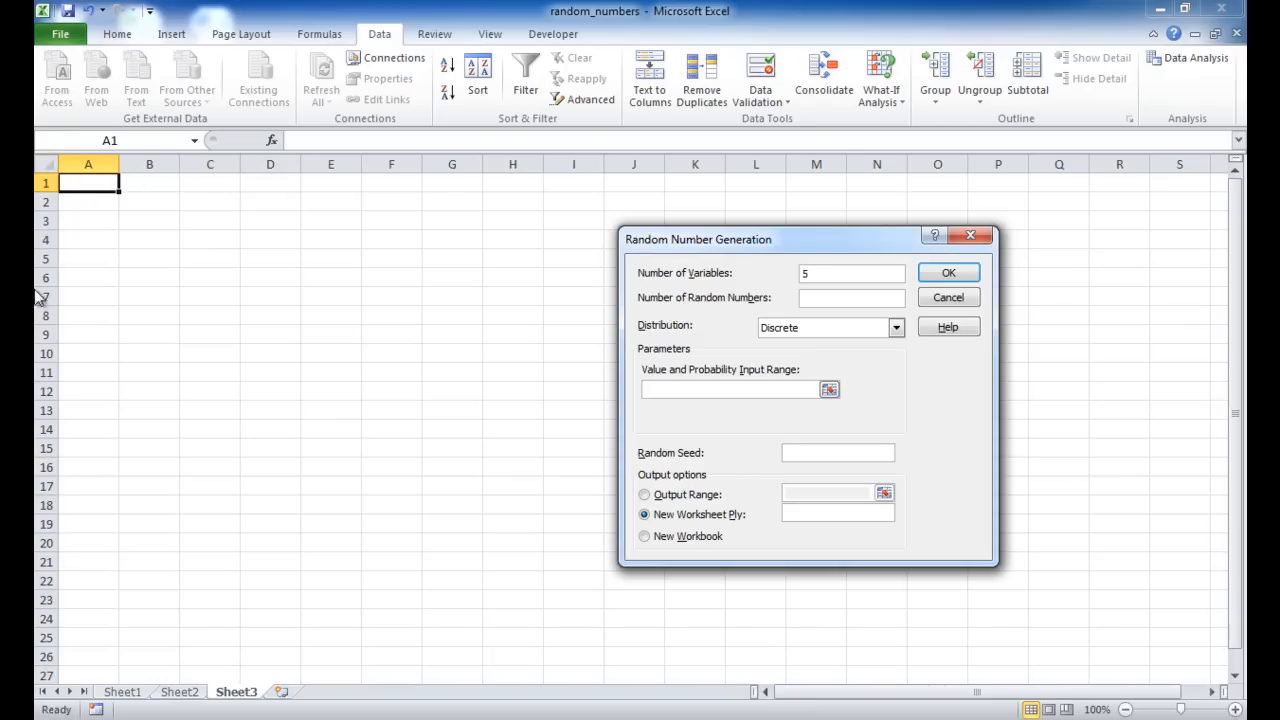
left_click(850, 297)
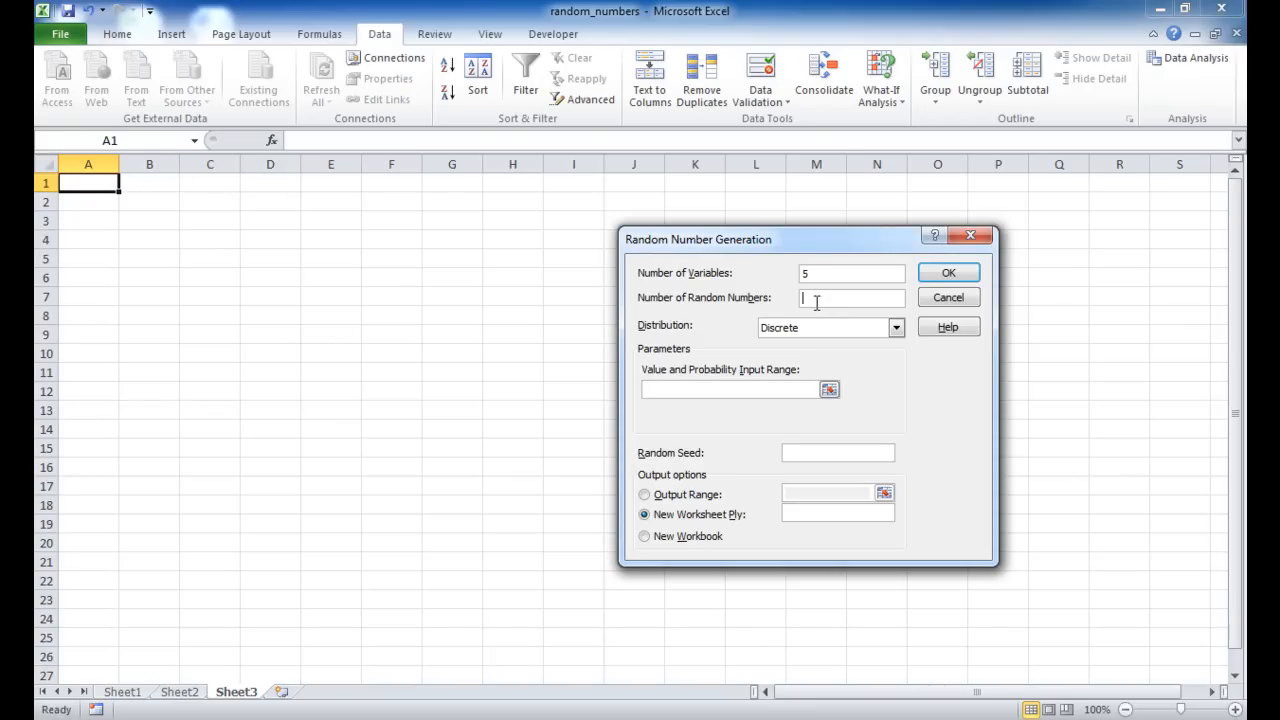
type("5")
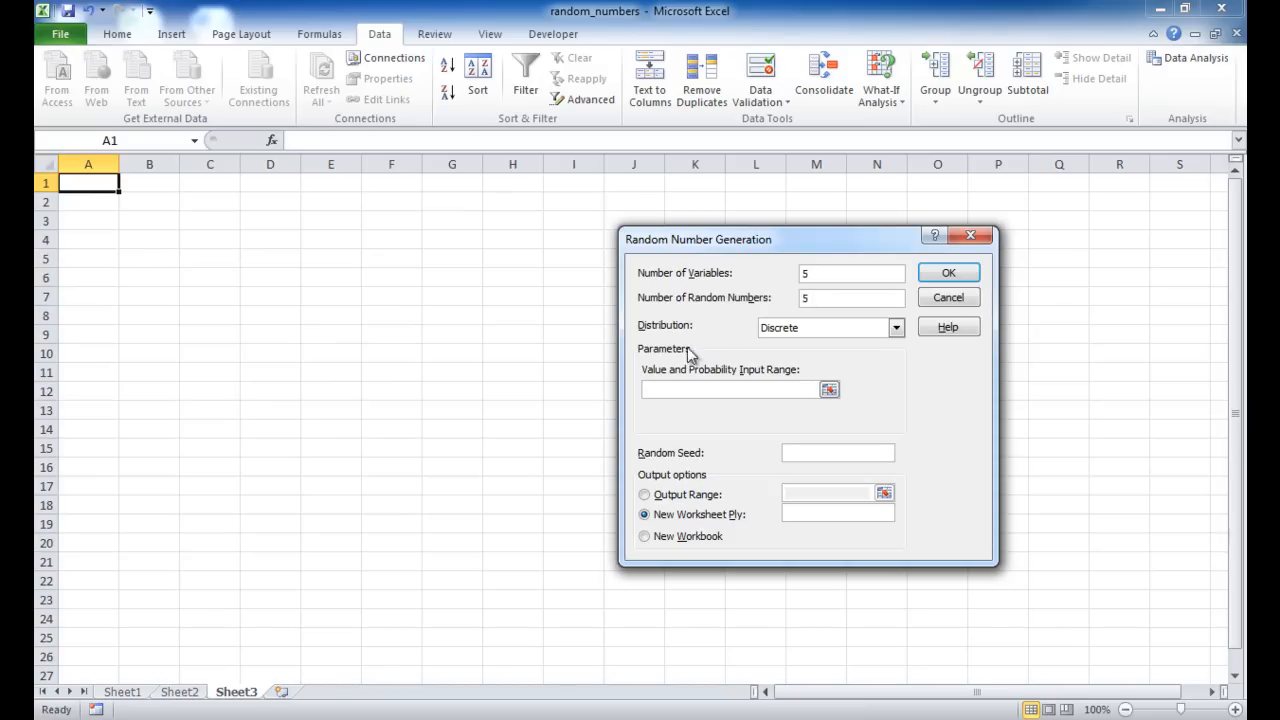
mouse_move(698, 334)
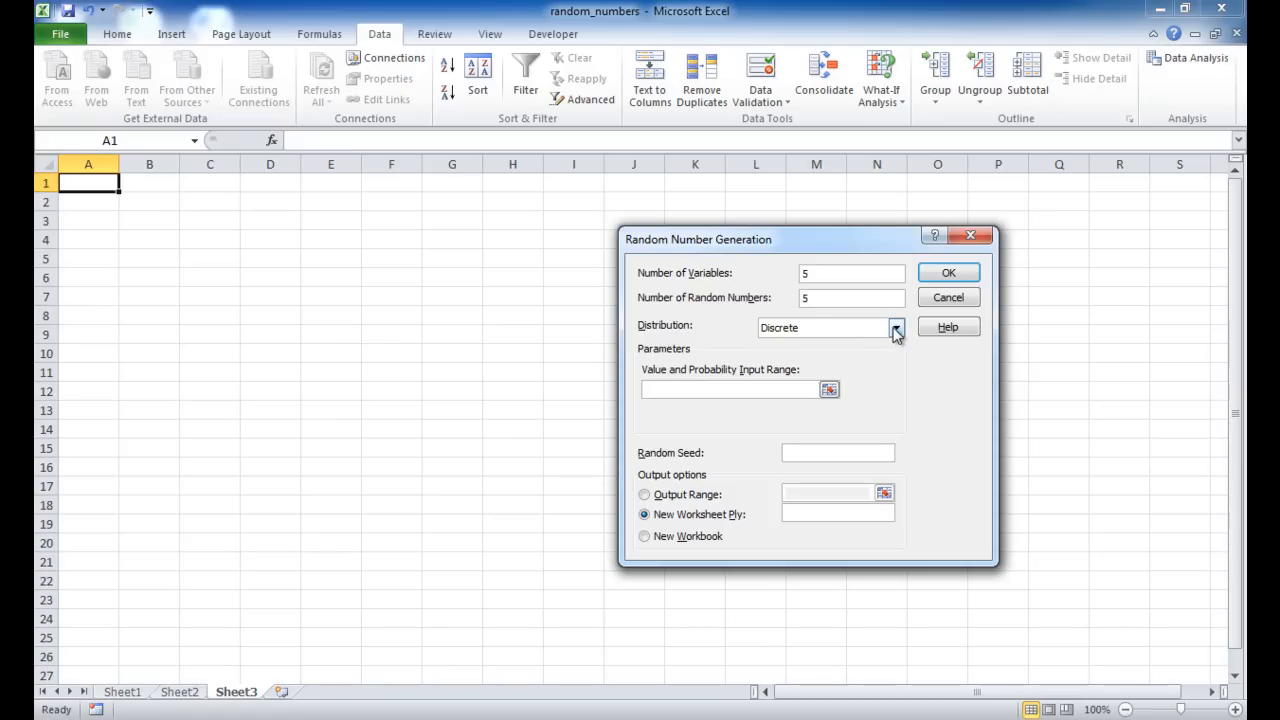
Choose Uniform as the distribution, defaulting to between 0 and 1.
left_click(895, 327)
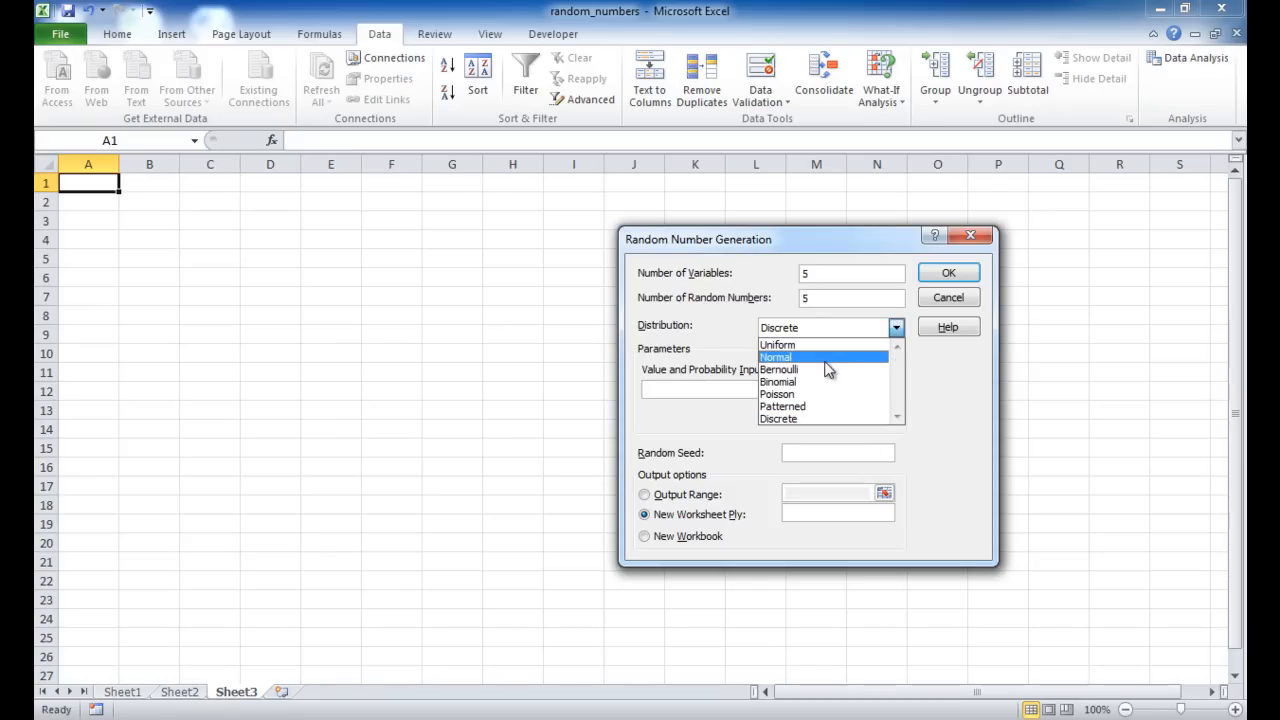
mouse_move(825, 382)
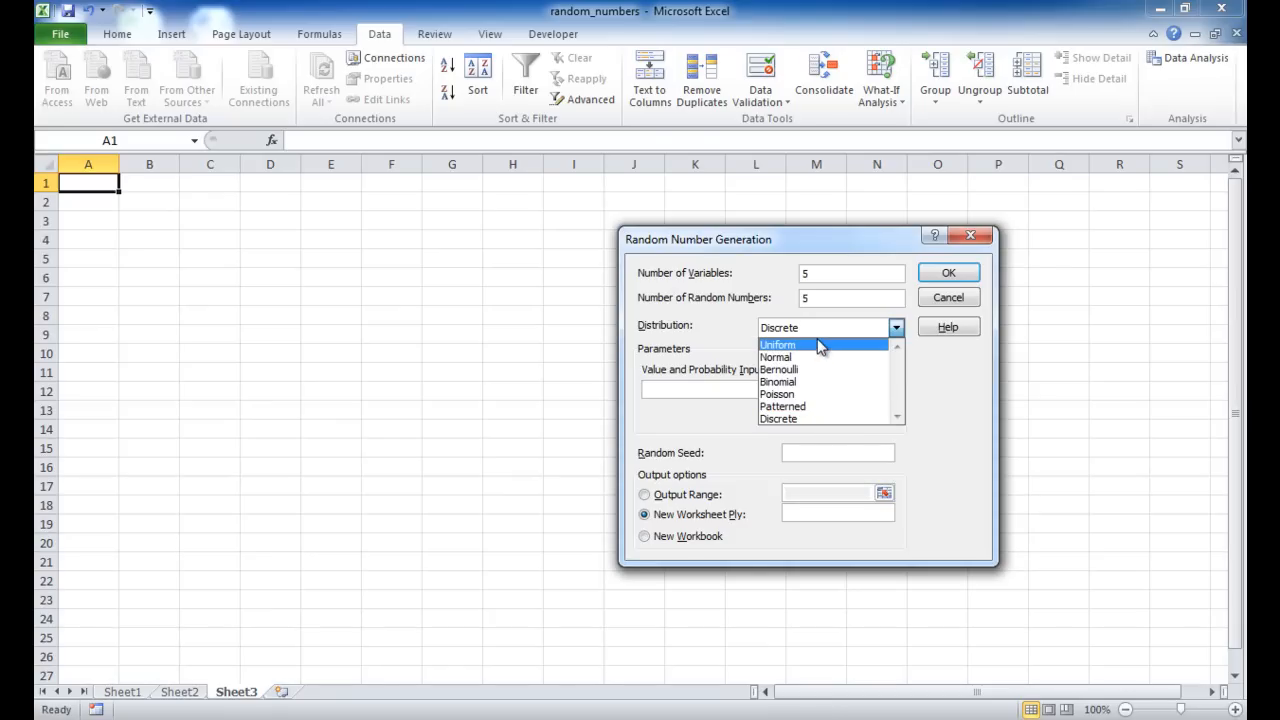
mouse_move(815, 369)
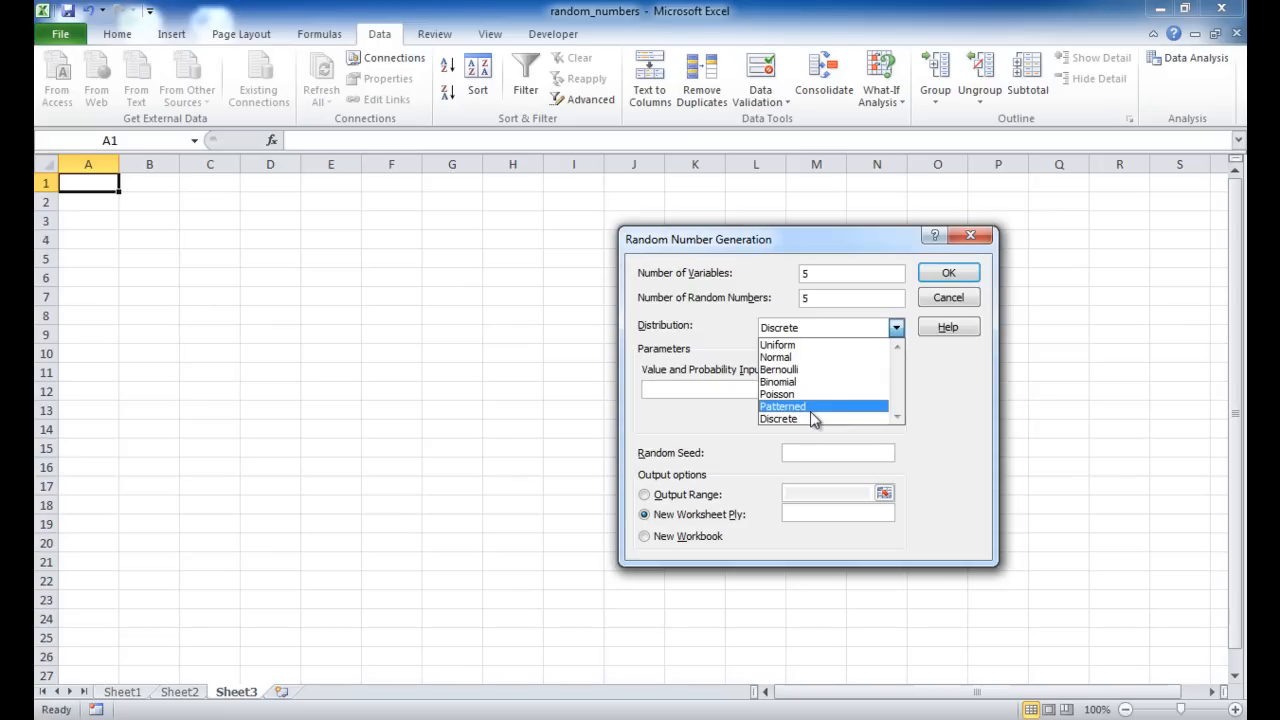
mouse_move(778, 345)
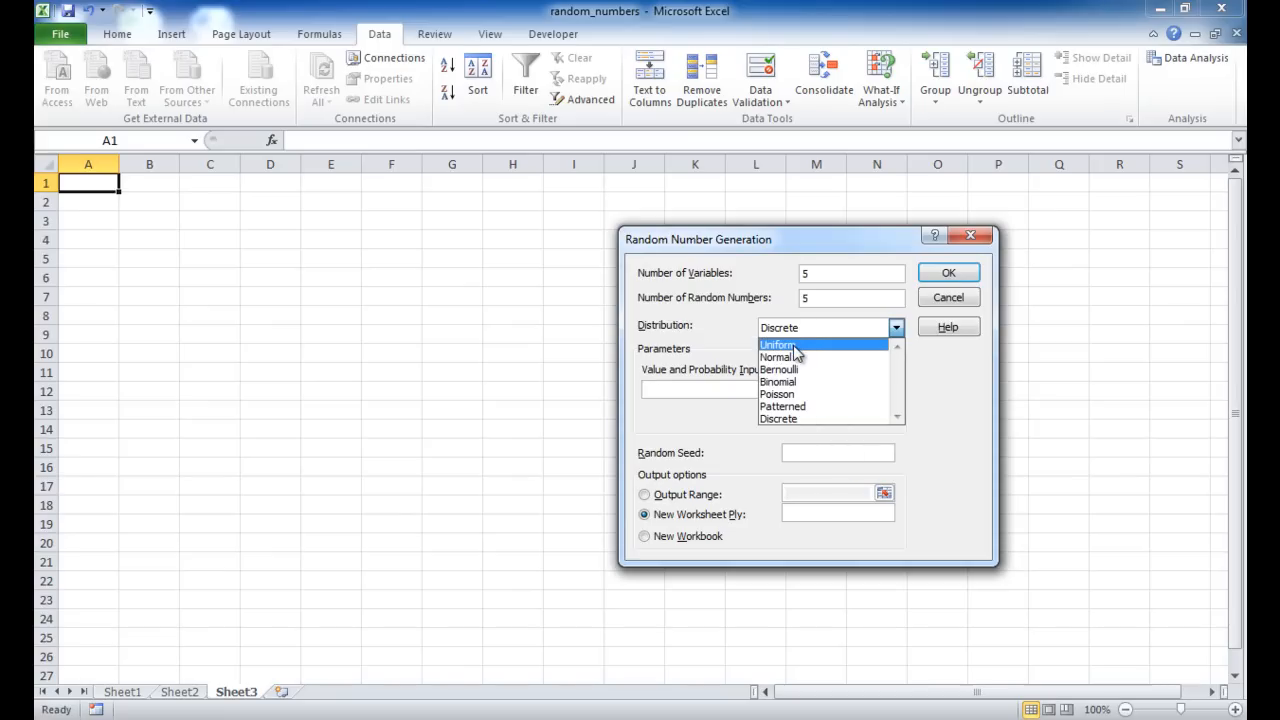
left_click(778, 344)
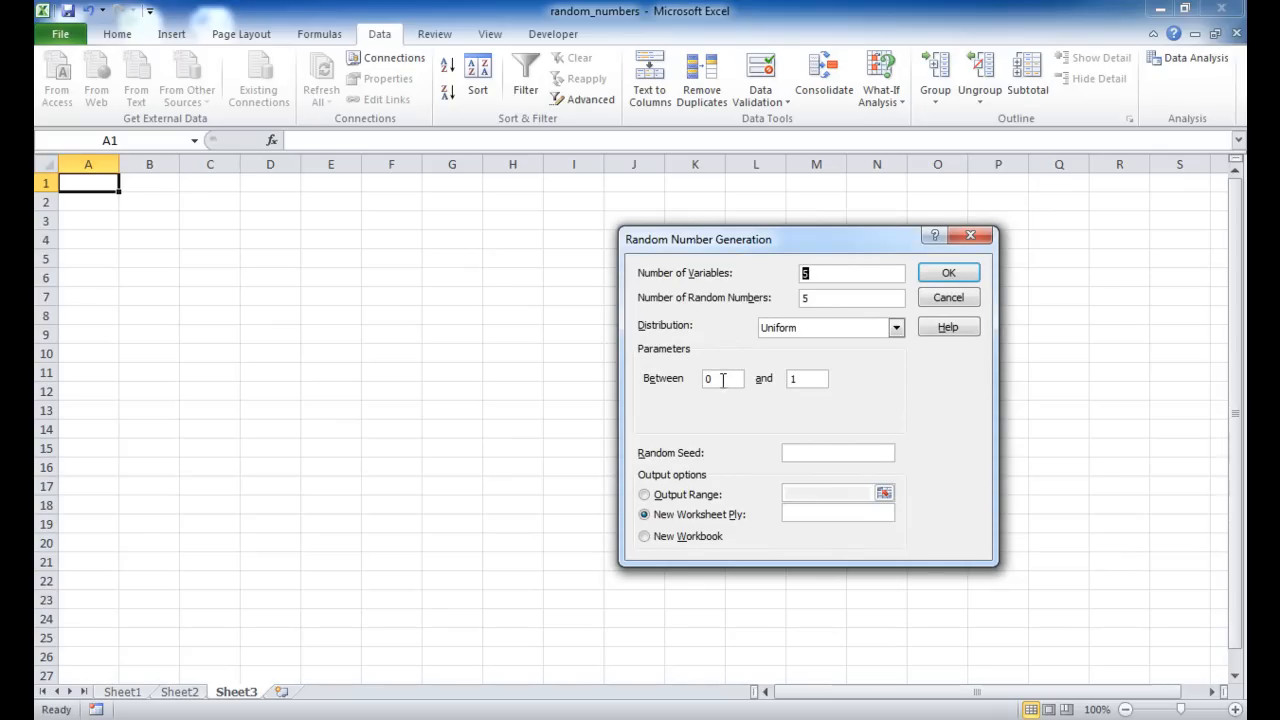
Set the uniform range to between 10 and 1000.
type("10")
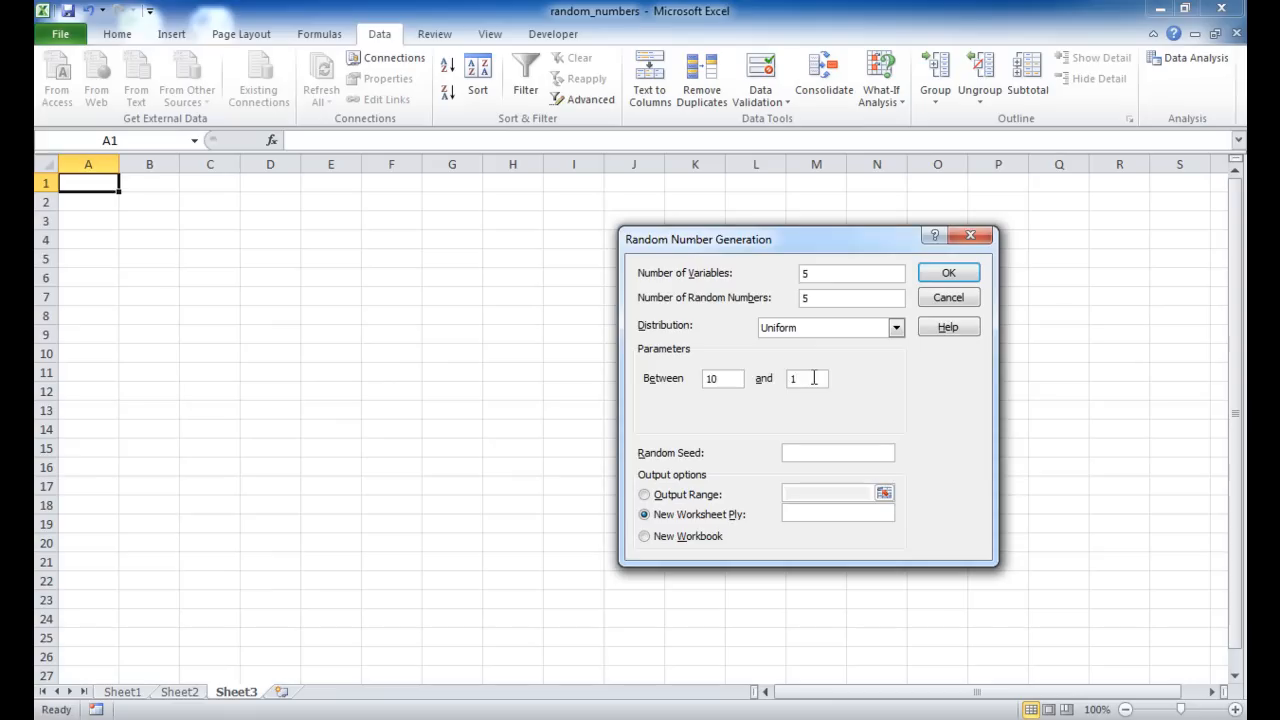
type("000")
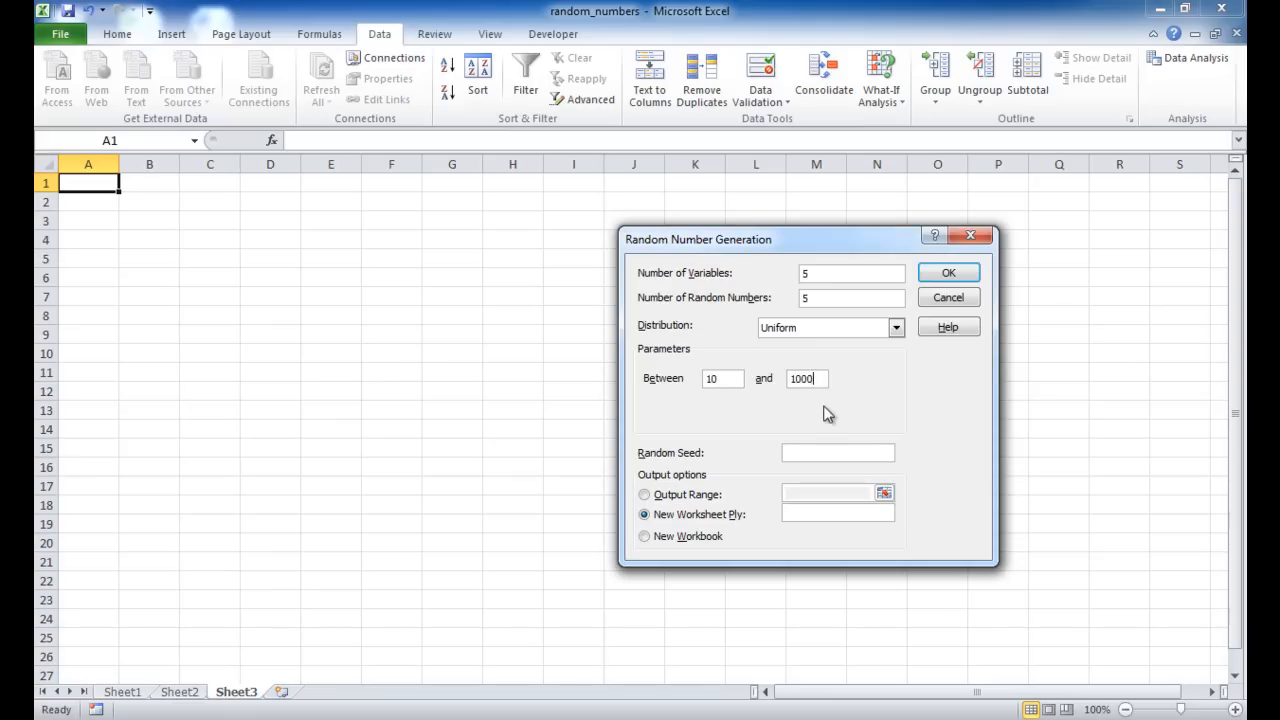
mouse_move(658, 462)
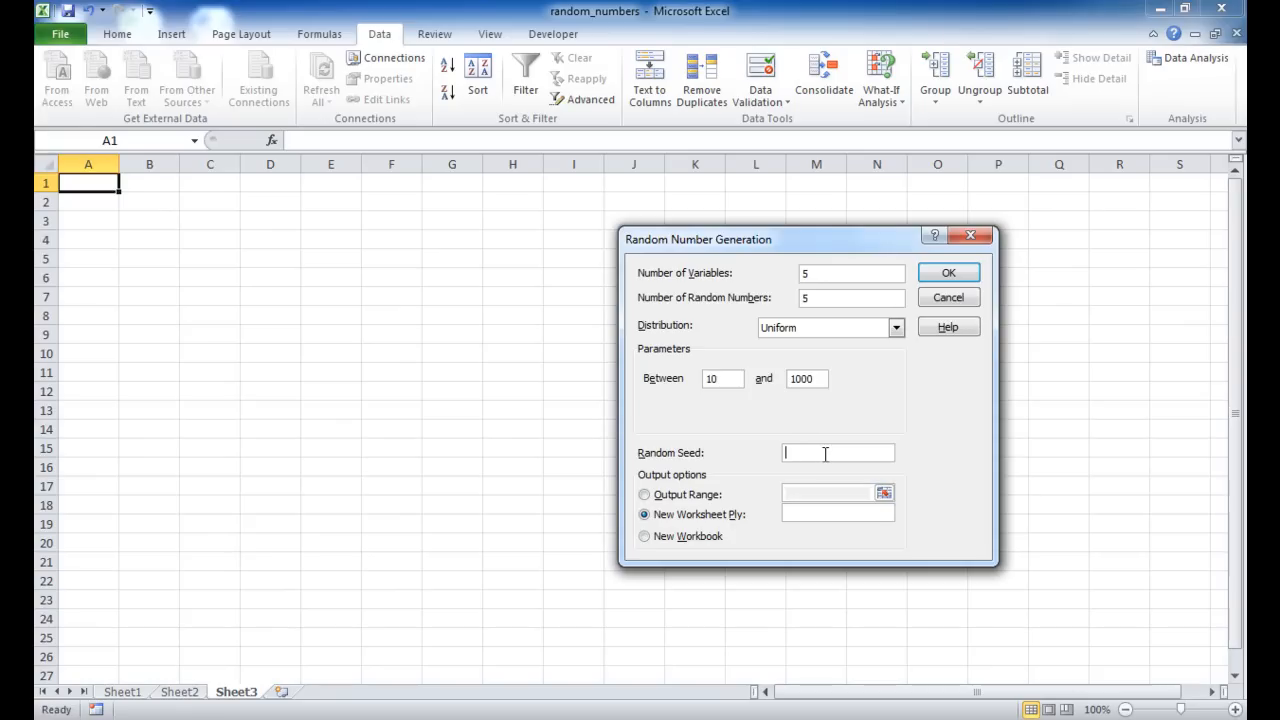
mouse_move(835, 400)
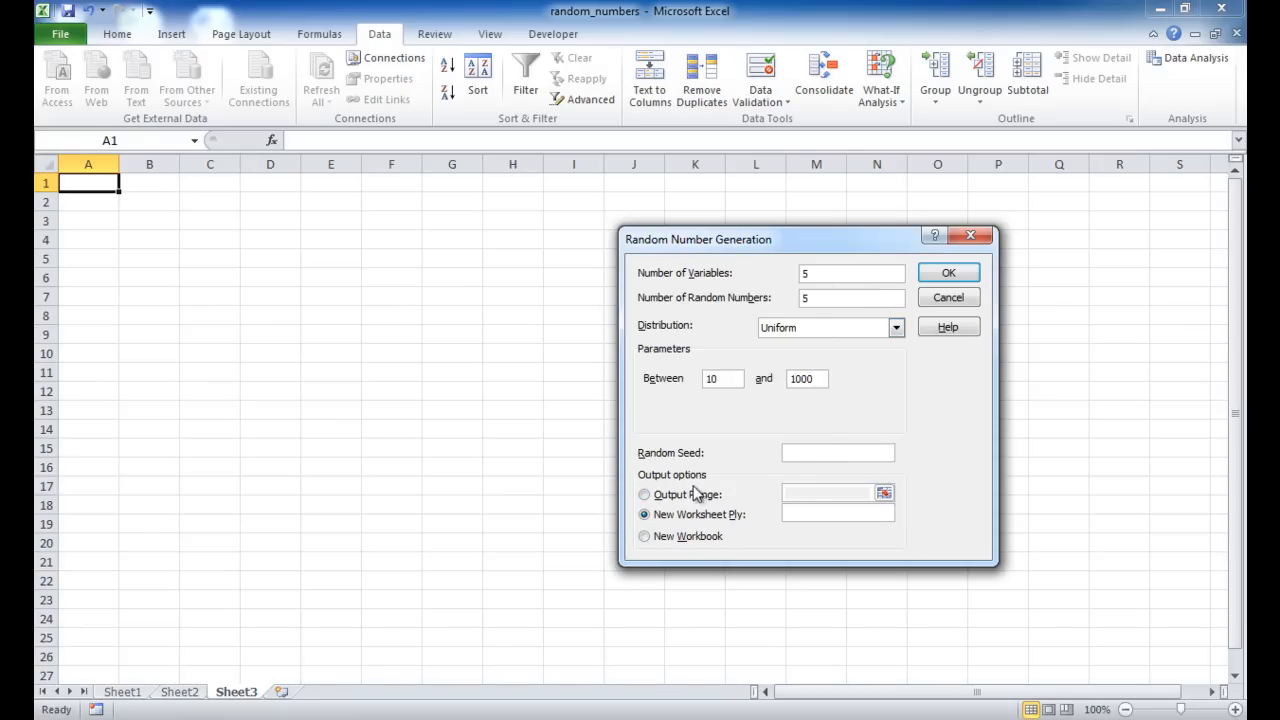
mouse_move(191, 303)
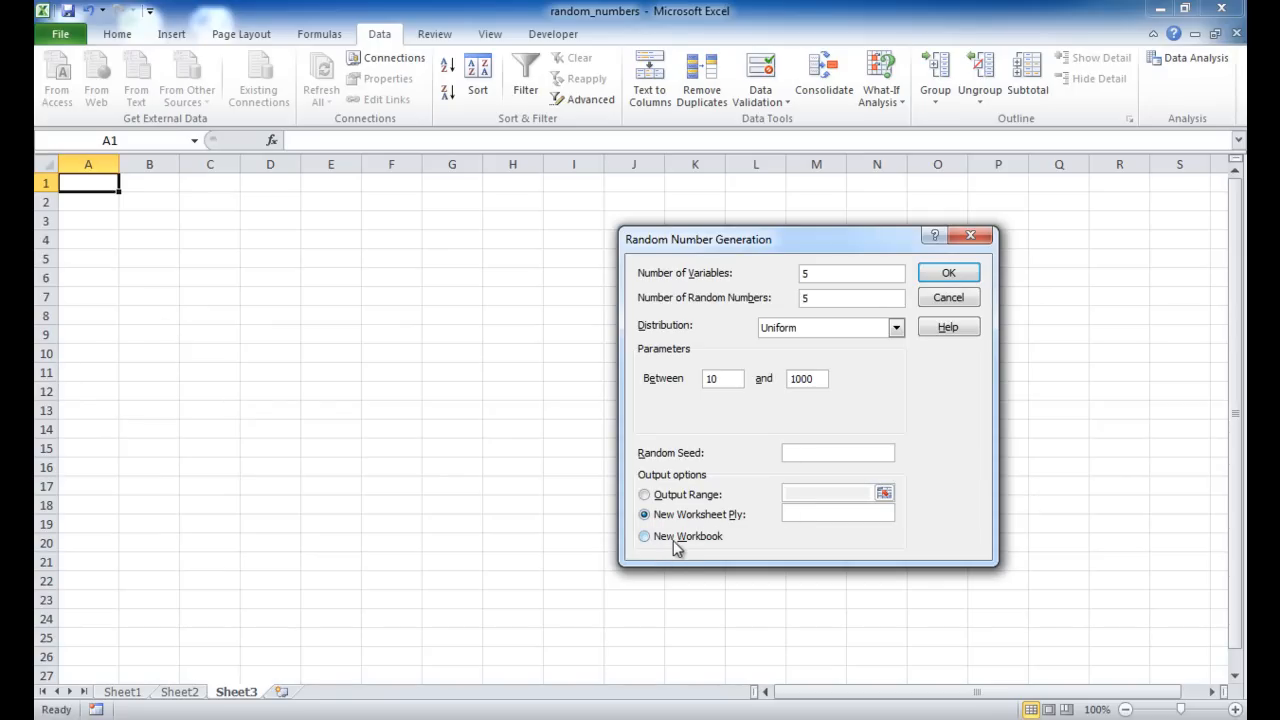
Send the output to $A$1 and generate the 5×5 uniform block, then inspect B3.
left_click(644, 494)
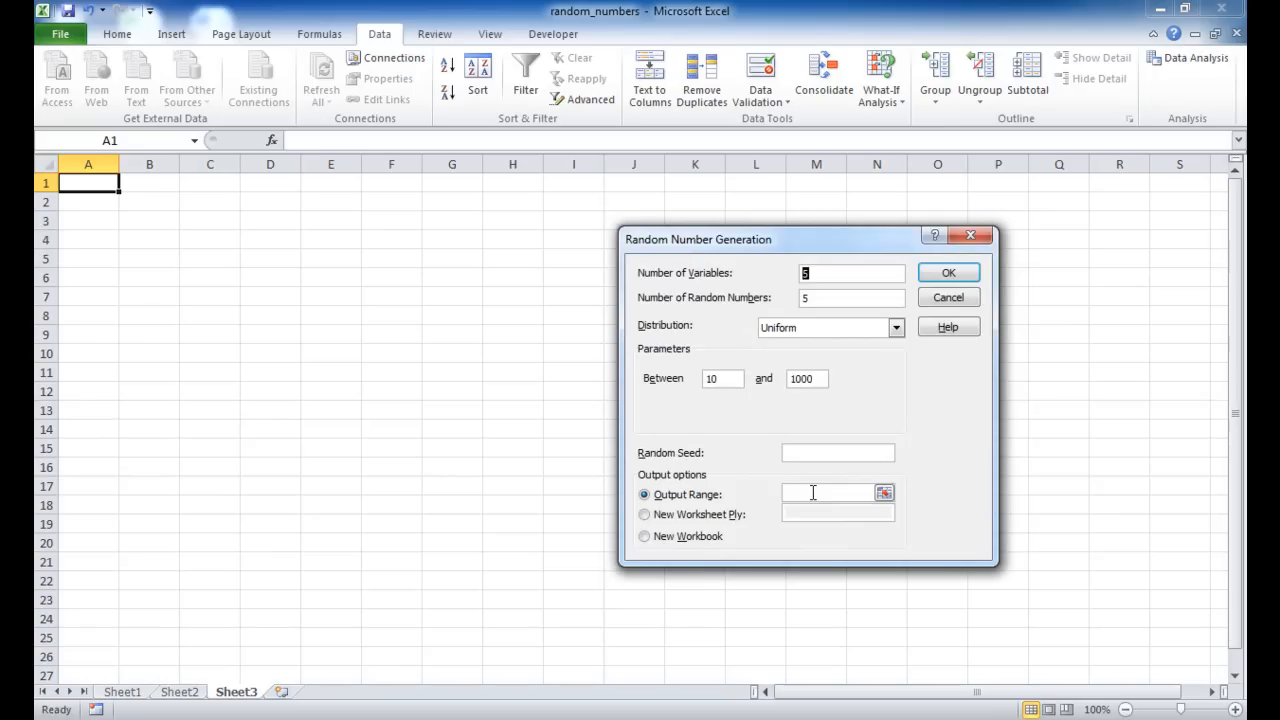
left_click(88, 182)
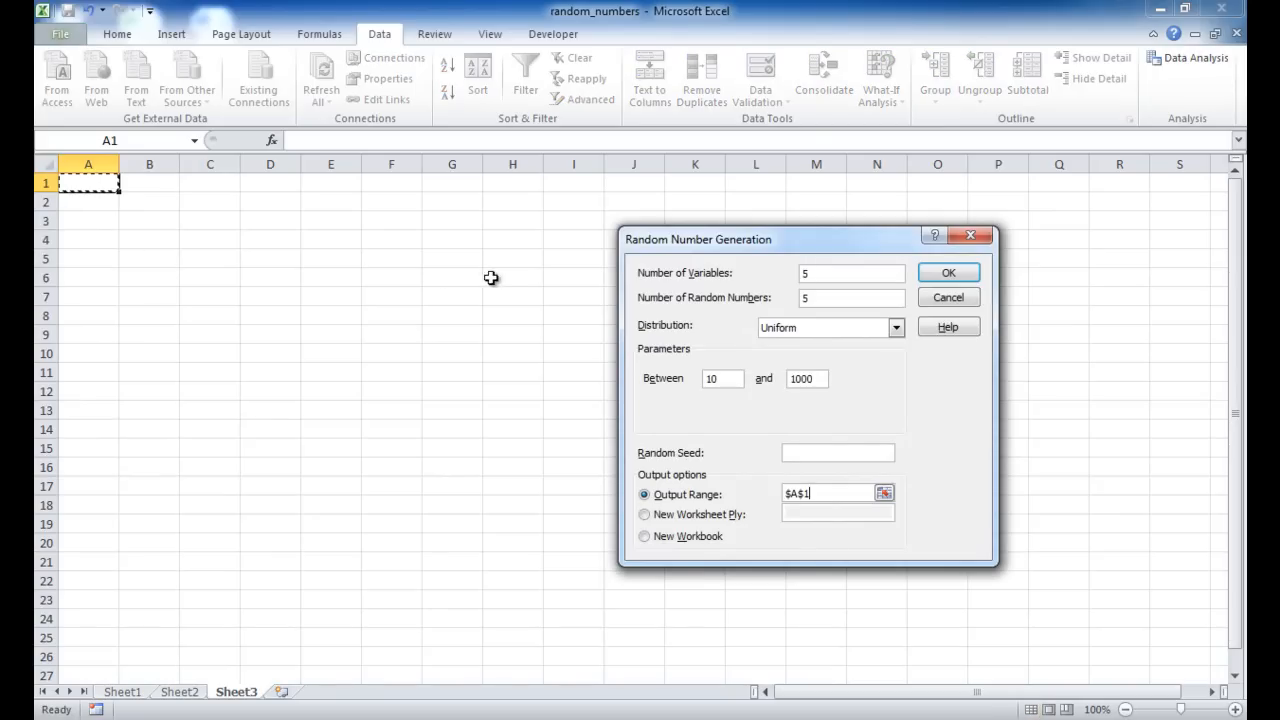
left_click(946, 272)
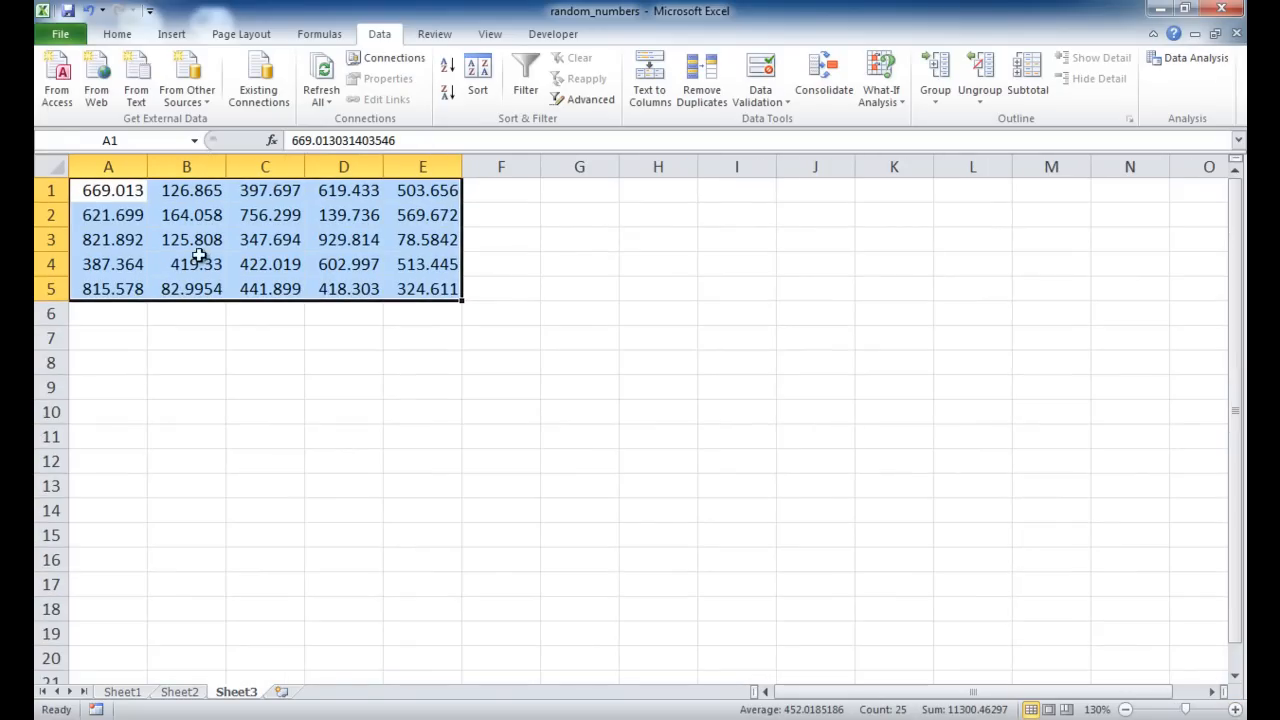
left_click(186, 239)
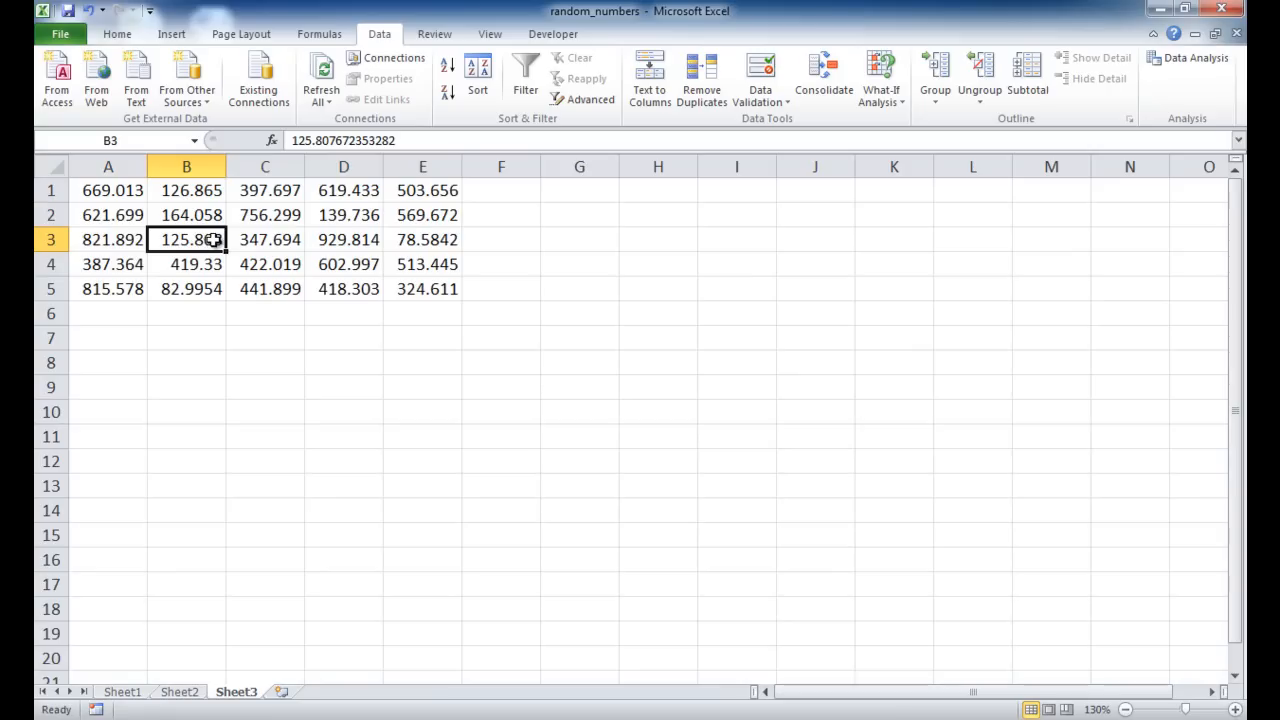
mouse_move(225, 247)
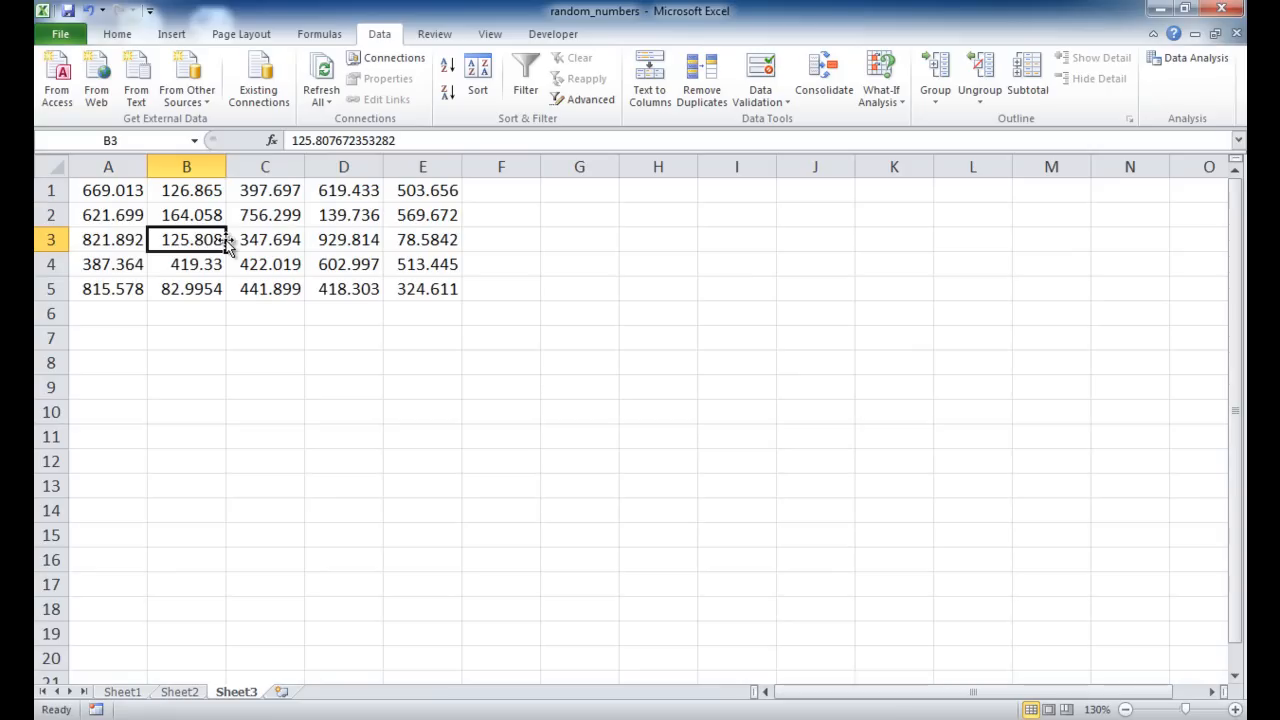
mouse_move(345, 140)
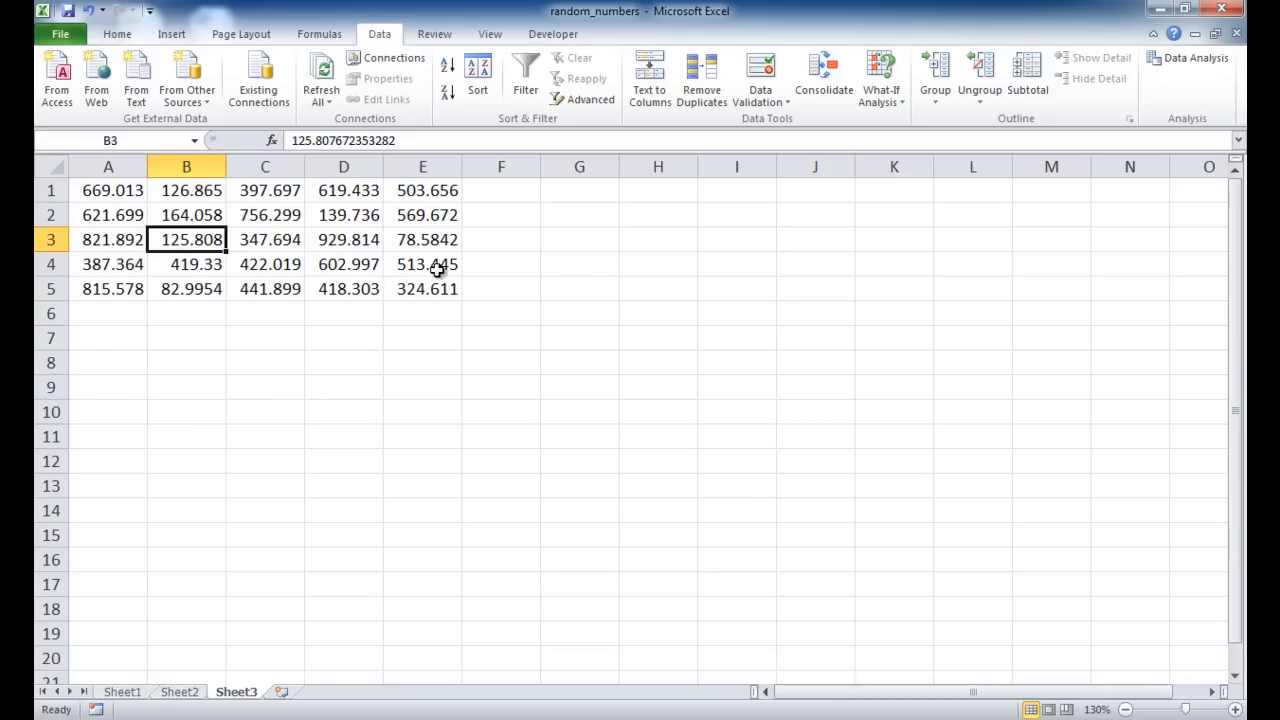
Start a new Random Number Generation run with the Normal distribution.
left_click(1189, 57)
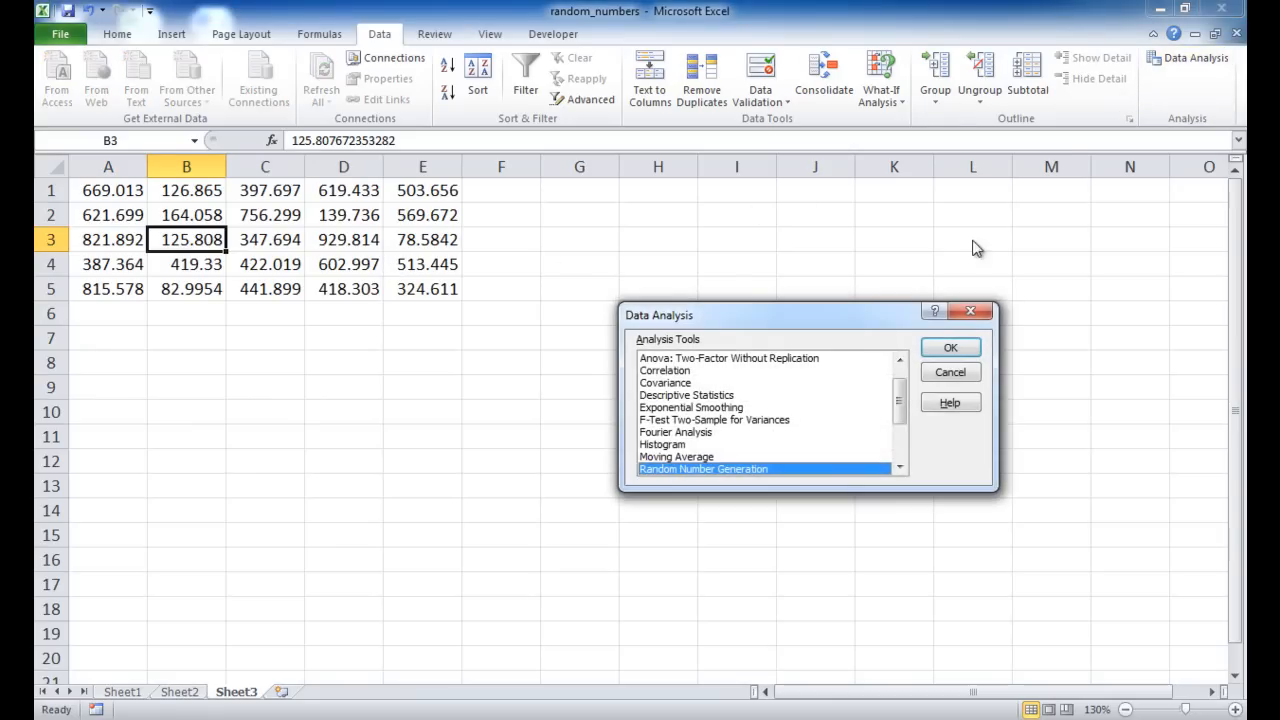
left_click(950, 347)
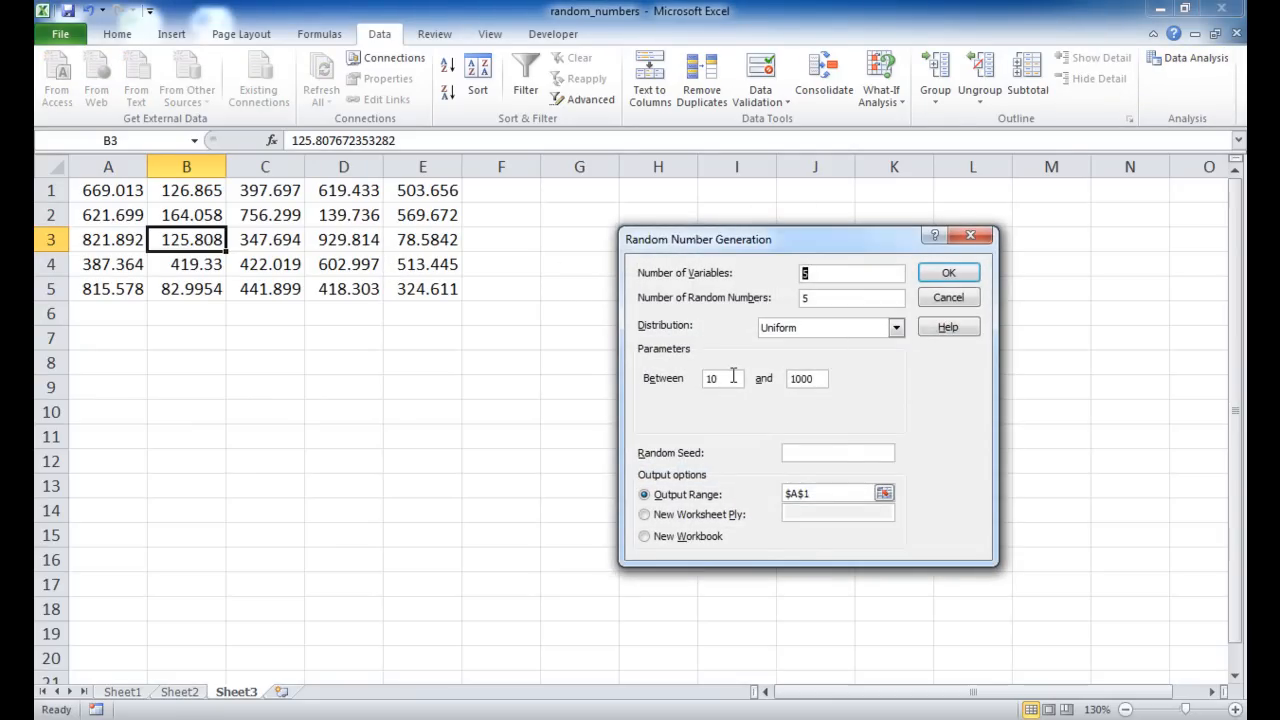
left_click(895, 327)
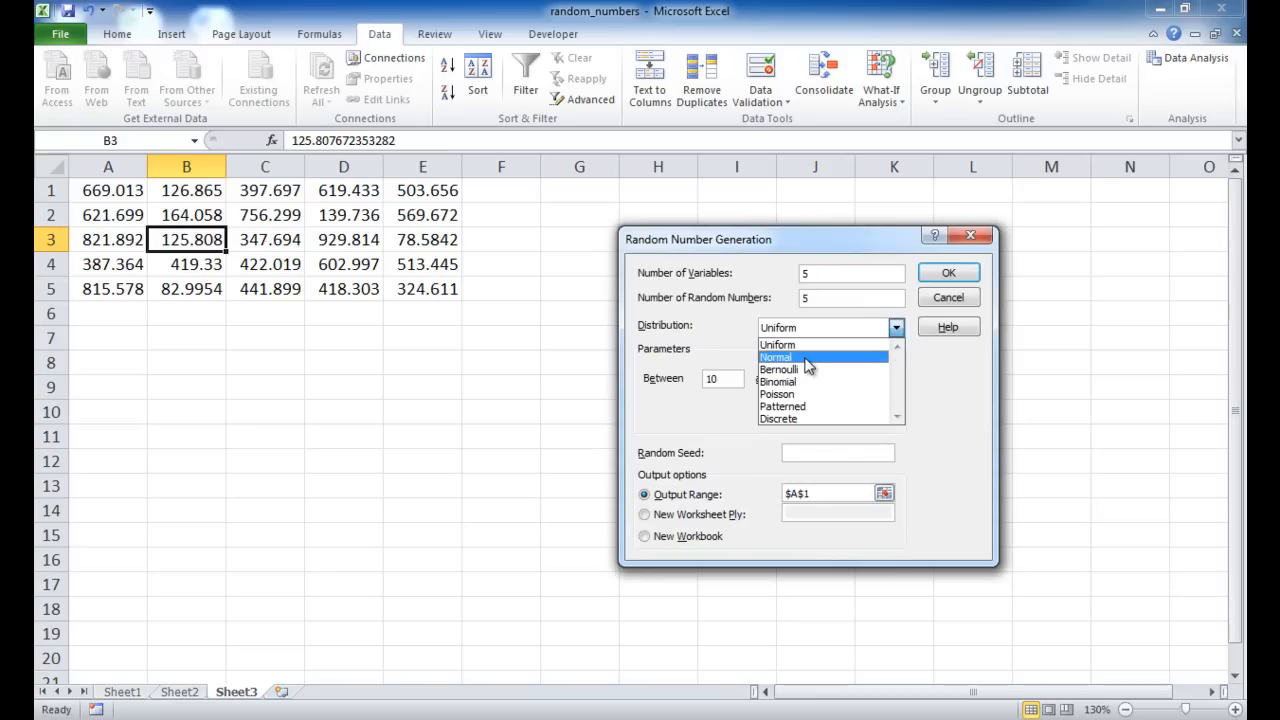
left_click(776, 357)
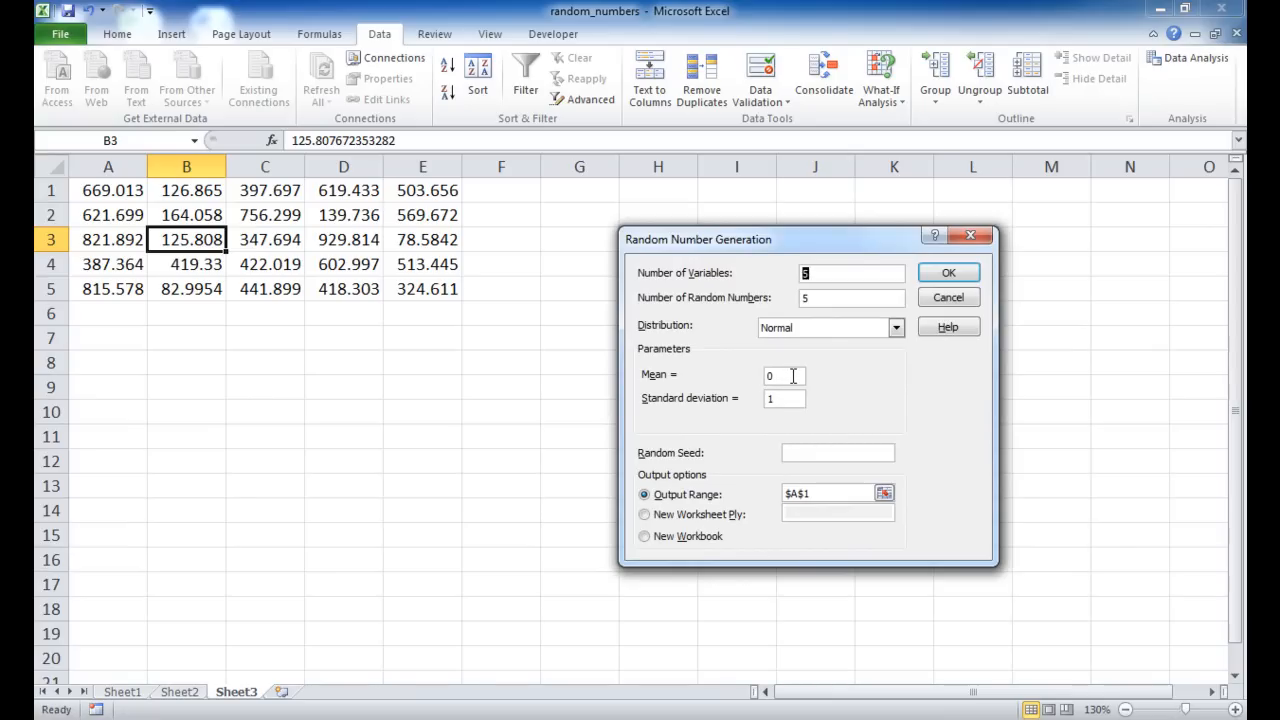
Set mean 100 and standard deviation 2, keep output $A$1, and confirm, raising the overwrite warning.
type("100")
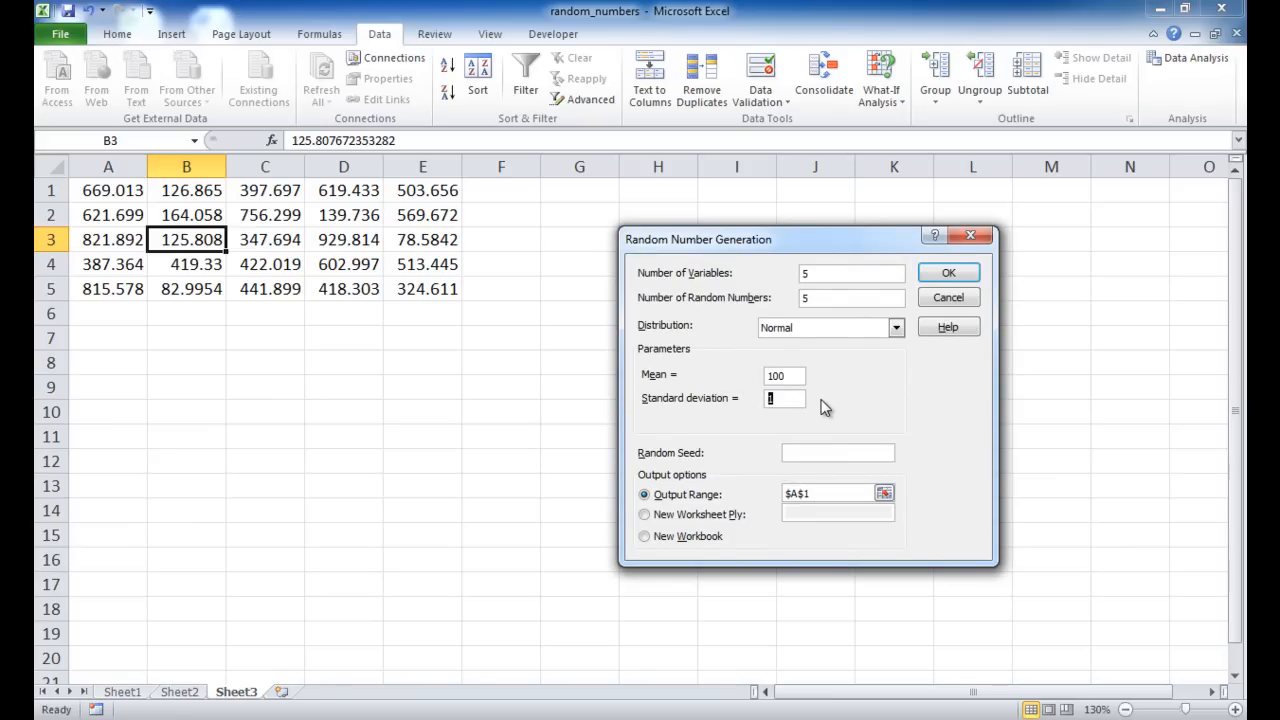
type("2")
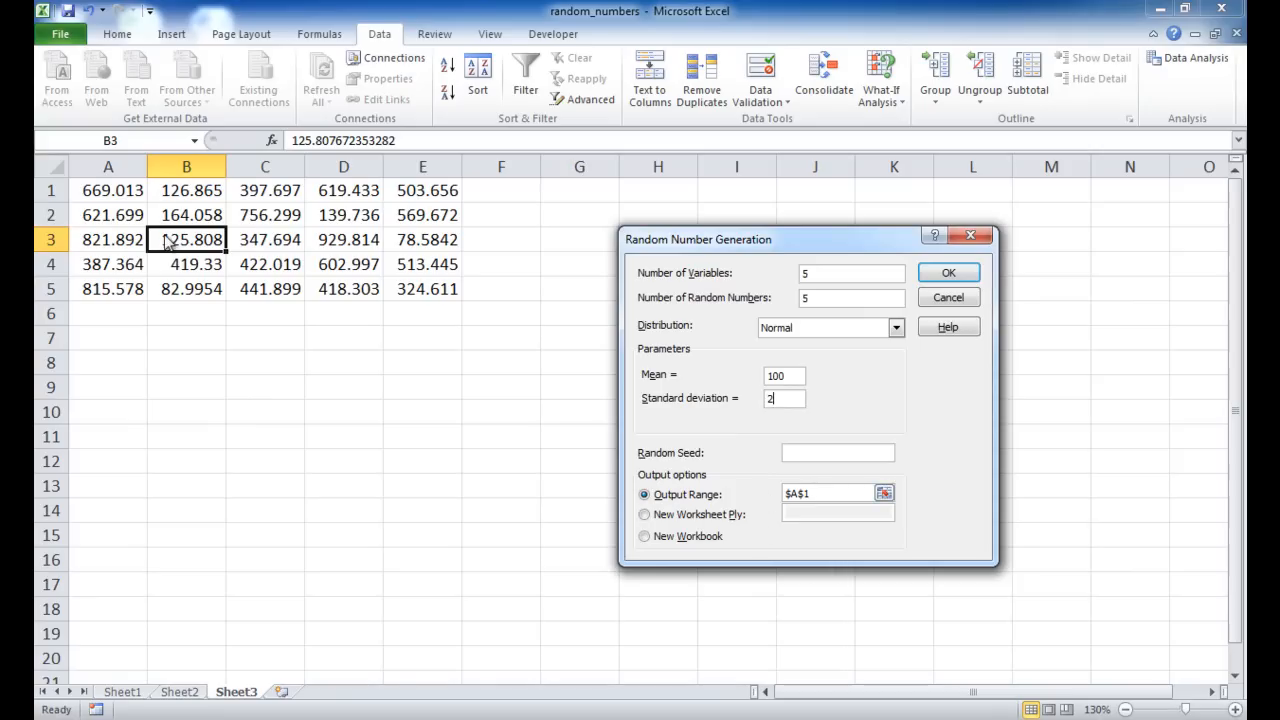
left_click(948, 272)
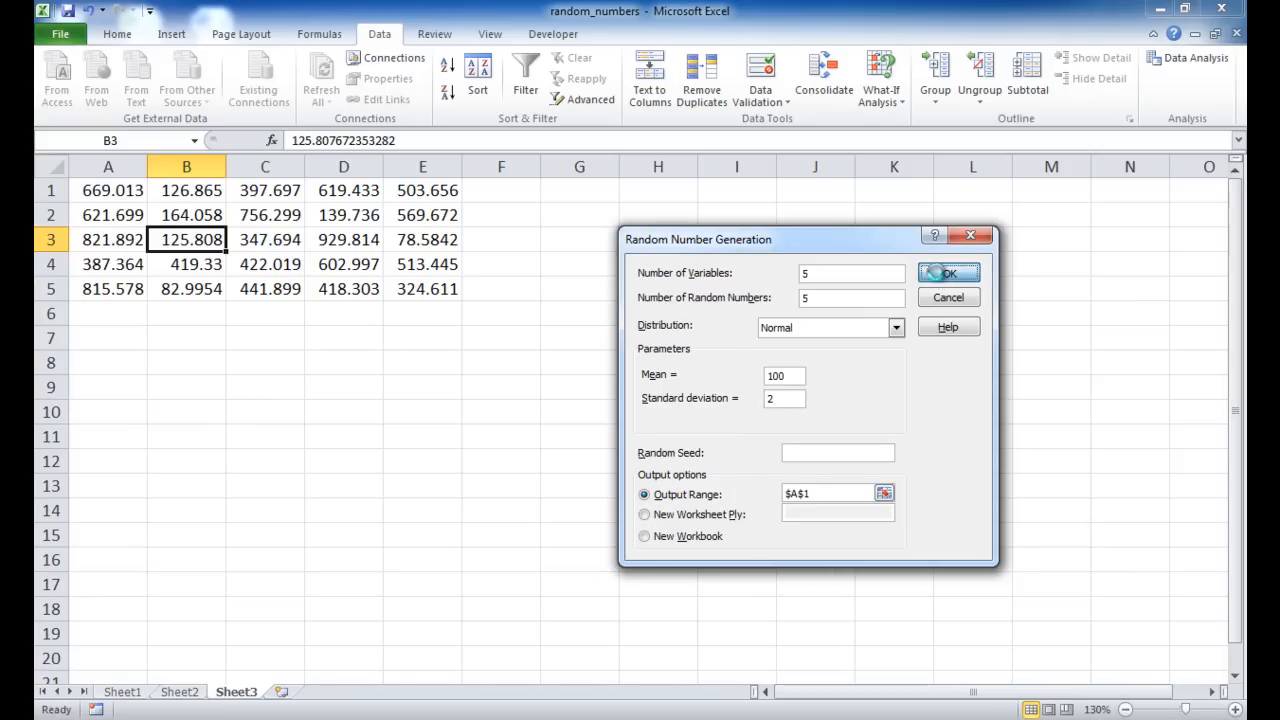
left_click(947, 272)
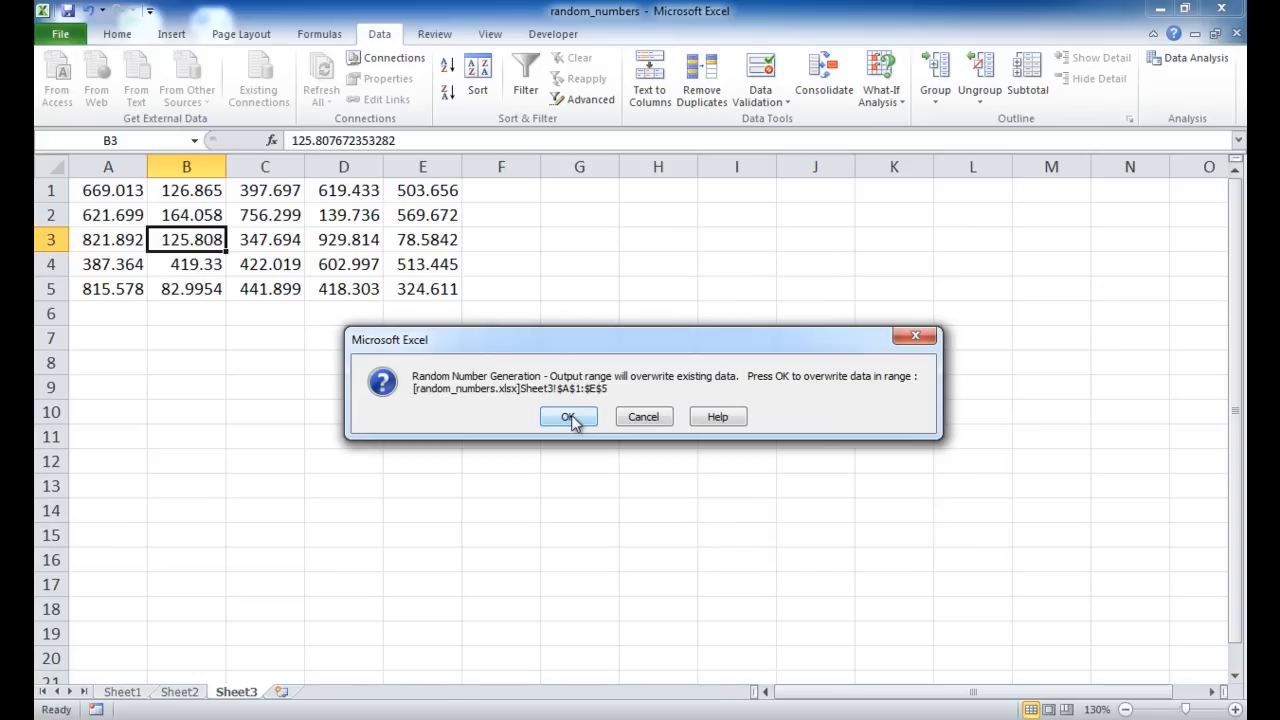
Confirm overwriting $A$1:$E$5 with the normal values around 100.
left_click(568, 416)
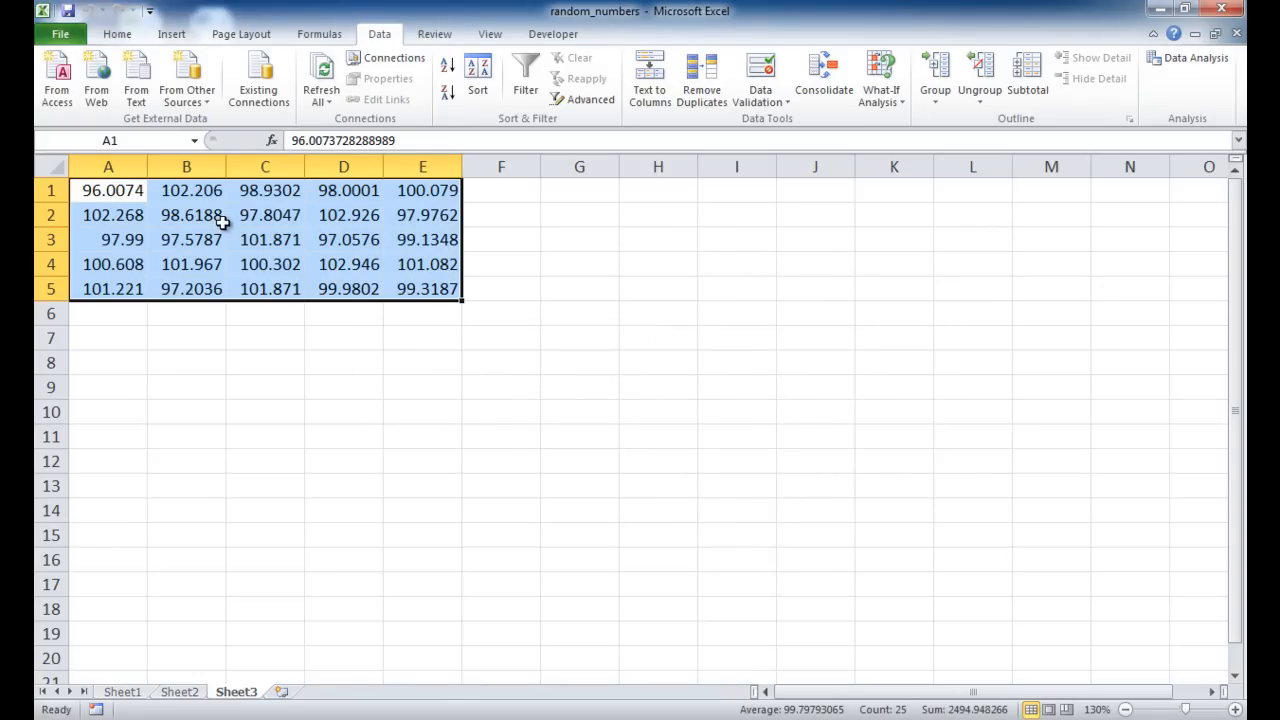
mouse_move(293, 236)
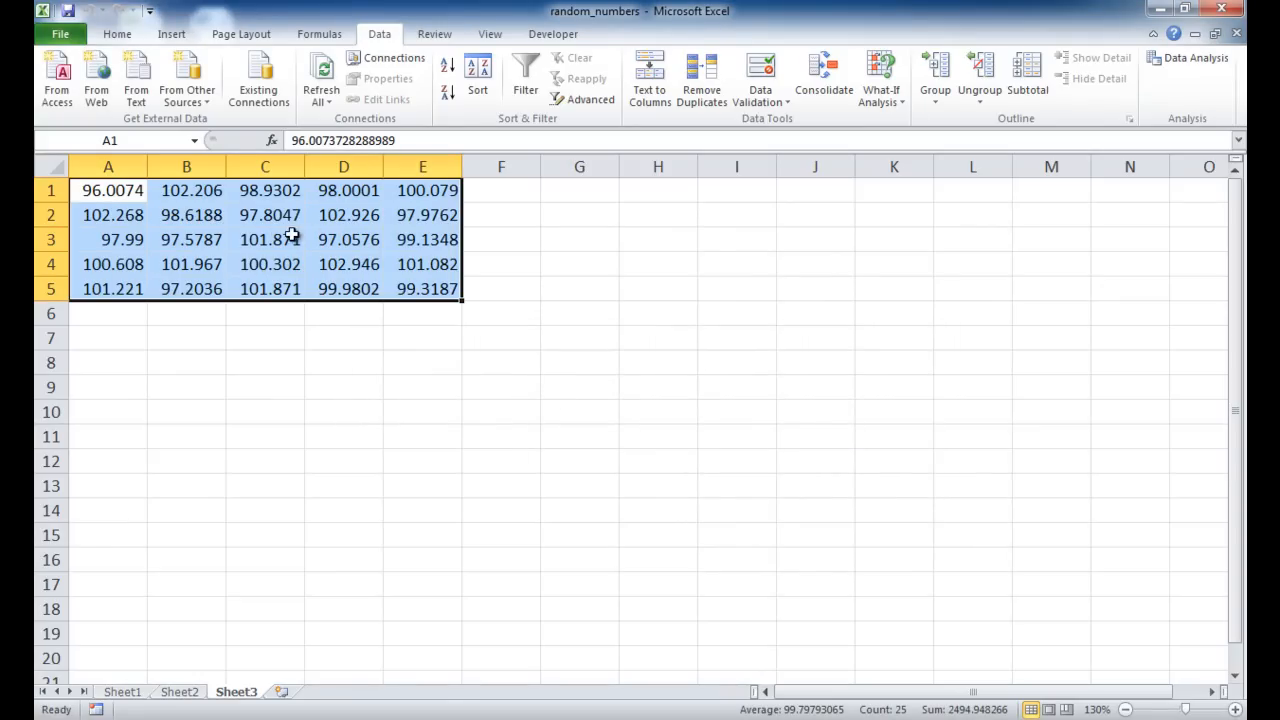
mouse_move(324, 220)
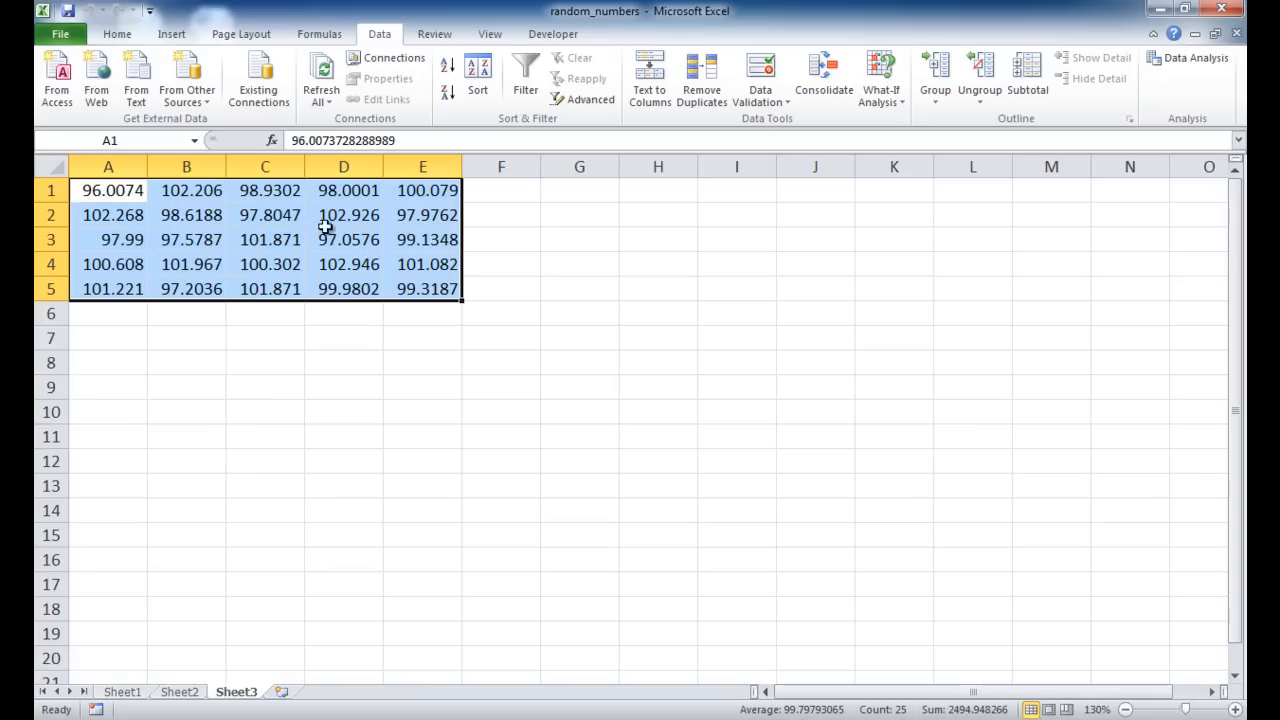
mouse_move(333, 356)
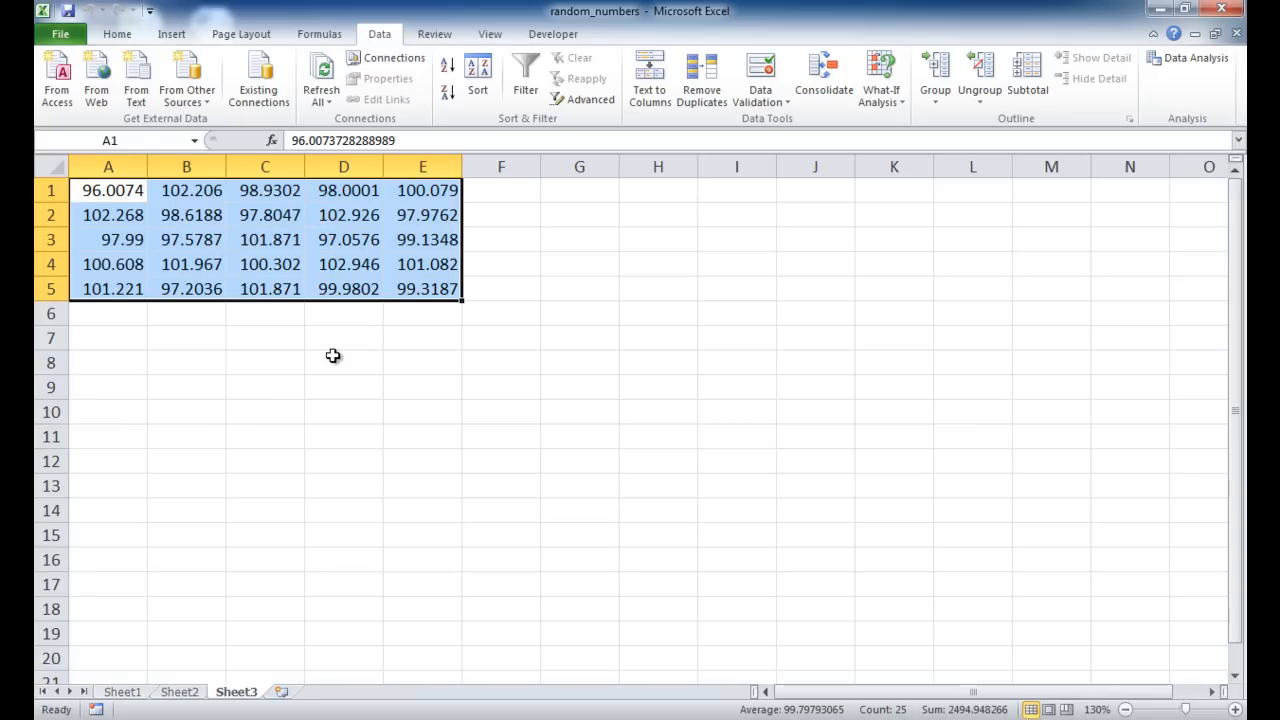
mouse_move(351, 301)
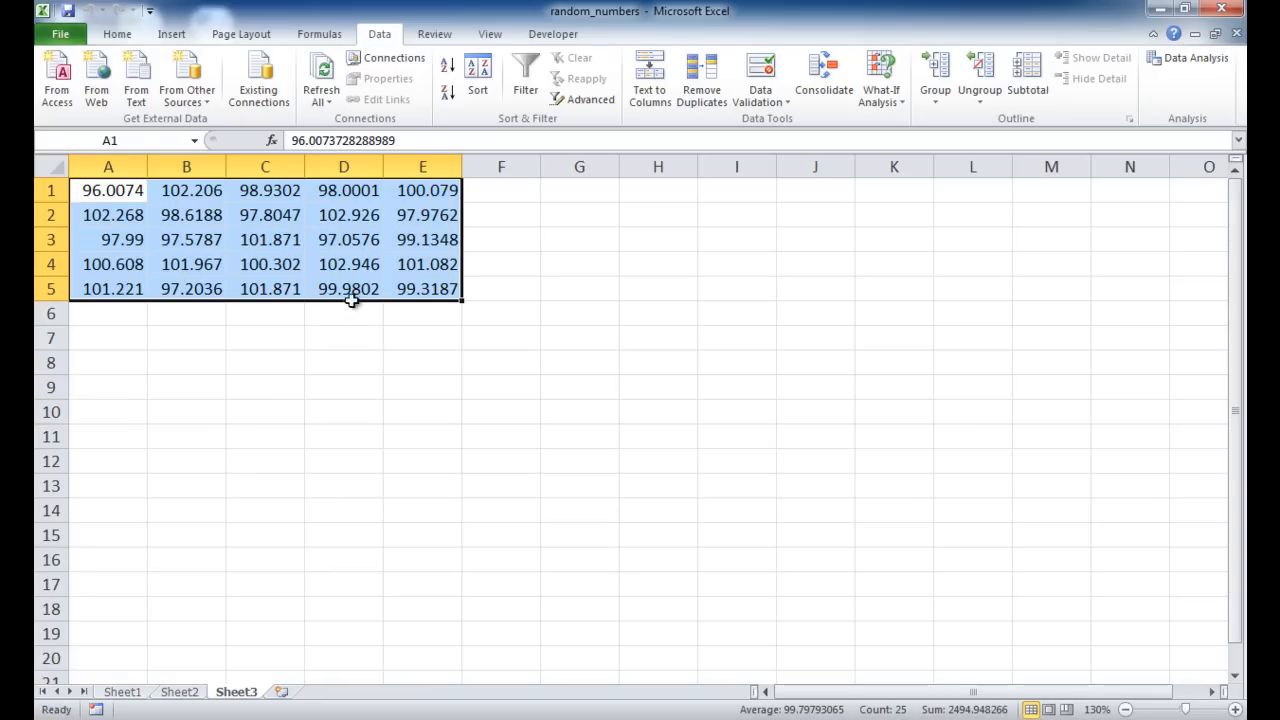
mouse_move(176, 624)
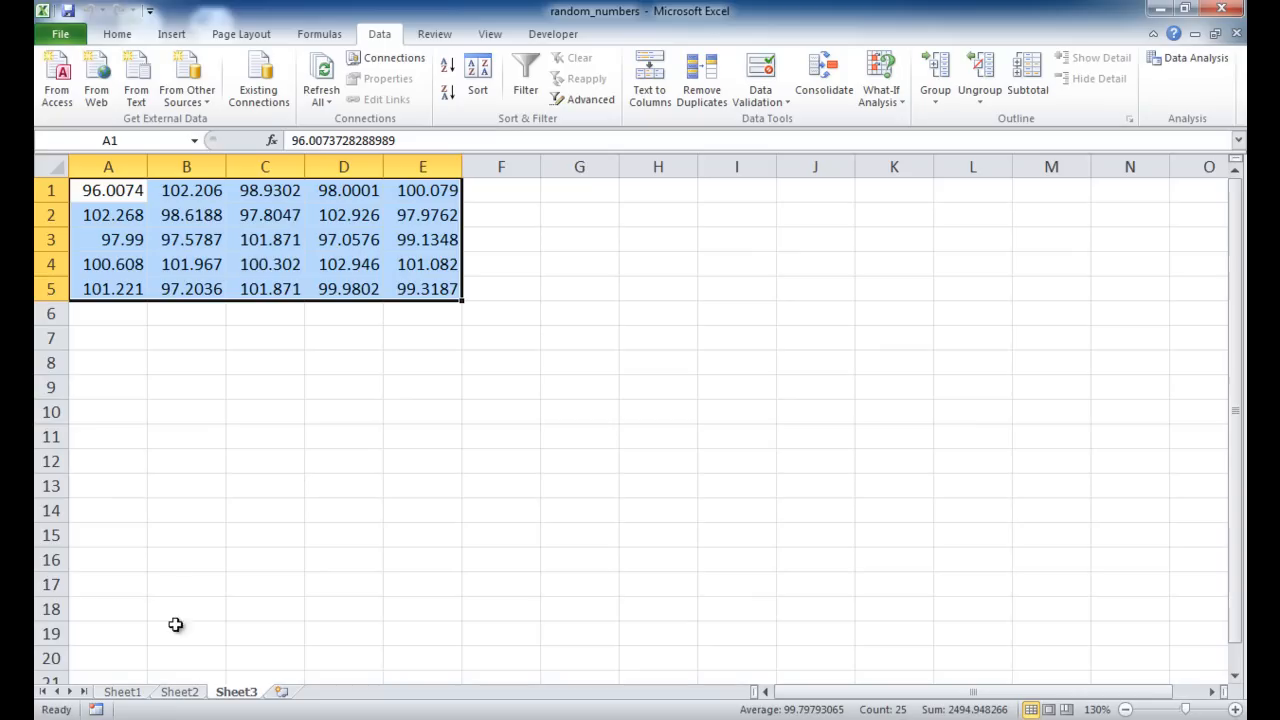
left_click(121, 691)
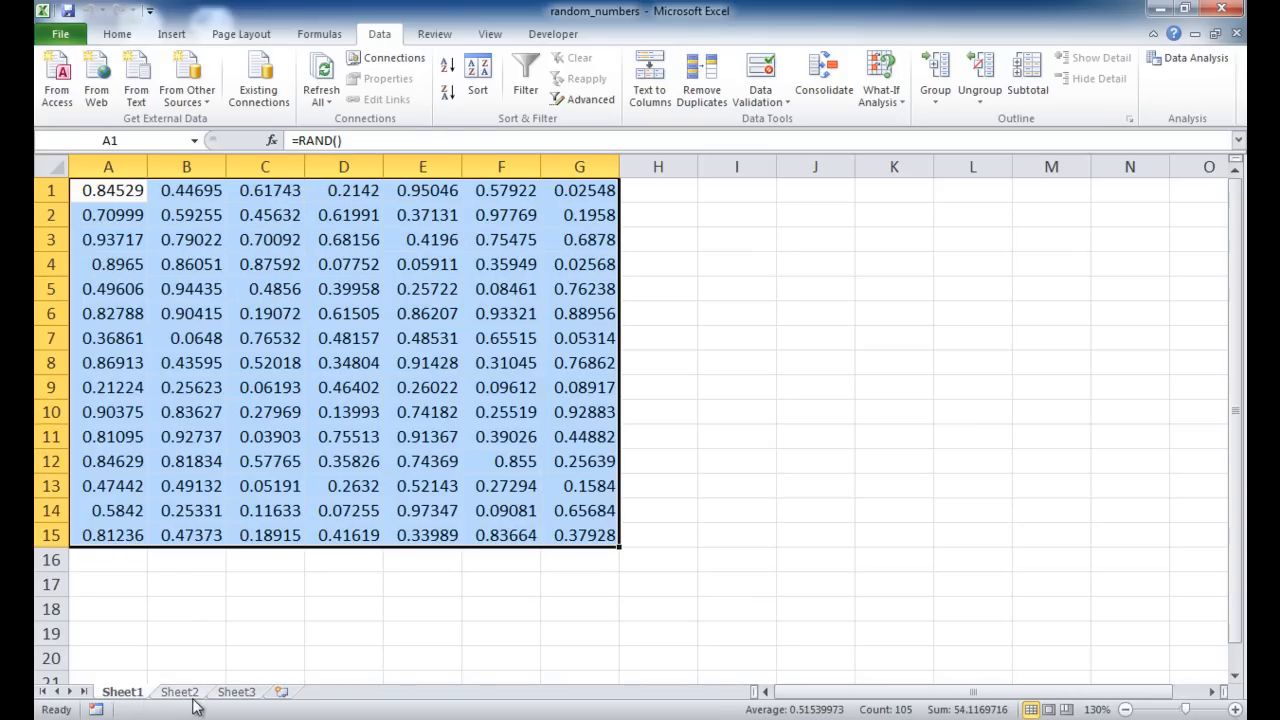
left_click(179, 691)
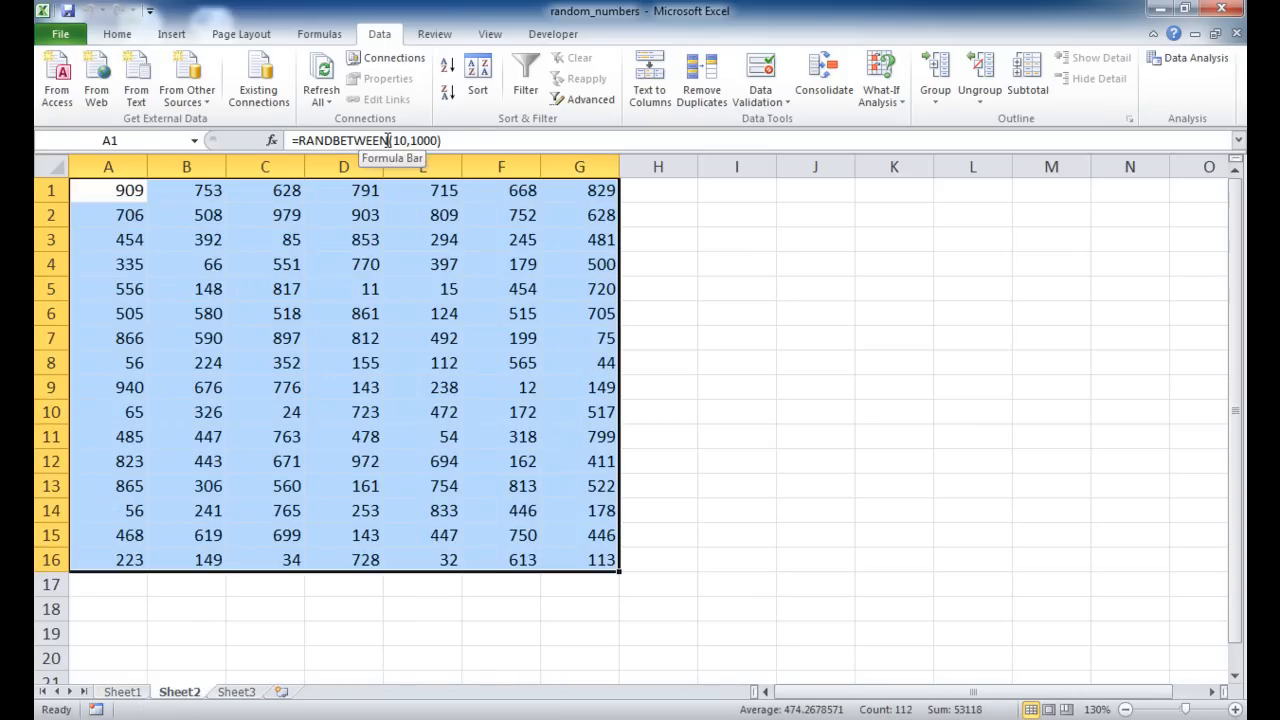
left_click(236, 691)
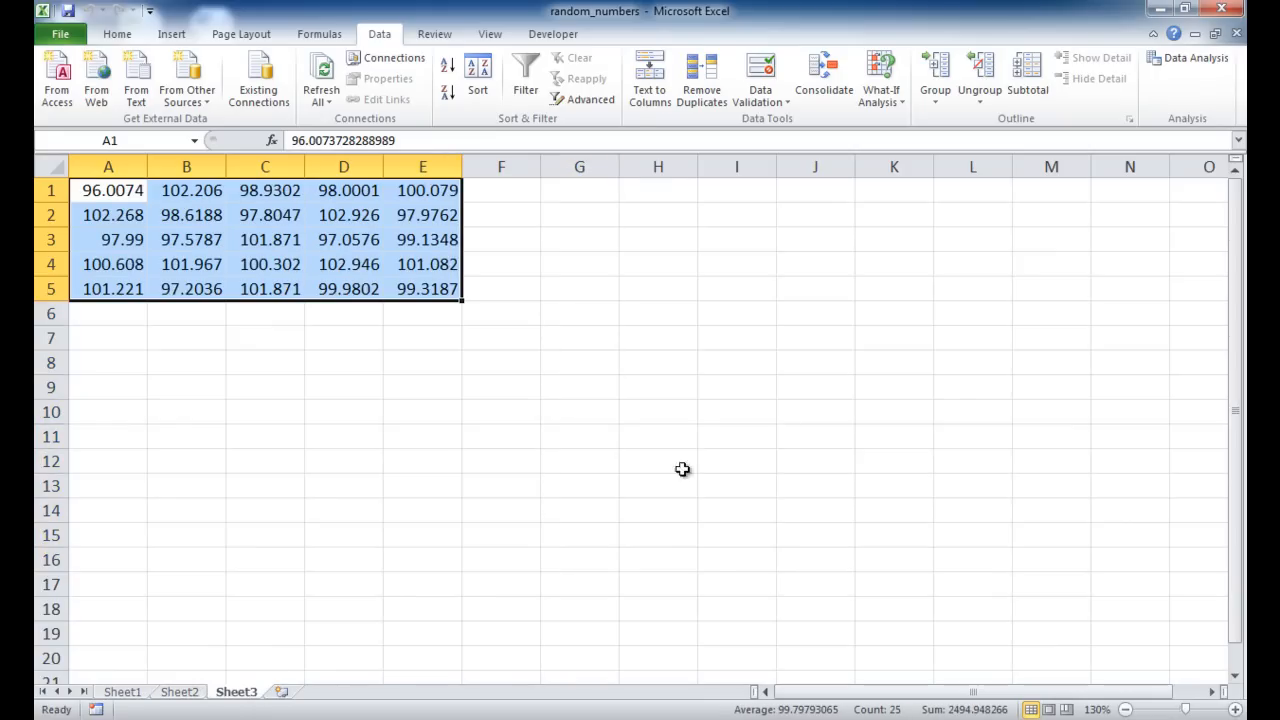
mouse_move(875, 388)
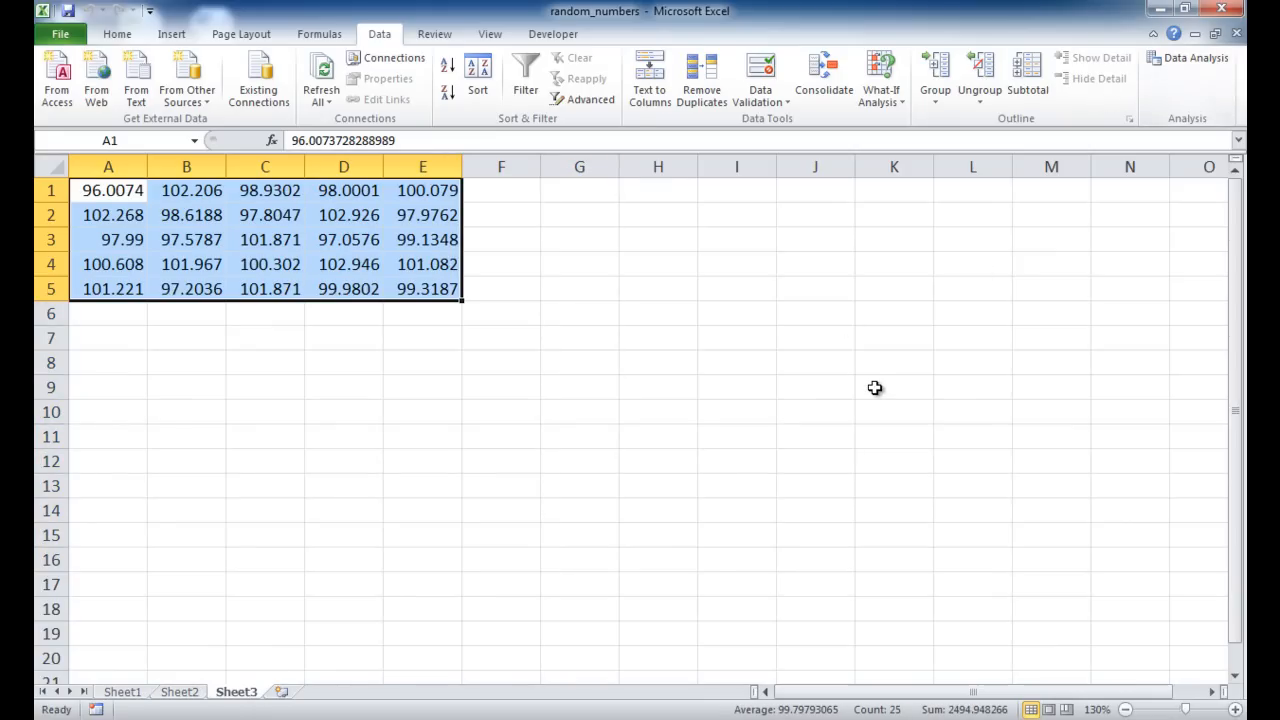